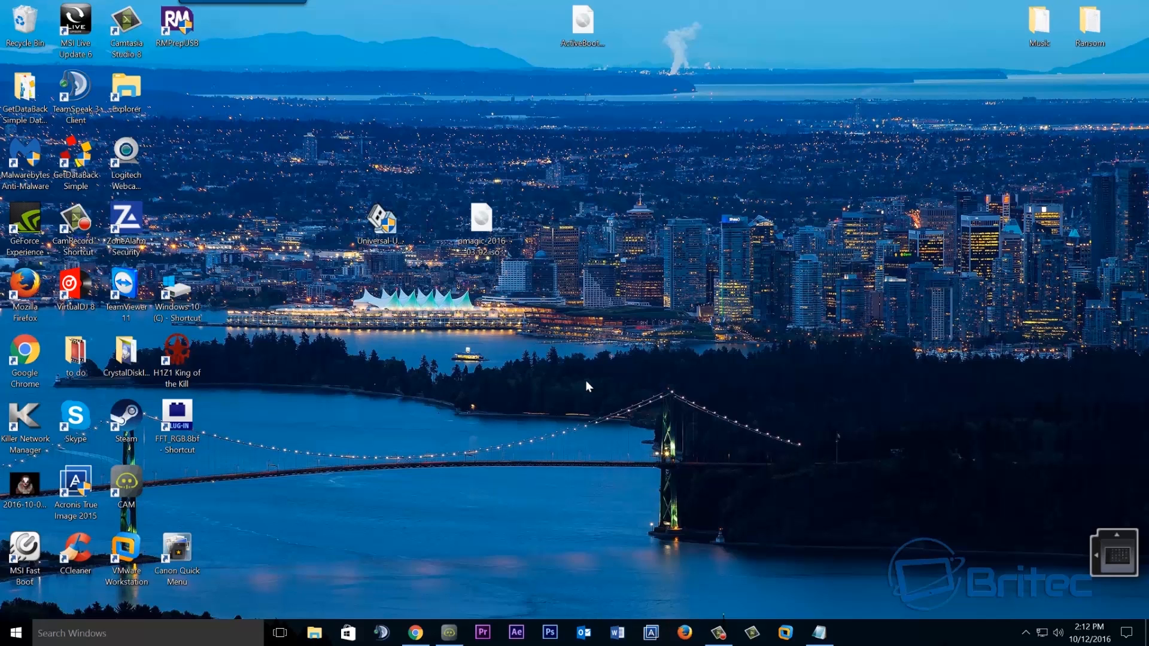
pyautogui.moveTo(605, 349)
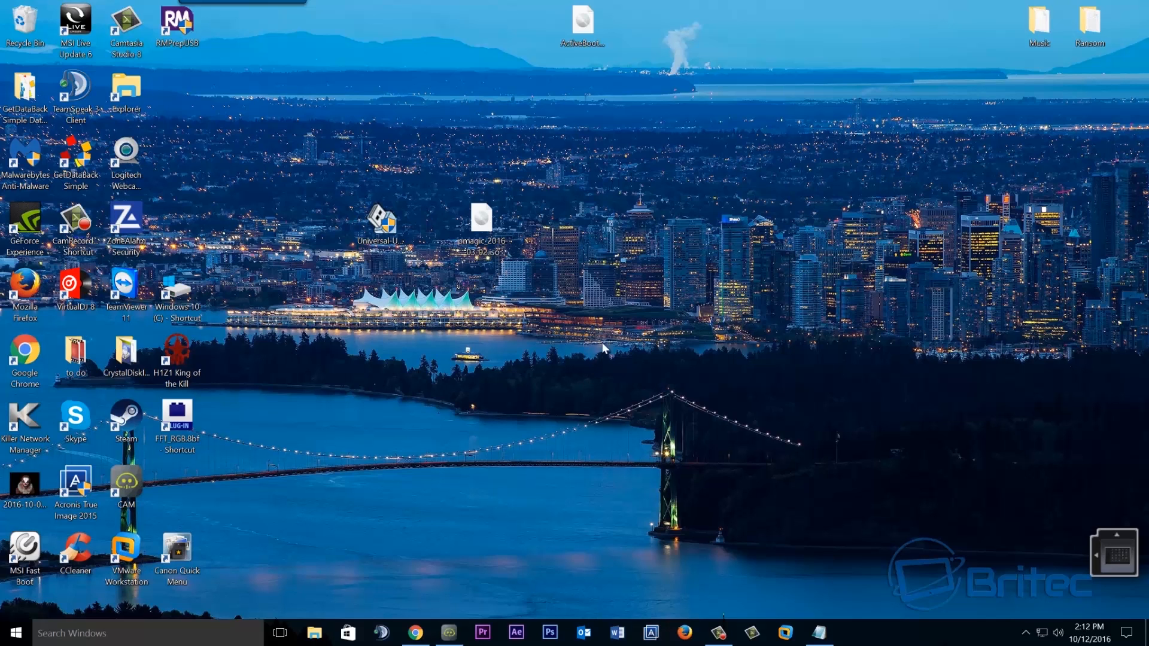
# Bring up partedmagic.com in Chrome and go to its Downloads page for version 2016_07_12
pyautogui.click(480, 220)
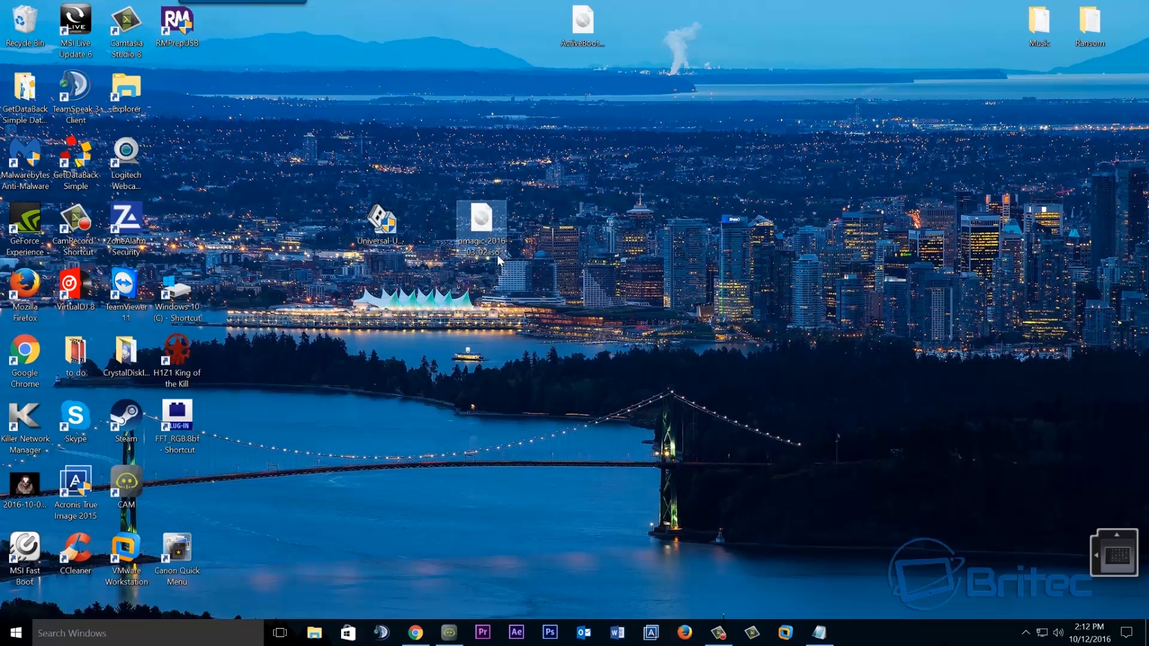
pyautogui.moveTo(510, 297)
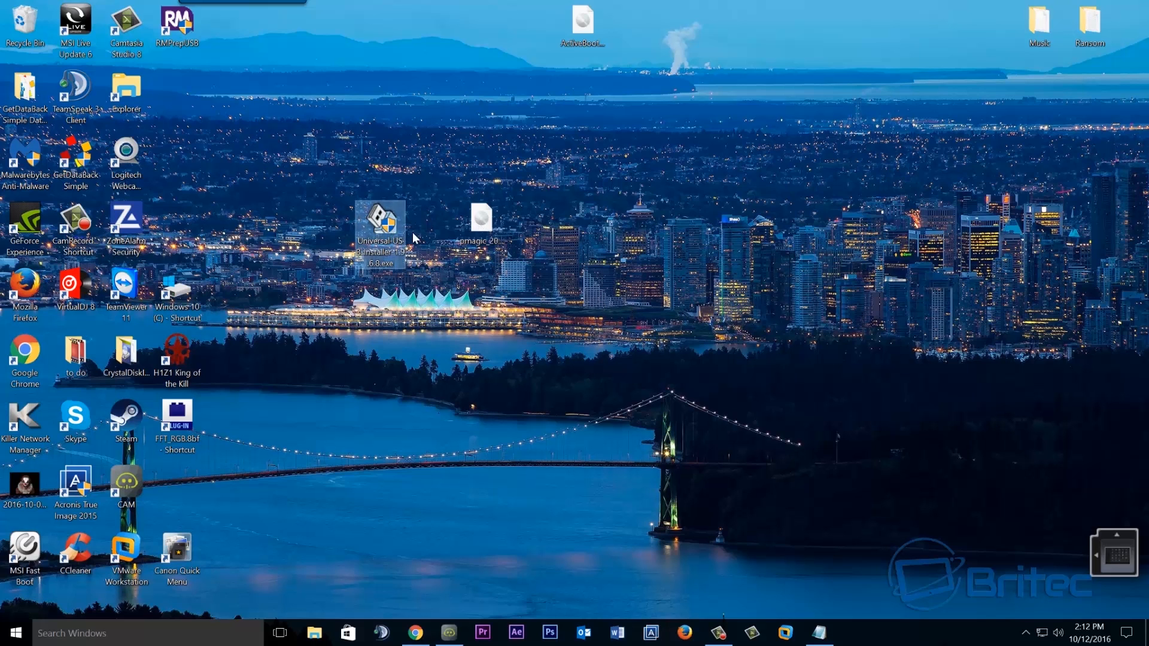
pyautogui.moveTo(411, 238)
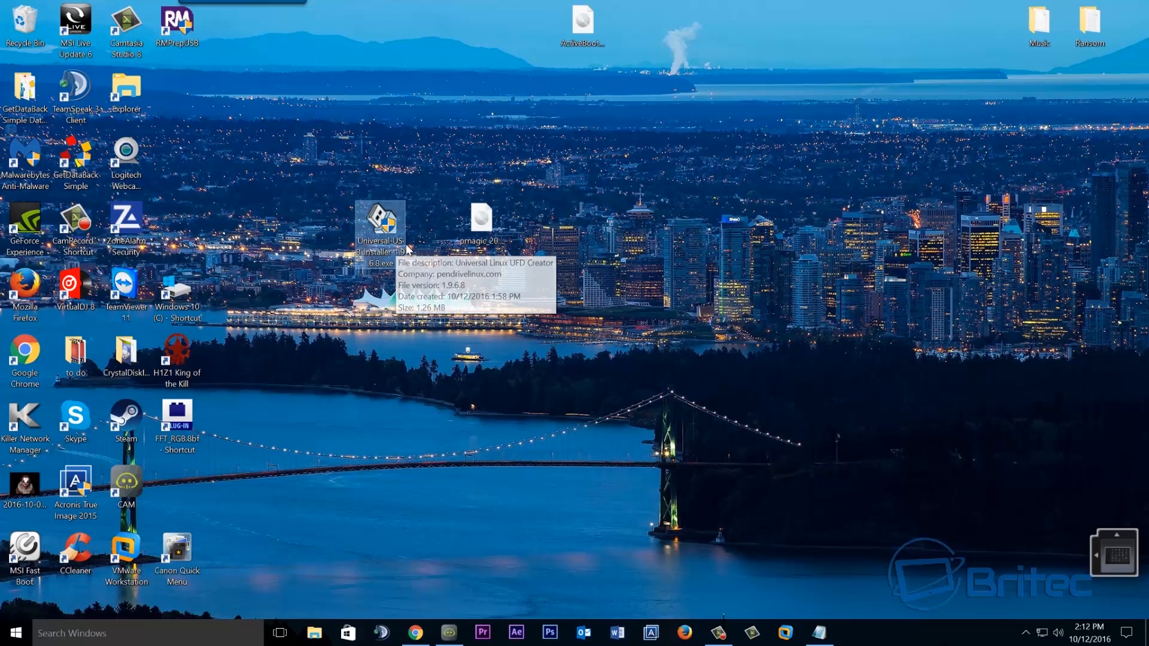
pyautogui.moveTo(496, 357)
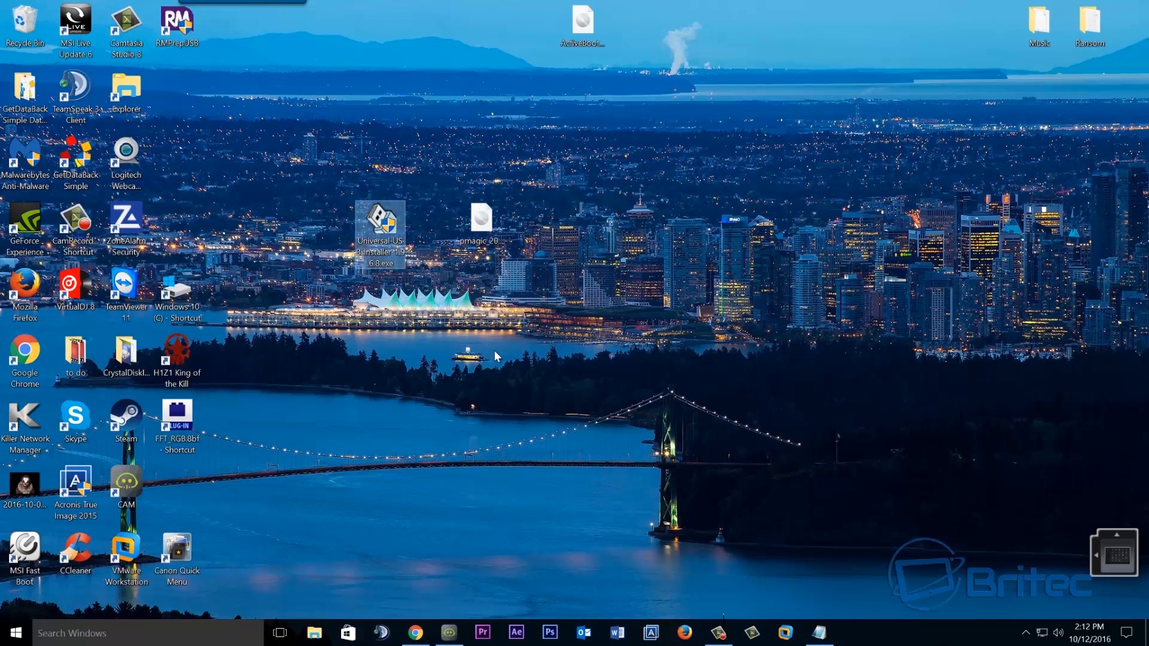
pyautogui.moveTo(402, 339)
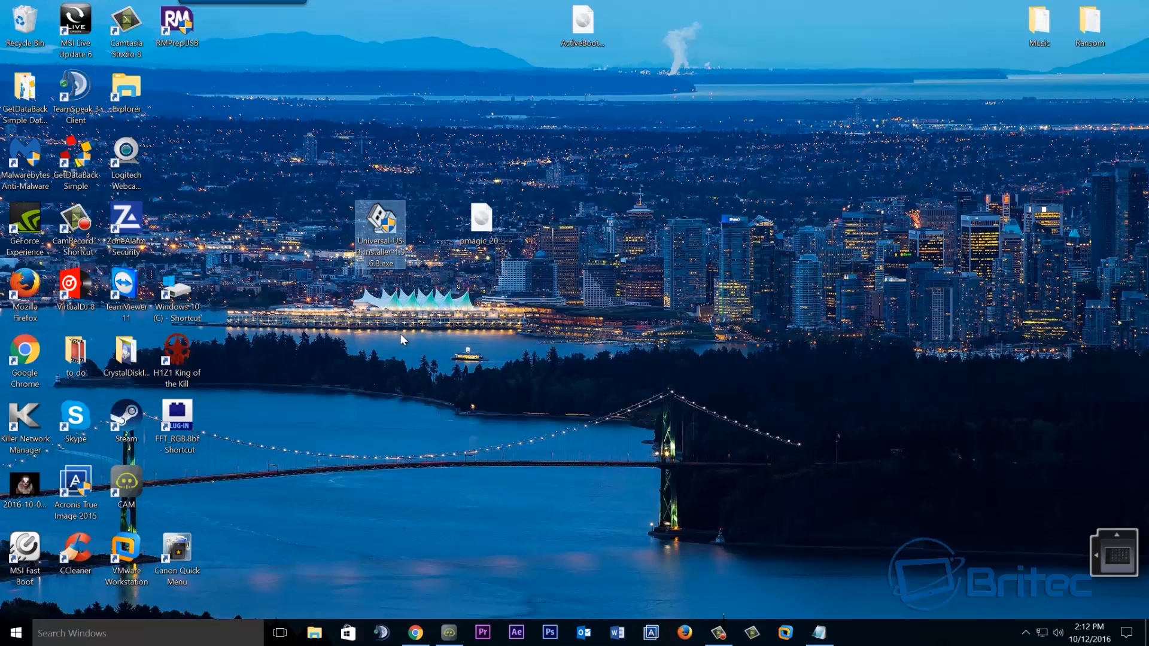
pyautogui.moveTo(392, 538)
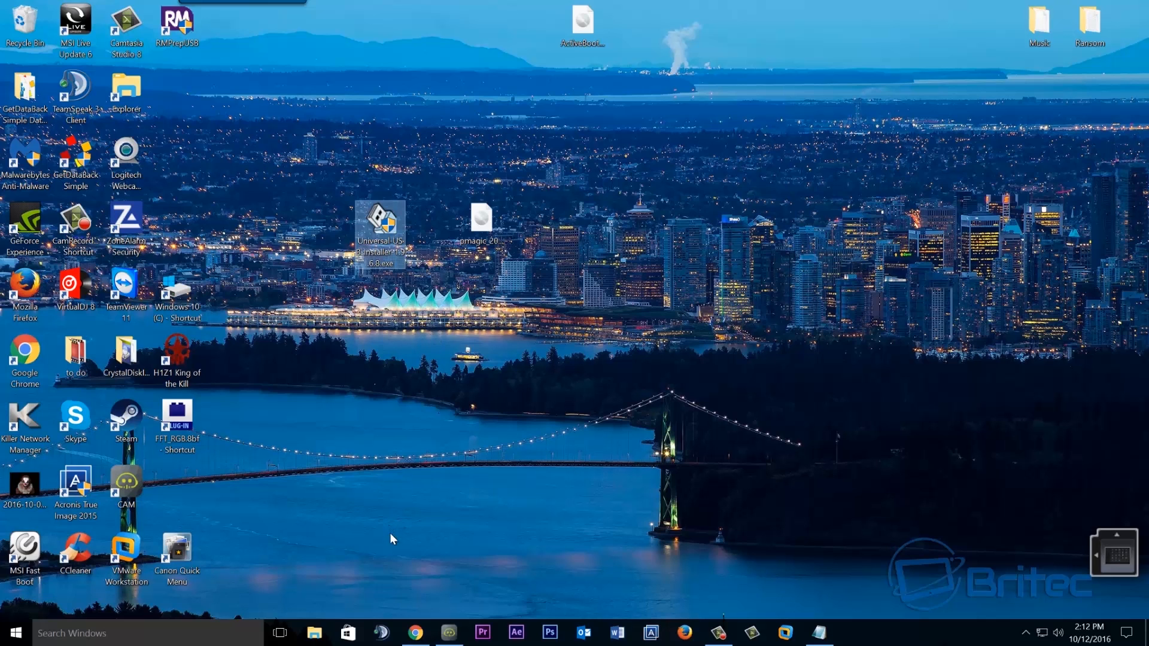
pyautogui.moveTo(497, 542)
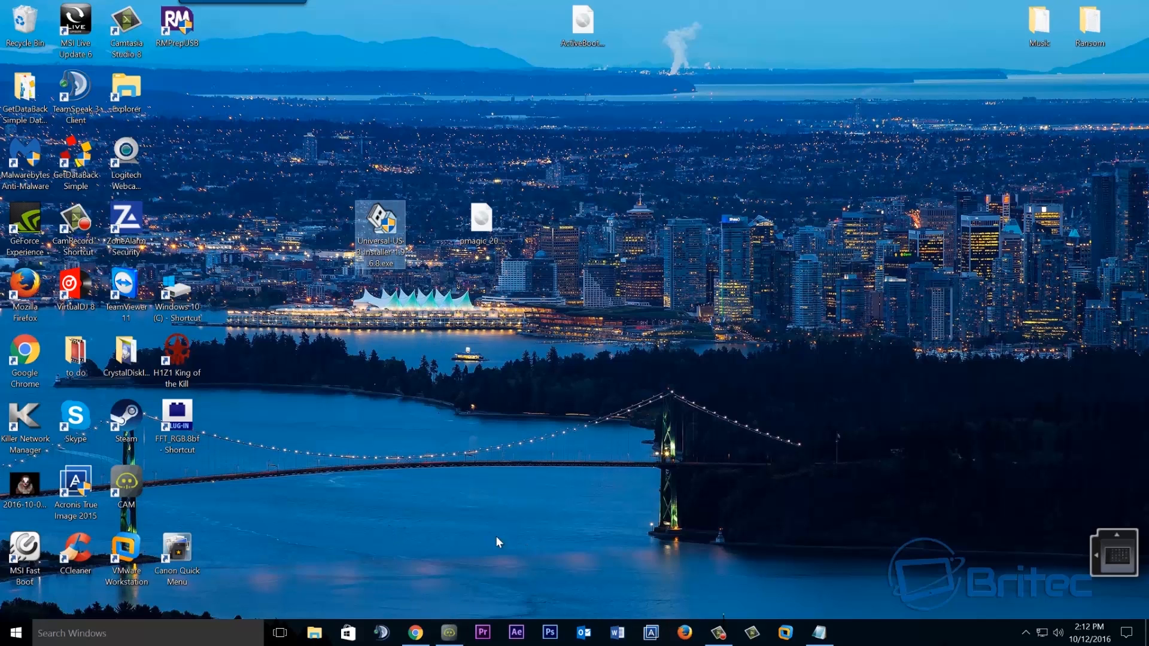
pyautogui.moveTo(538, 561)
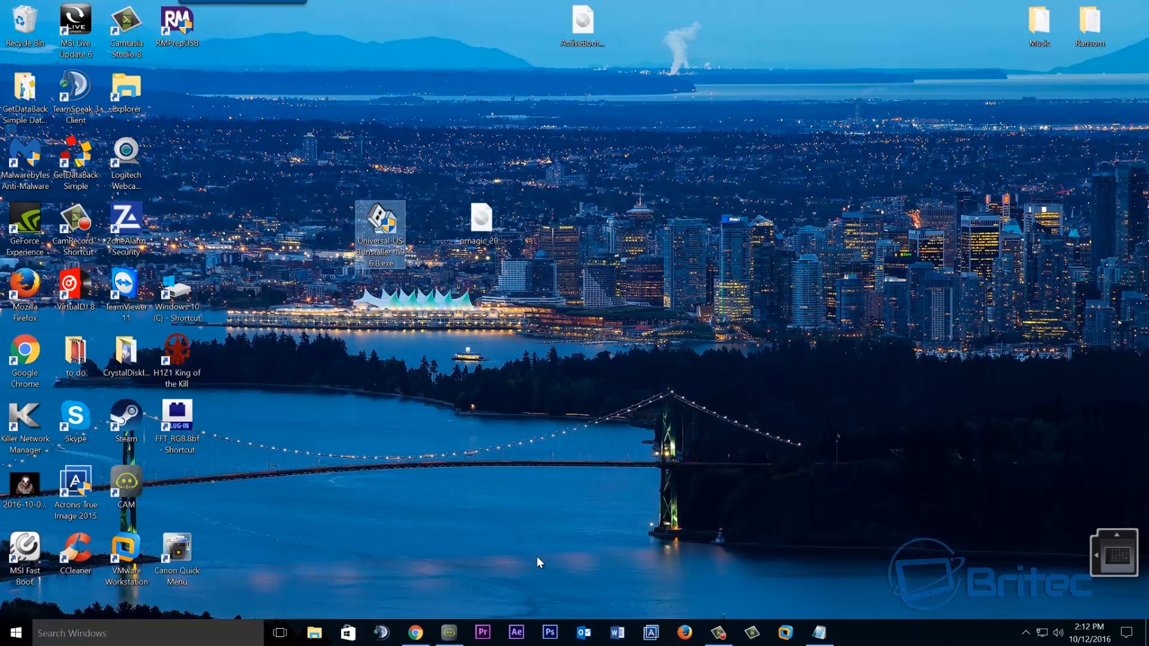
pyautogui.moveTo(415, 632)
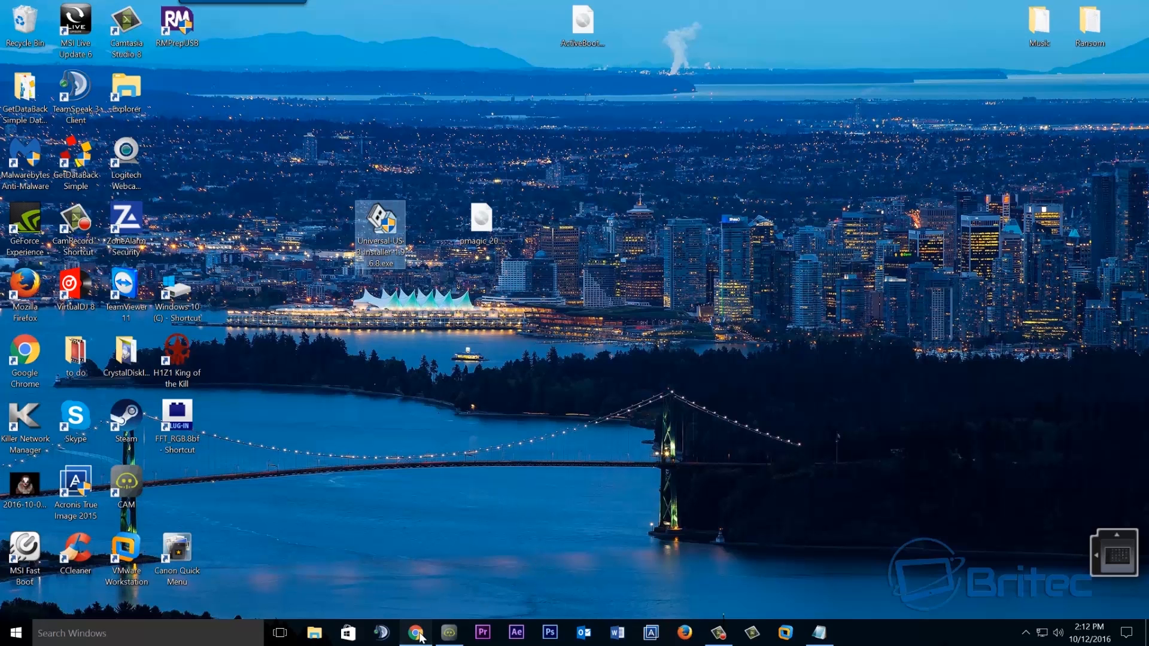
pyautogui.click(416, 632)
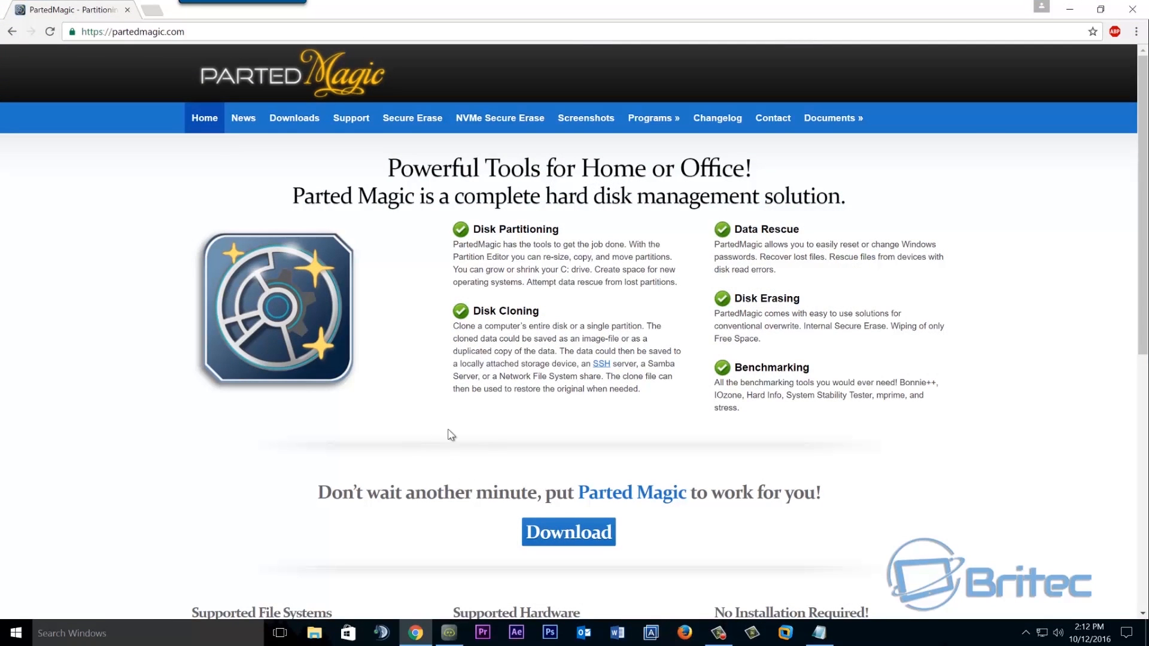
pyautogui.moveTo(473, 449)
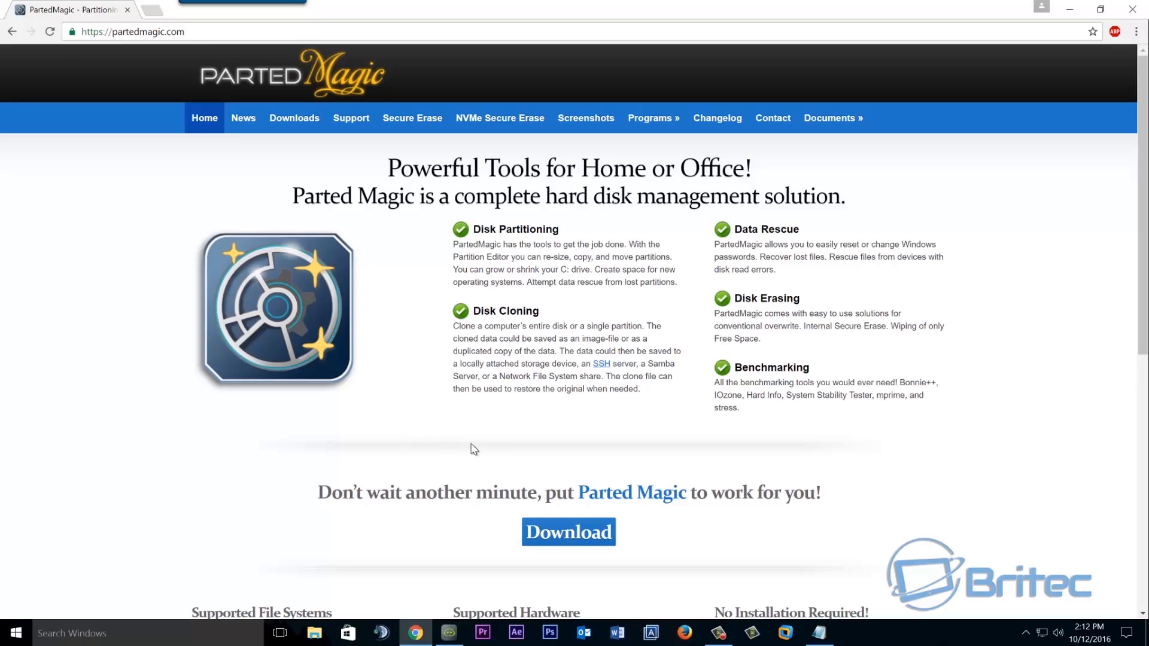
pyautogui.moveTo(493, 445)
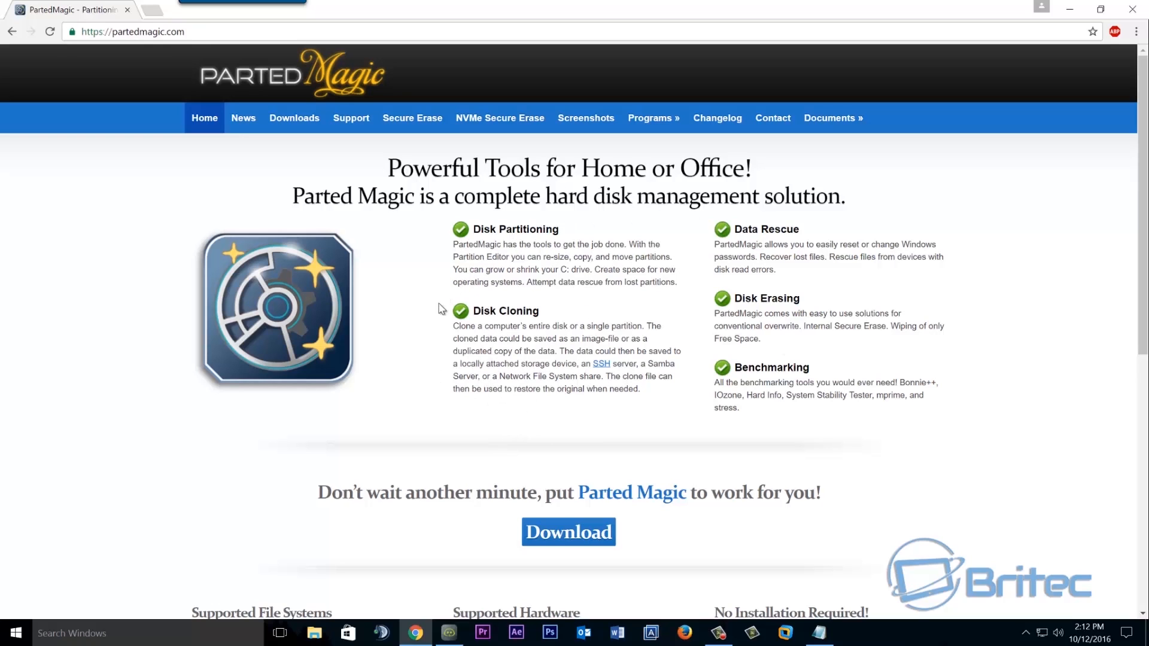
pyautogui.moveTo(295, 118)
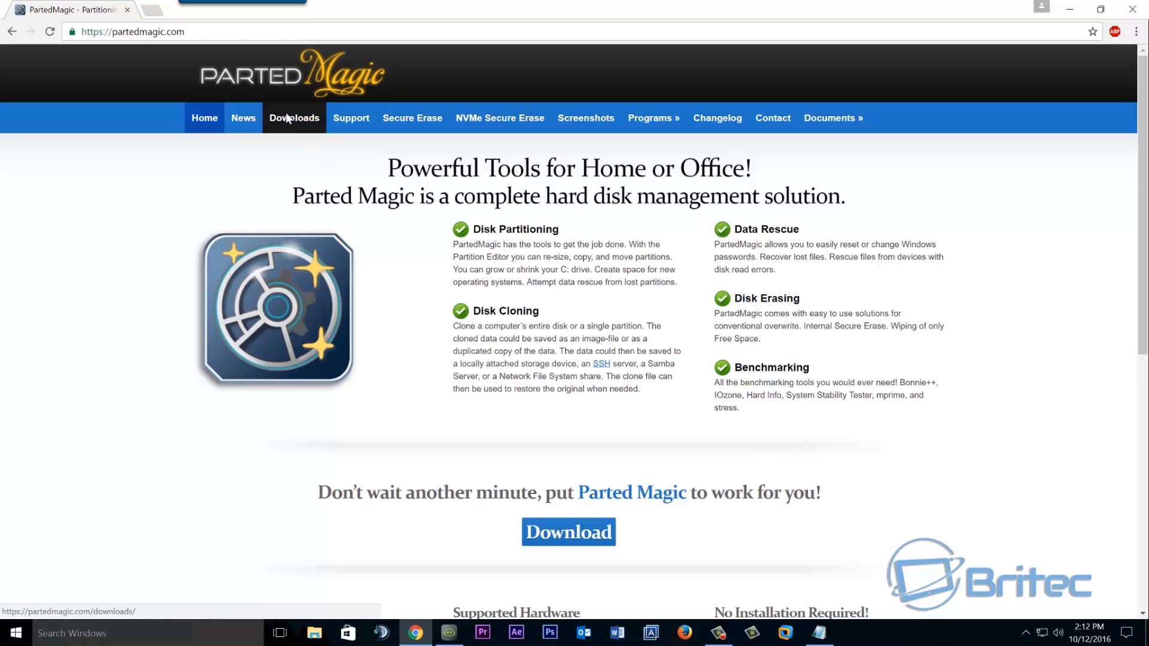
pyautogui.click(294, 118)
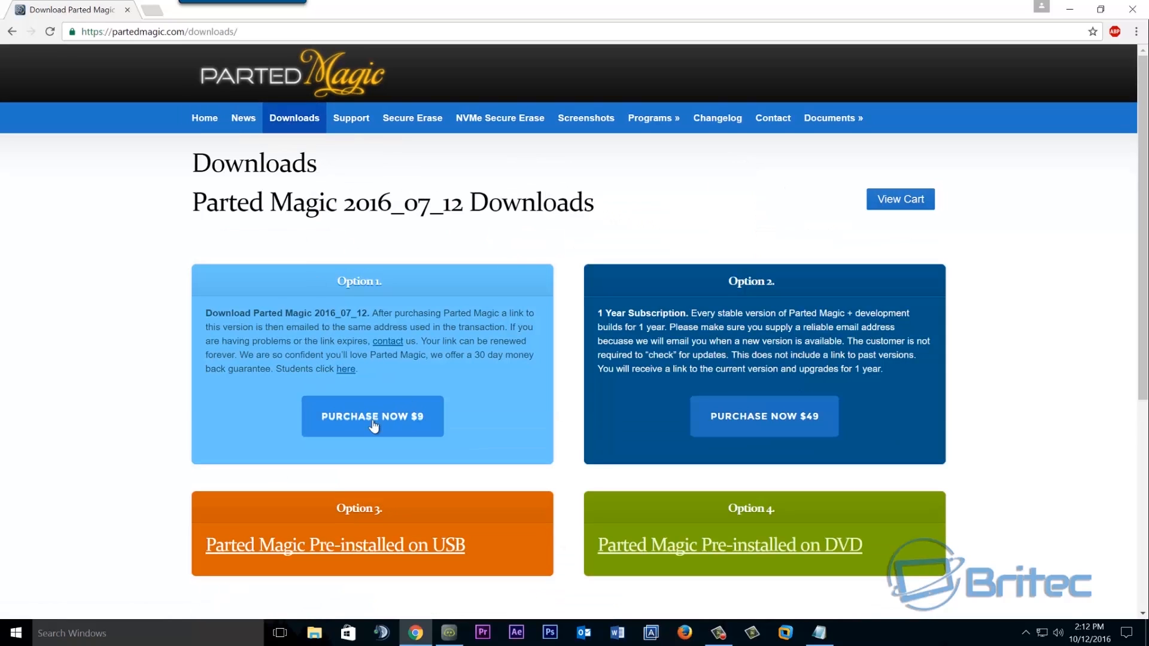
pyautogui.moveTo(410, 421)
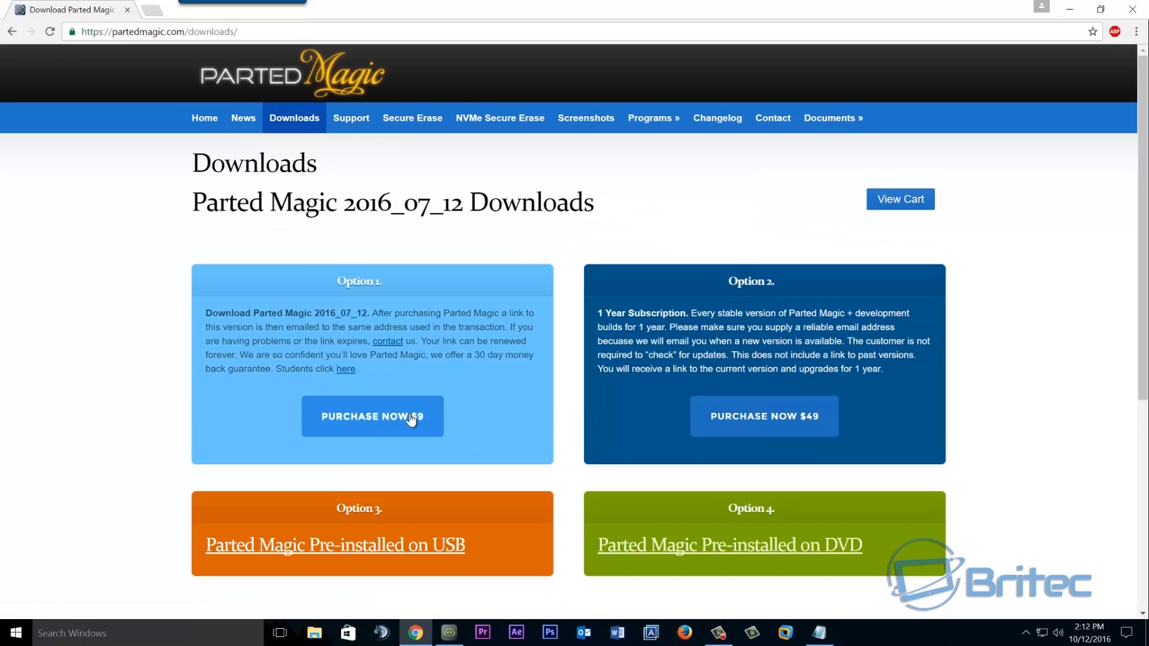
pyautogui.moveTo(438, 380)
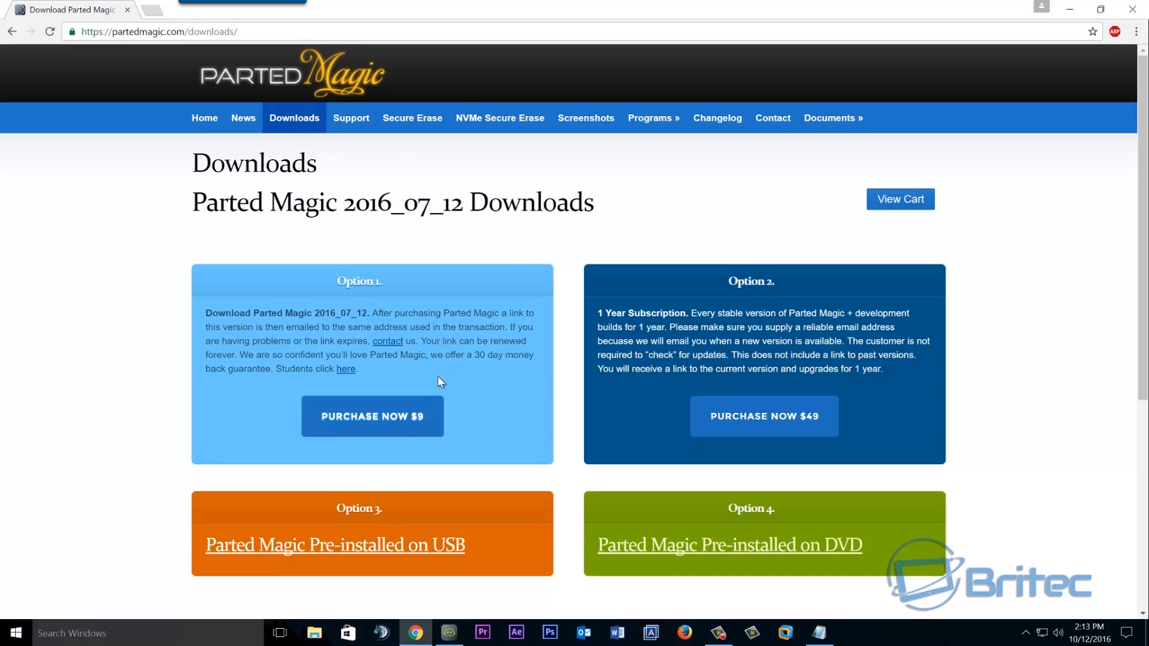
pyautogui.moveTo(372, 416)
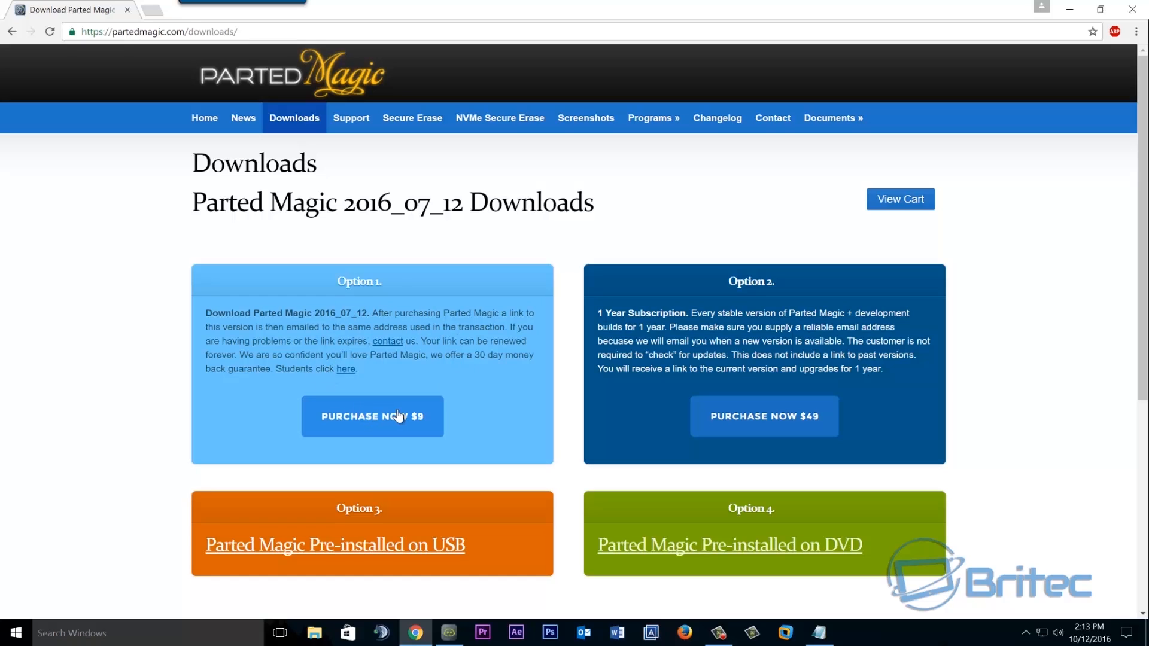
pyautogui.moveTo(418, 406)
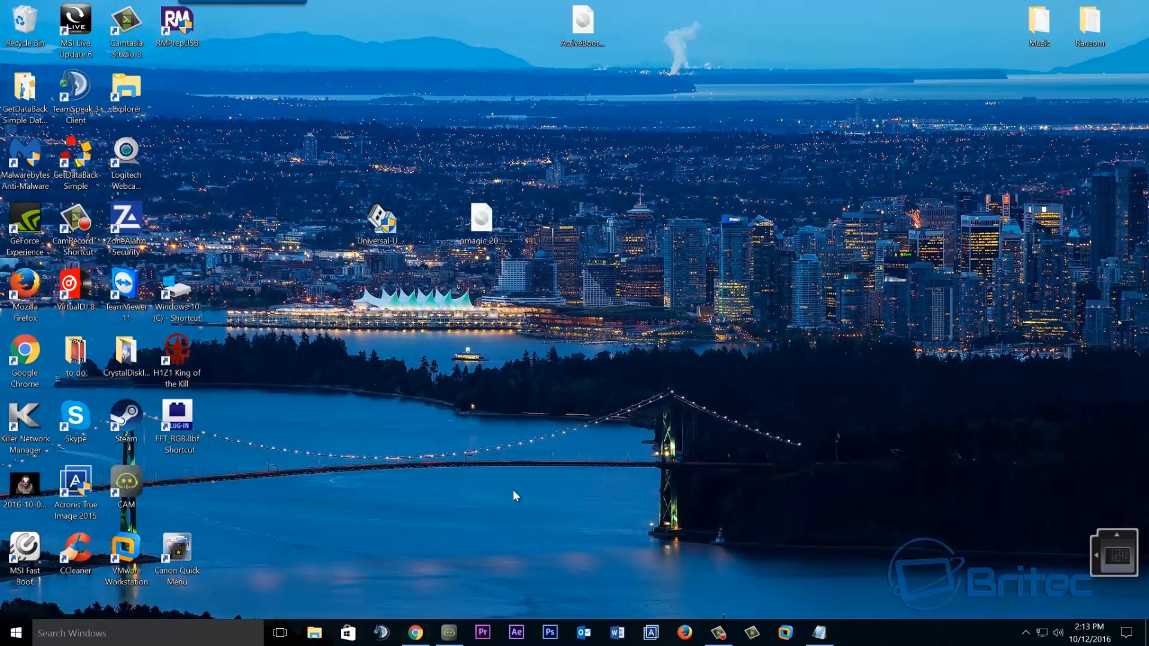
pyautogui.click(381, 220)
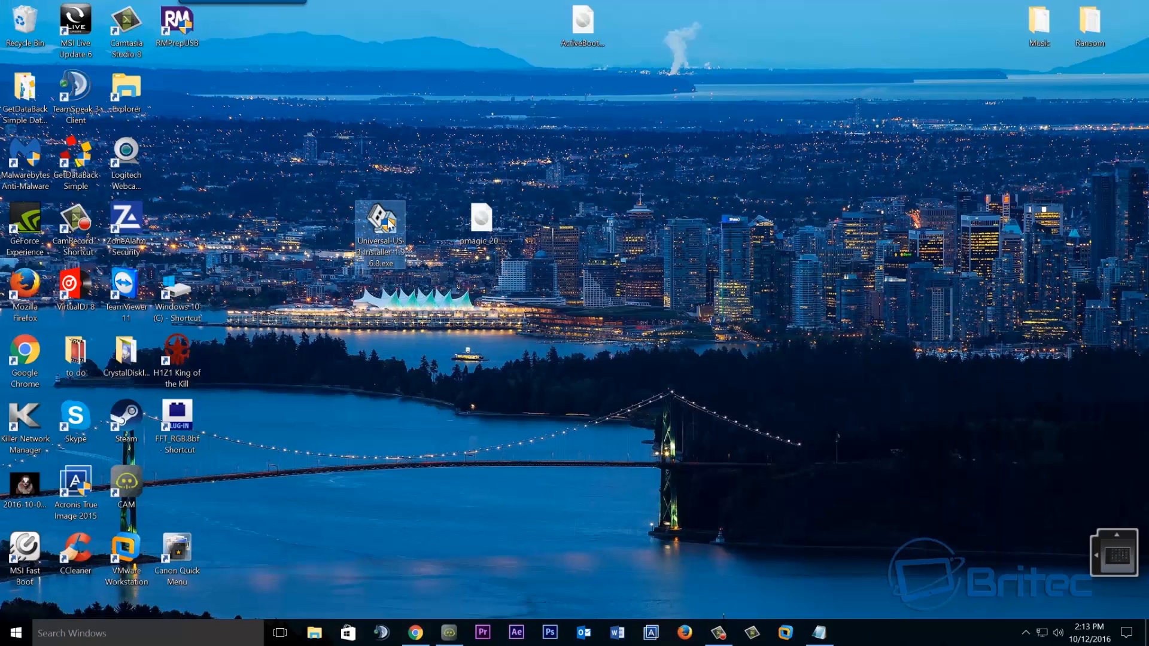
pyautogui.moveTo(381, 235)
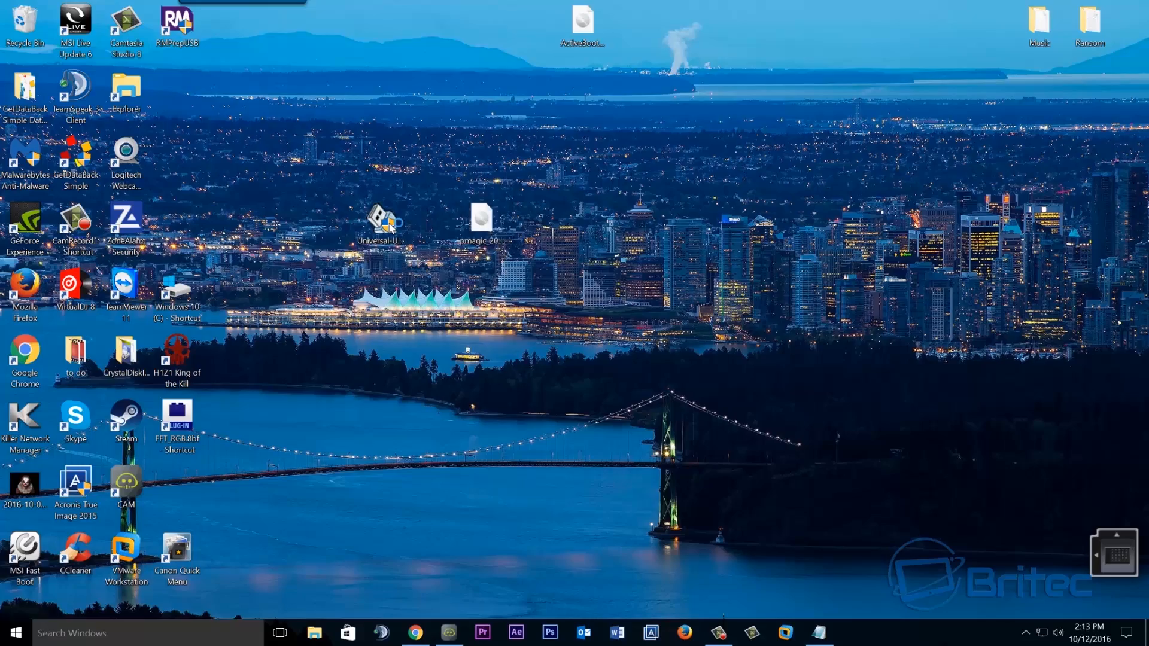
# Launch Universal USB Installer, accept the licence and pick PartedMagic as the Step 1 distribution
pyautogui.doubleClick(379, 220)
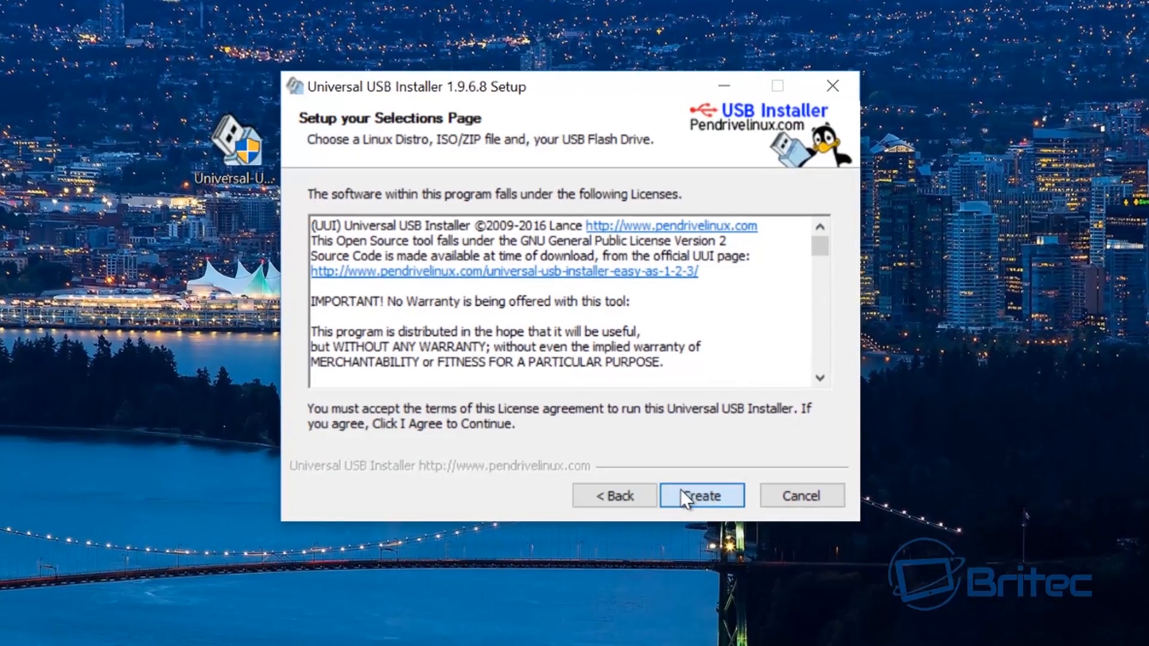
pyautogui.click(700, 495)
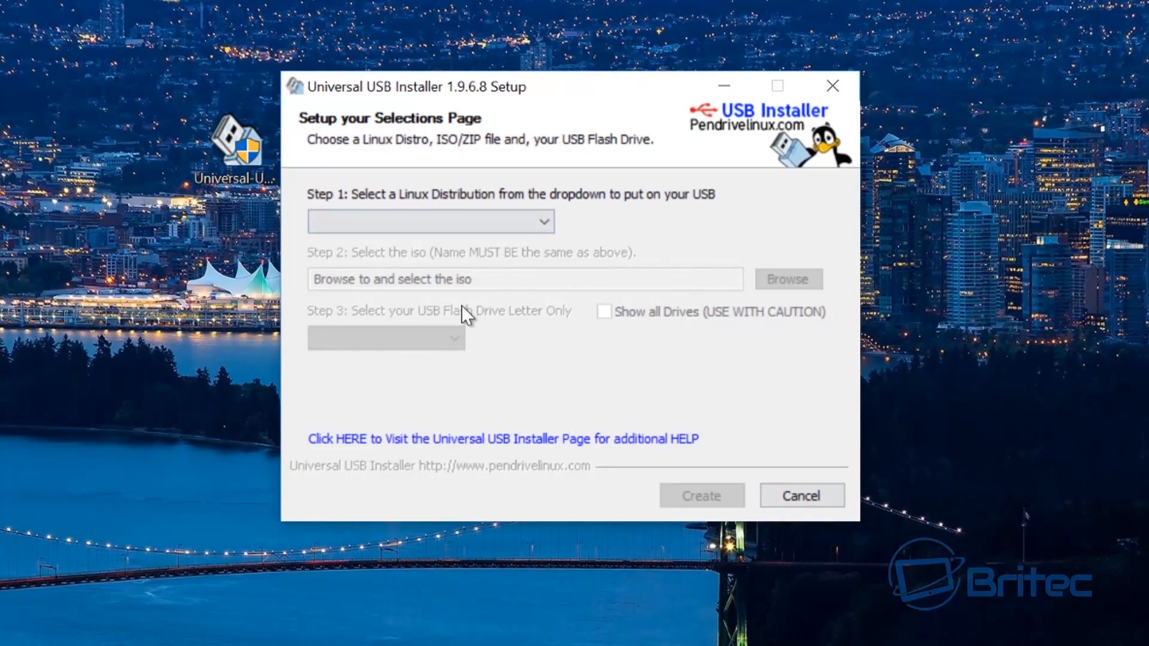
pyautogui.moveTo(356, 265)
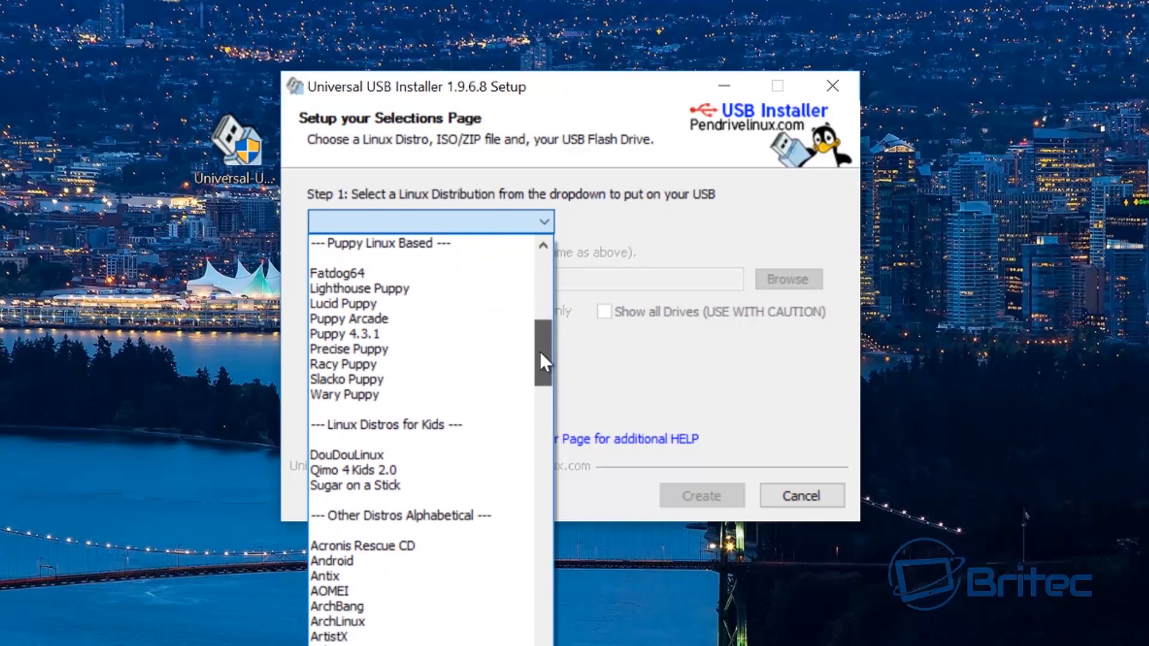
pyautogui.scroll(-3)
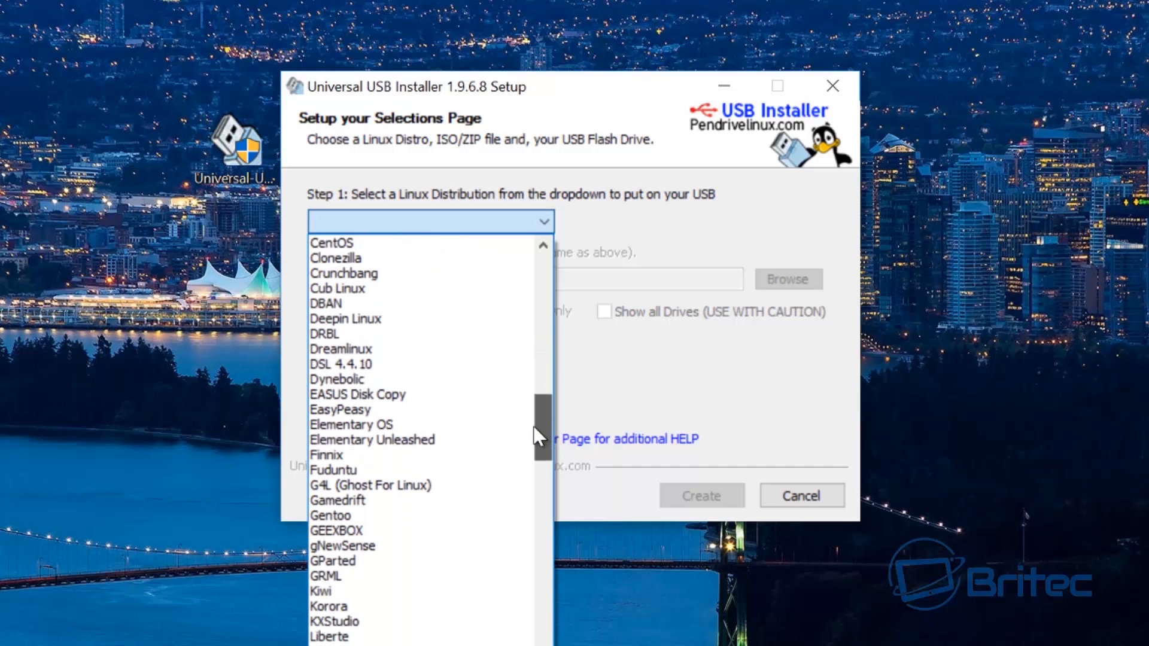
pyautogui.scroll(-3)
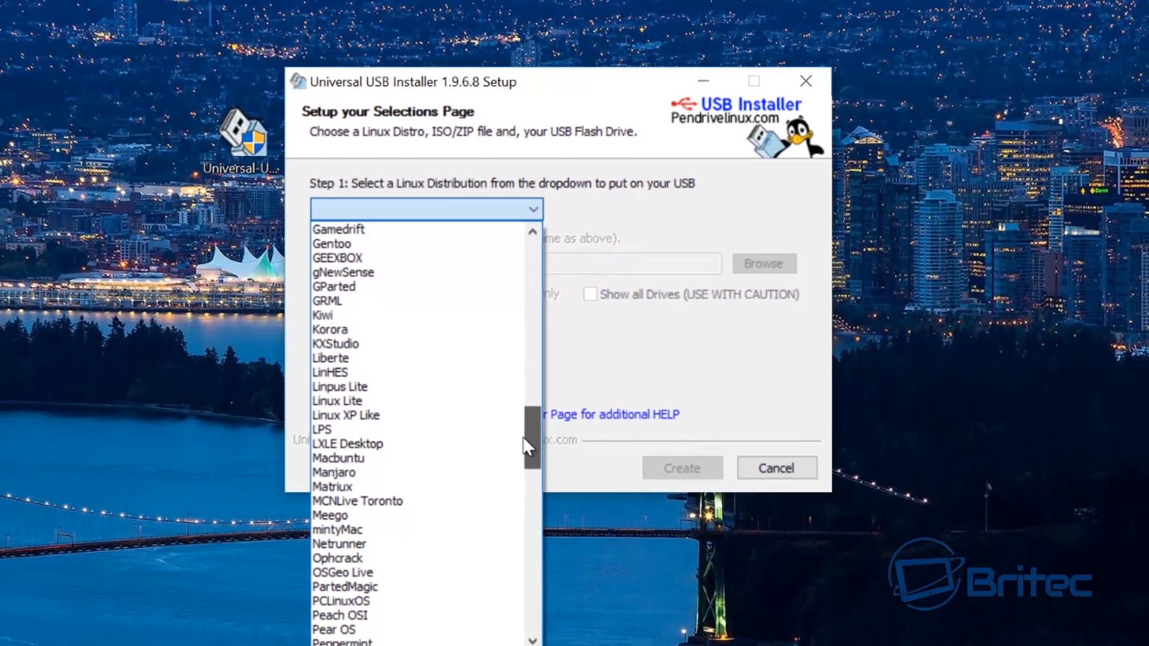
pyautogui.moveTo(400, 583)
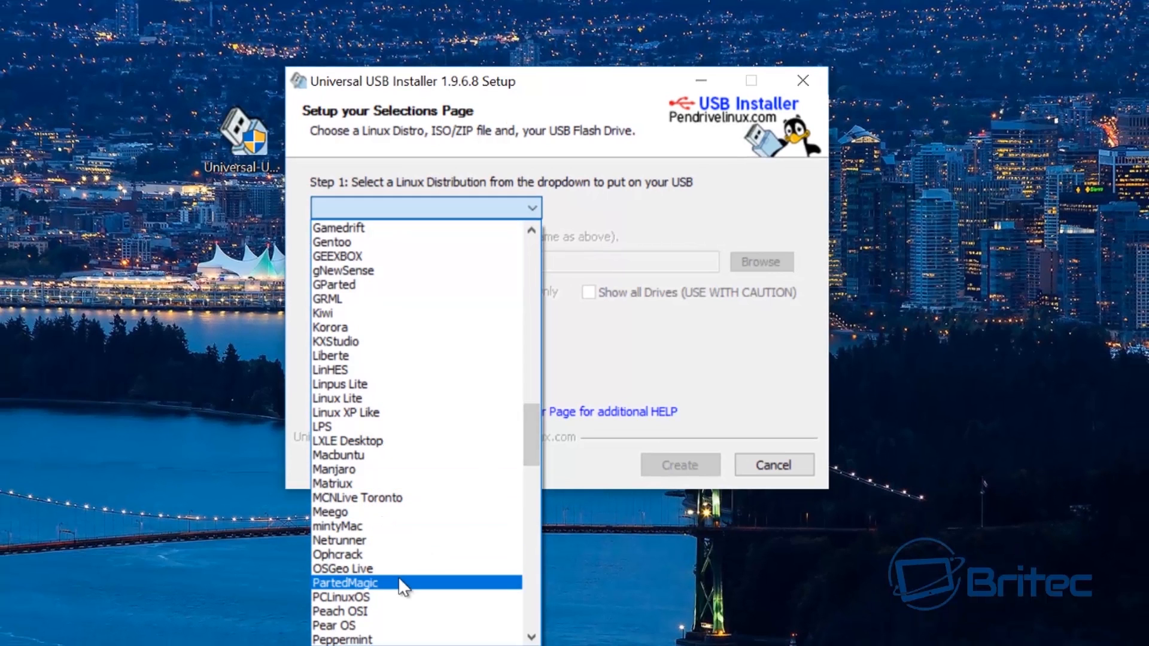
pyautogui.click(345, 583)
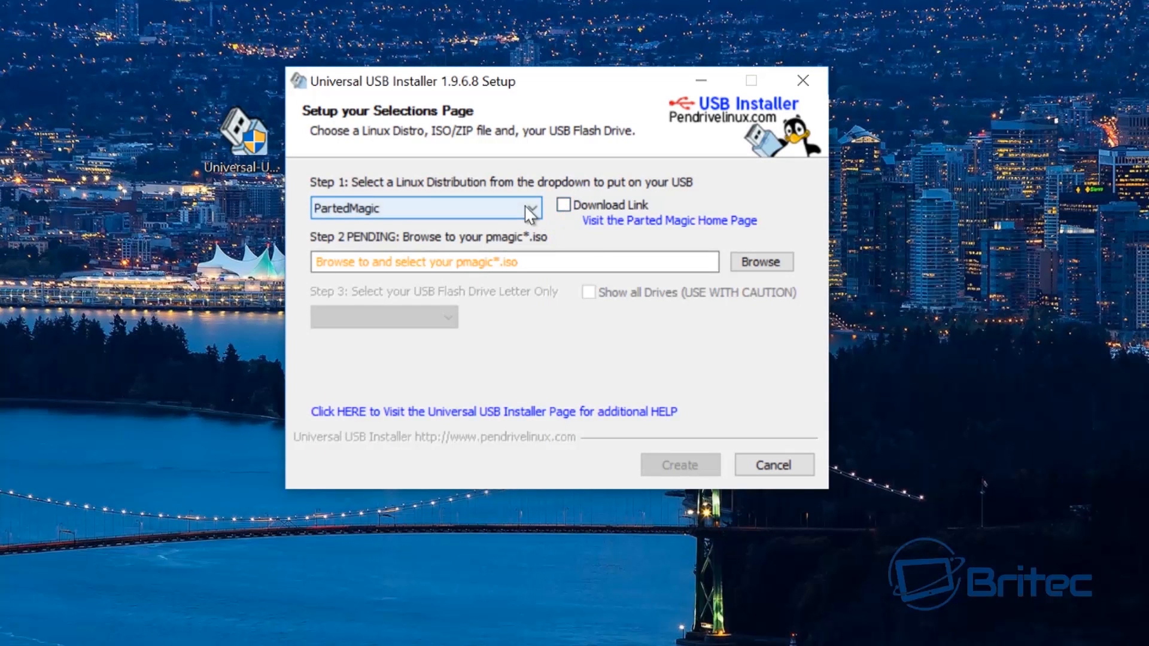
pyautogui.click(529, 208)
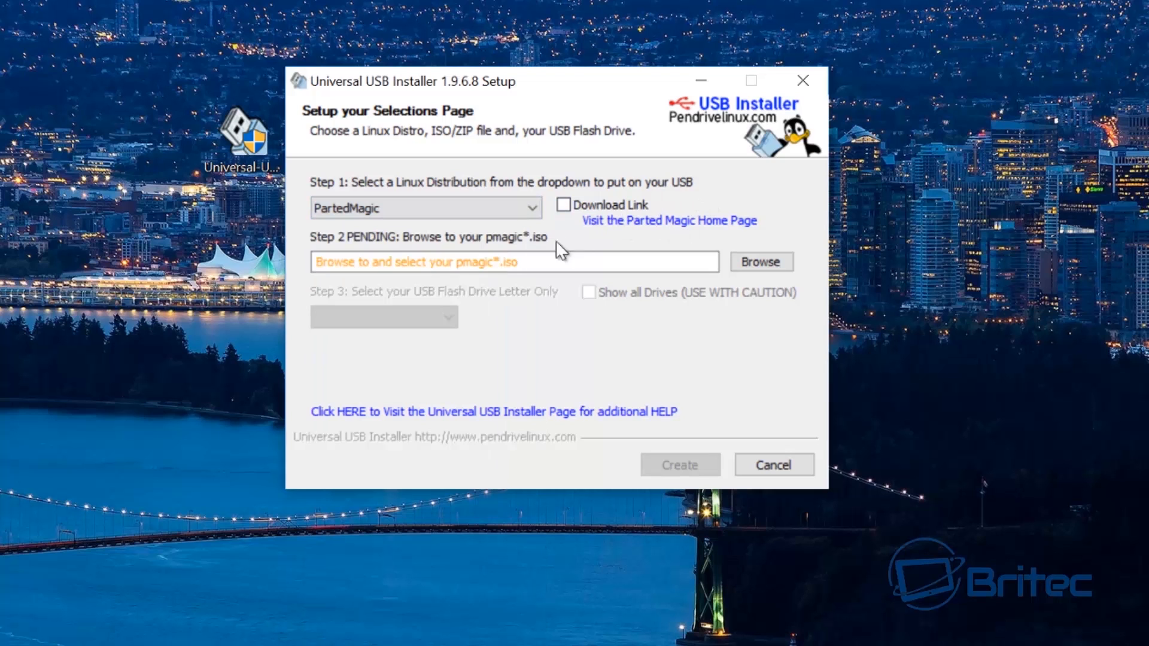
pyautogui.moveTo(692, 262)
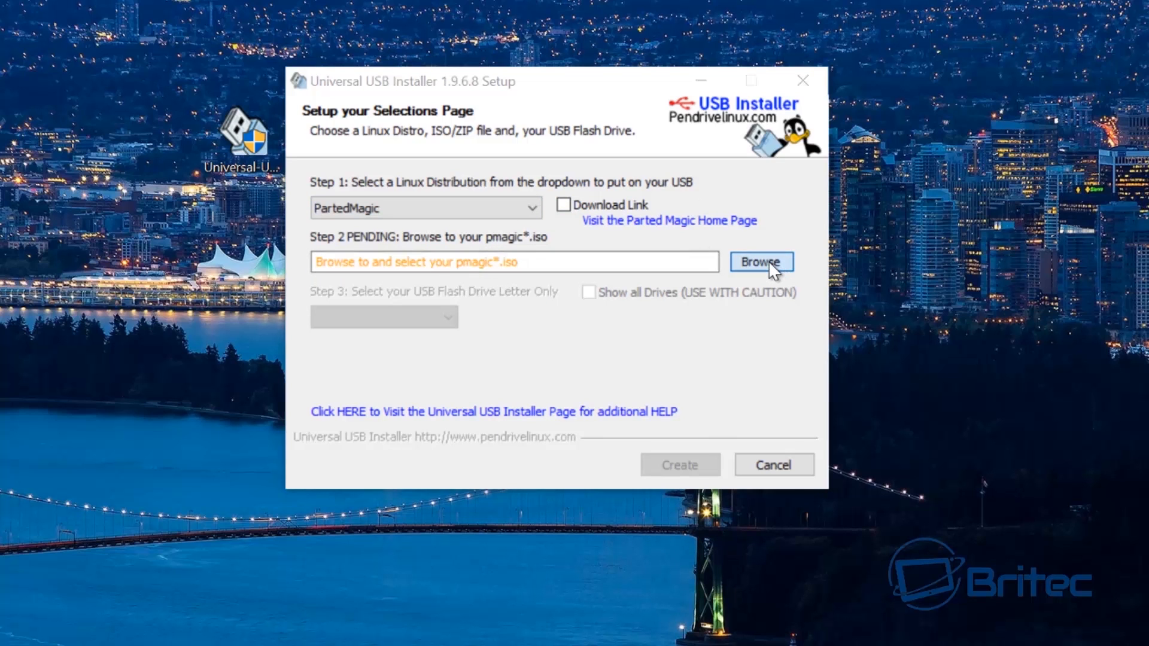
# Set pmagic_2016_03_02.iso from the Desktop as the source image
pyautogui.click(761, 262)
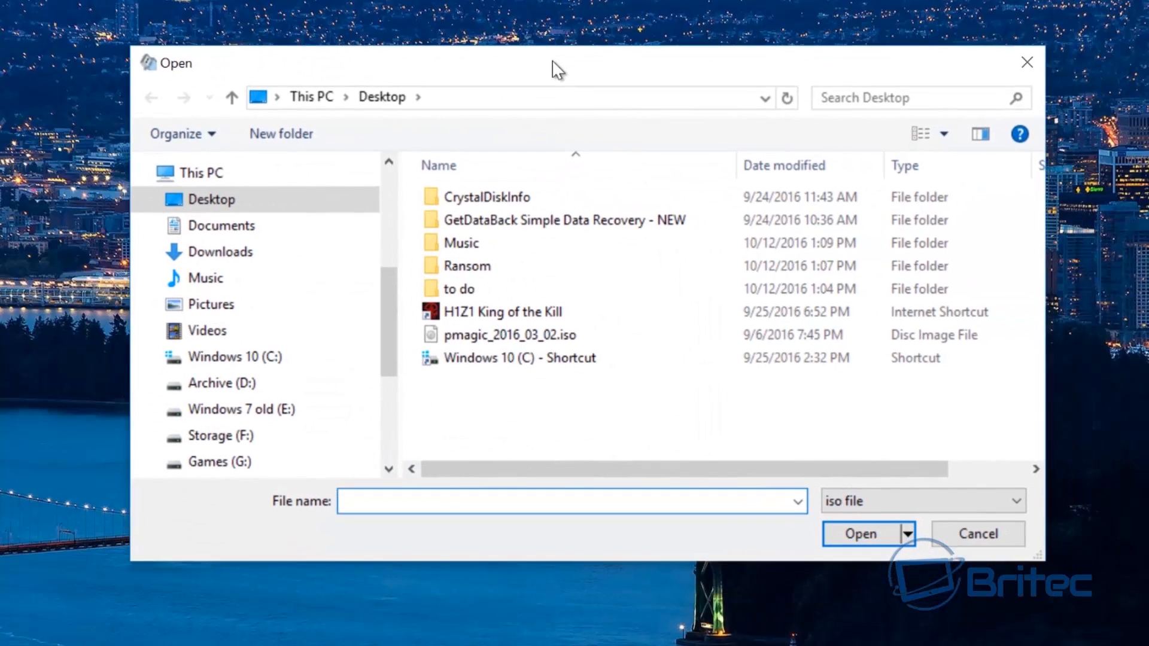
pyautogui.click(510, 335)
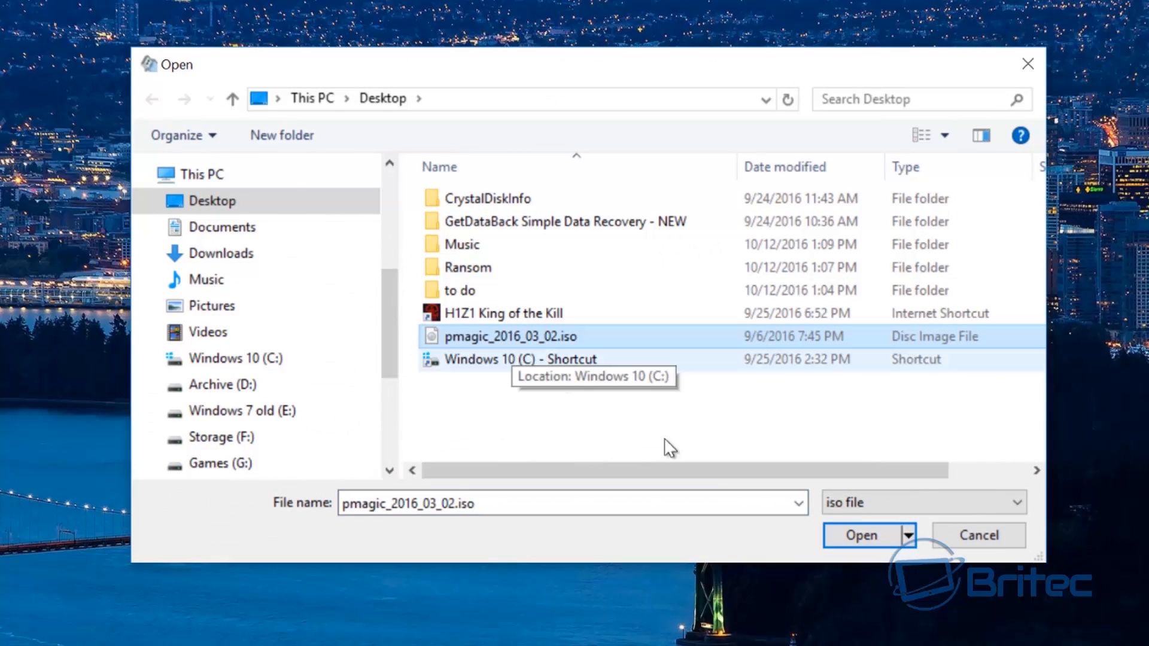
pyautogui.click(859, 535)
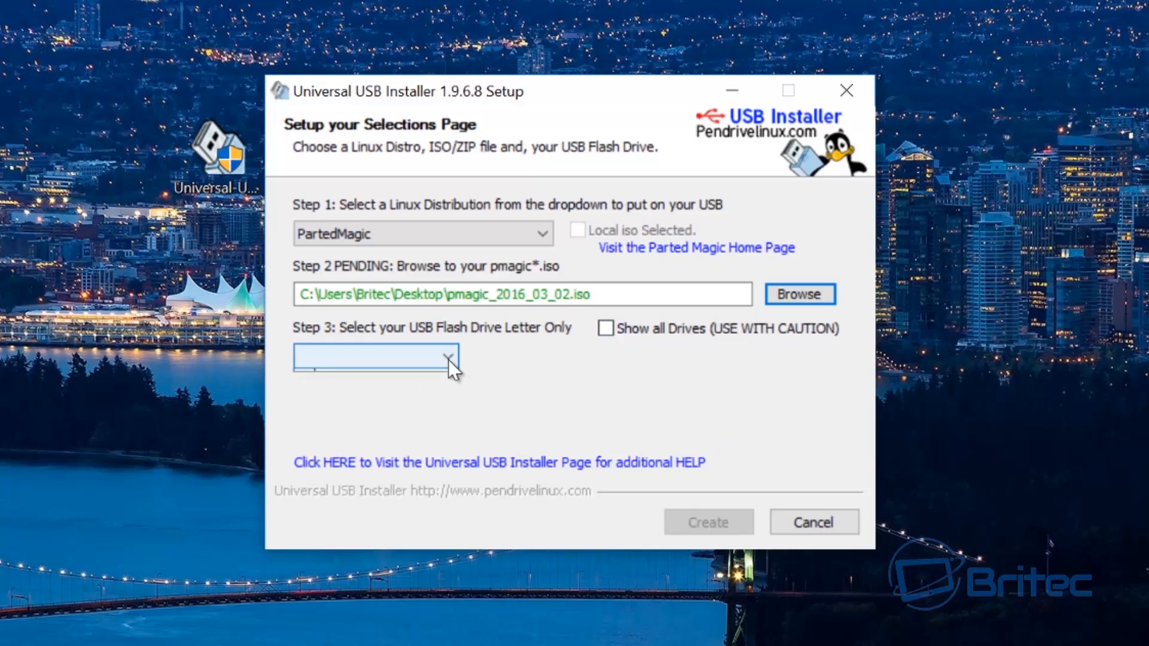
# Target drive H:\ UUI 29GB and enable formatting it as FAT32
pyautogui.click(375, 357)
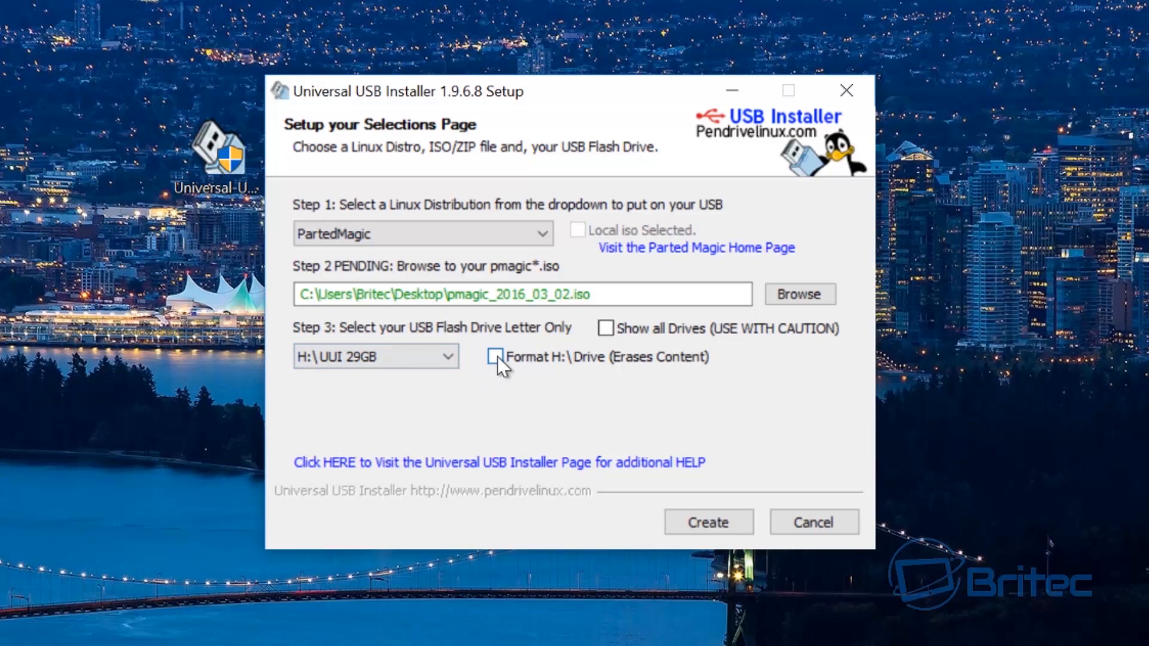
pyautogui.click(496, 357)
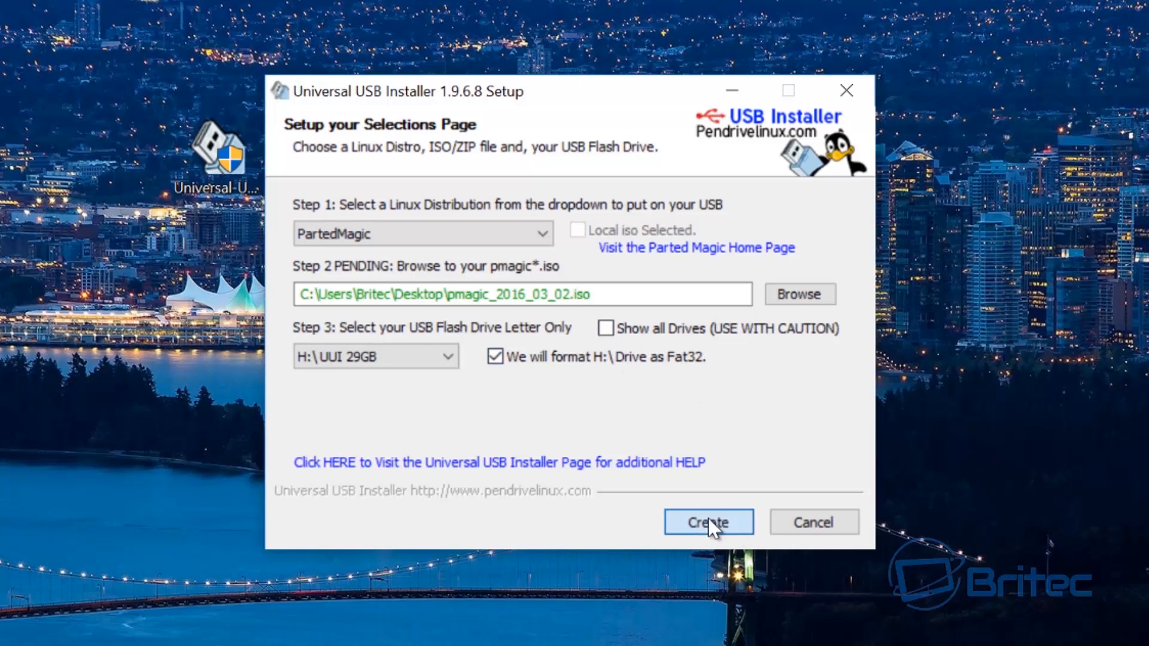
# Start creation to bring up the list of planned actions on drive H:
pyautogui.click(707, 522)
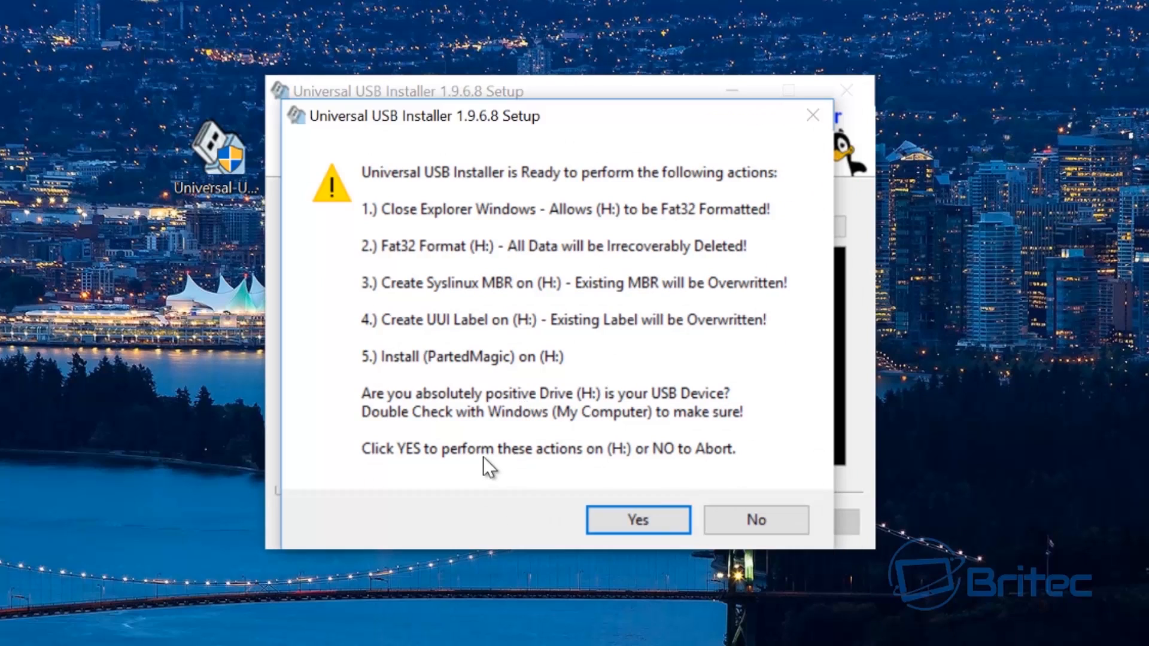
pyautogui.moveTo(455, 410)
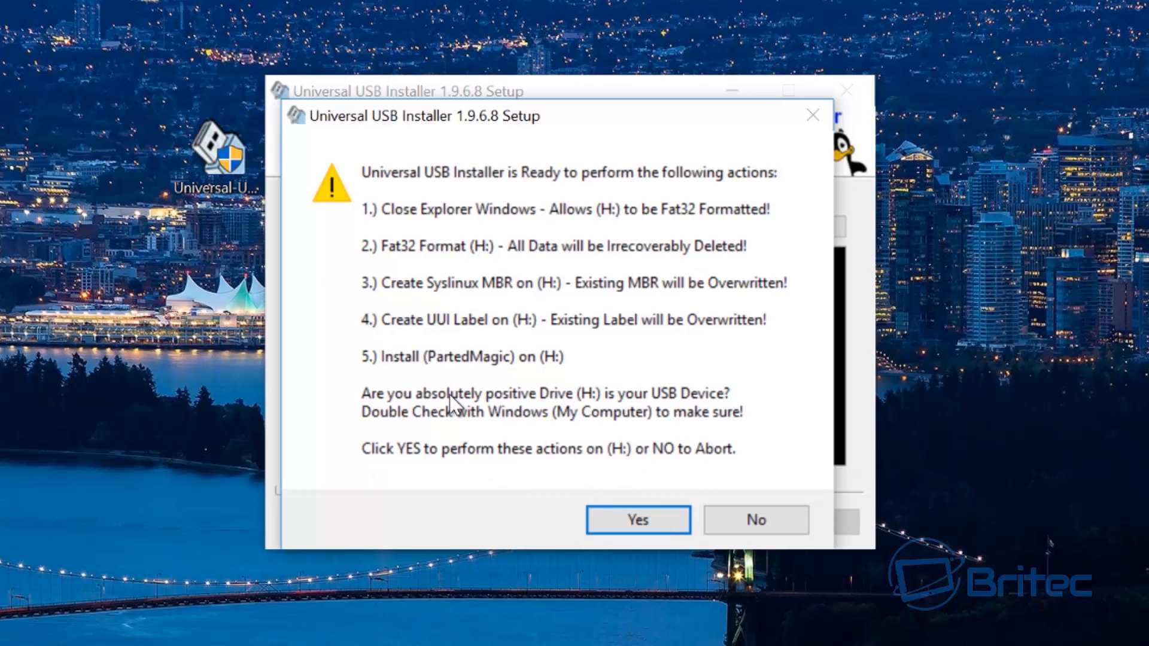
pyautogui.moveTo(447, 445)
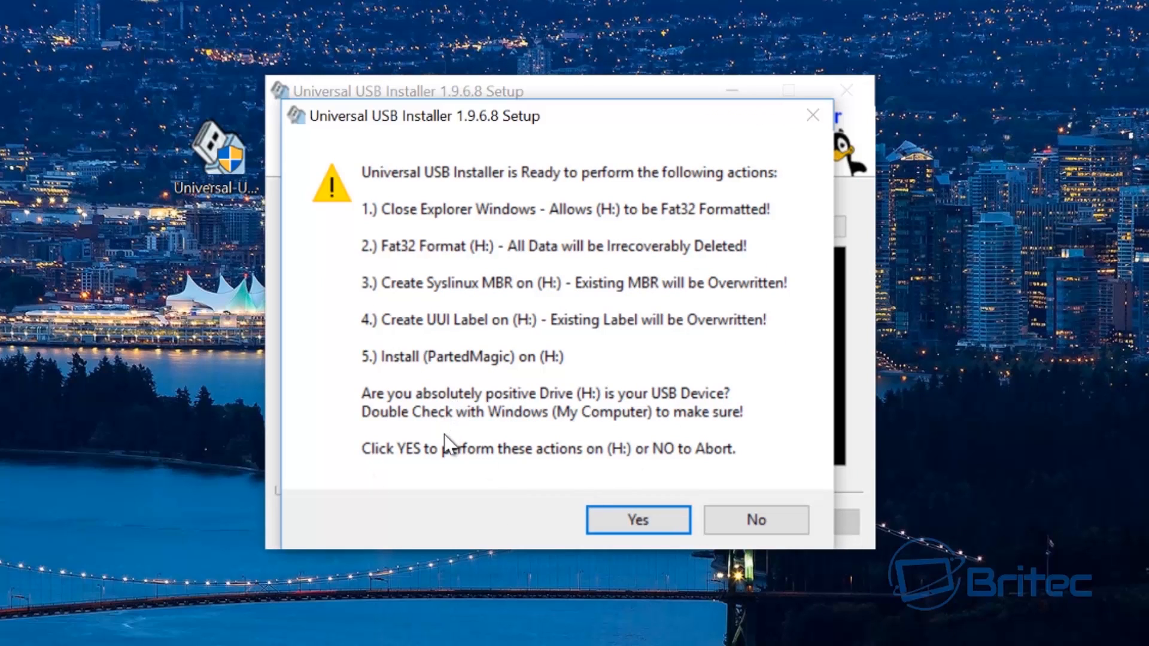
pyautogui.moveTo(443, 414)
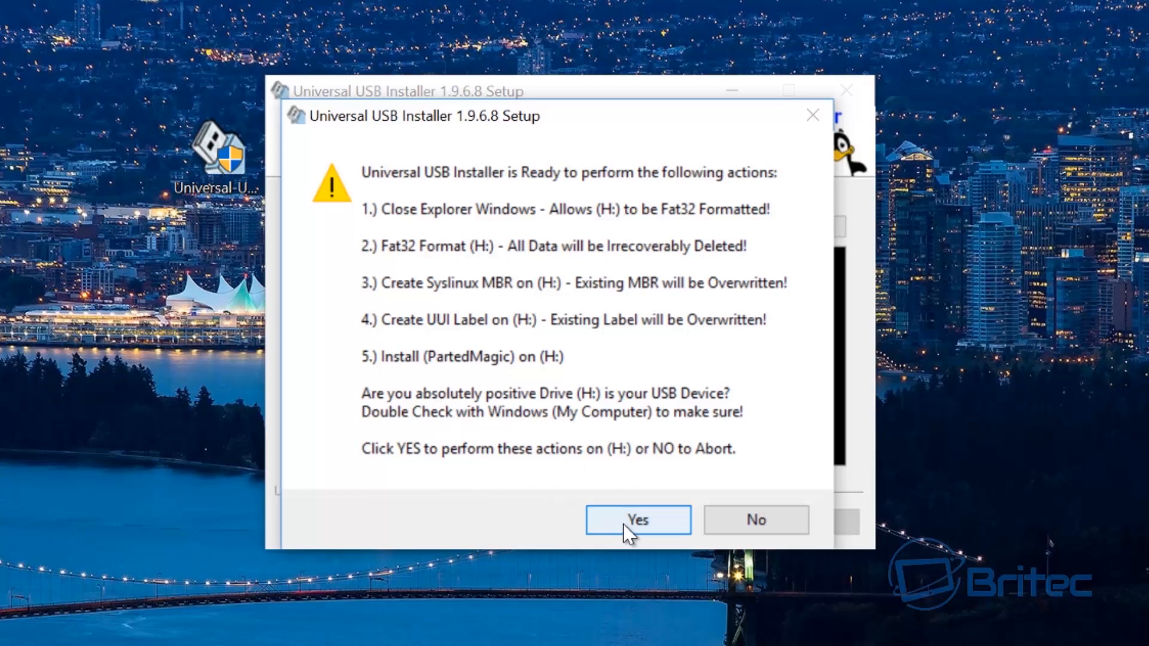
pyautogui.moveTo(718, 550)
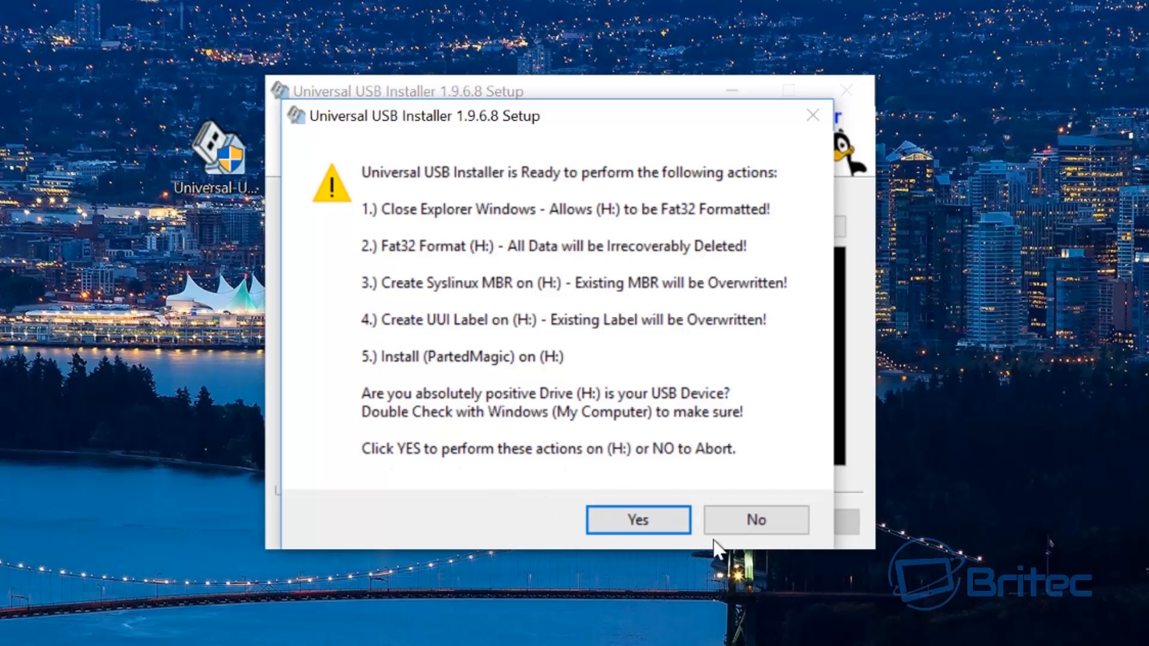
pyautogui.moveTo(638, 520)
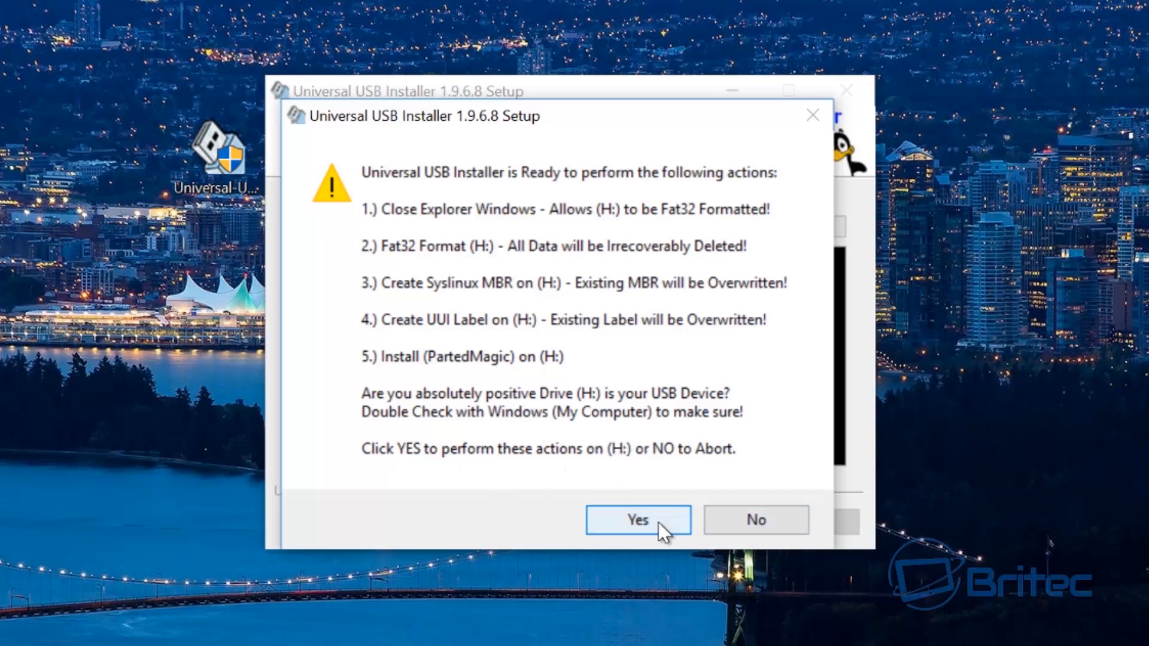
# Confirm the Parted Magic install onto H: and close the installer when it finishes
pyautogui.click(636, 519)
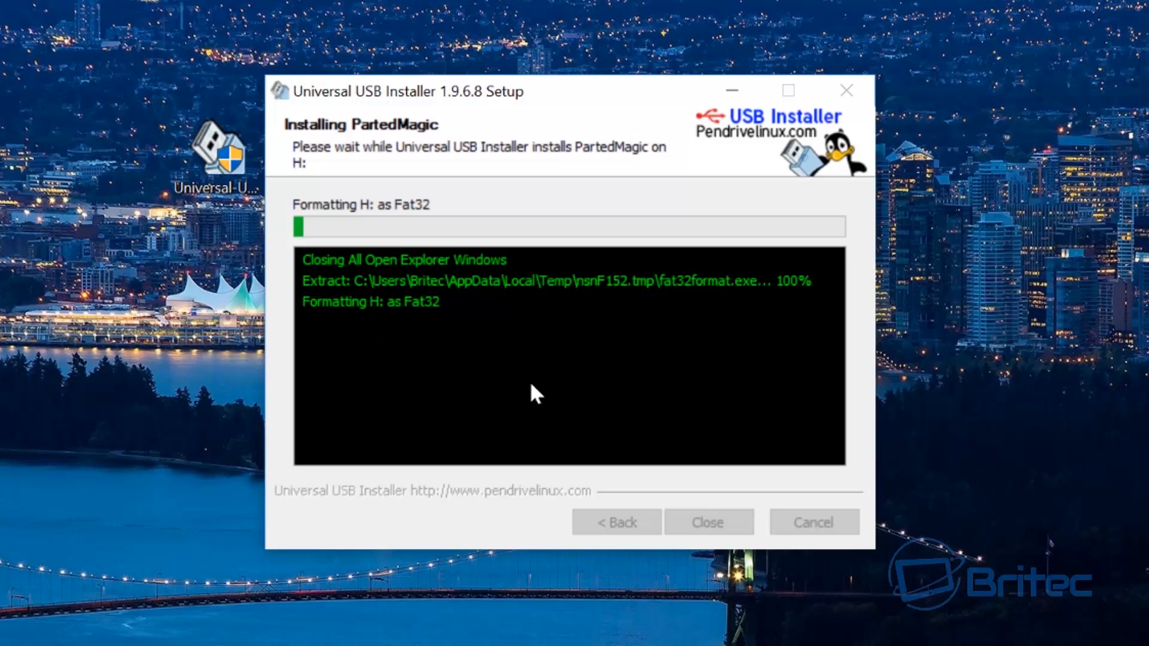
pyautogui.moveTo(532, 397)
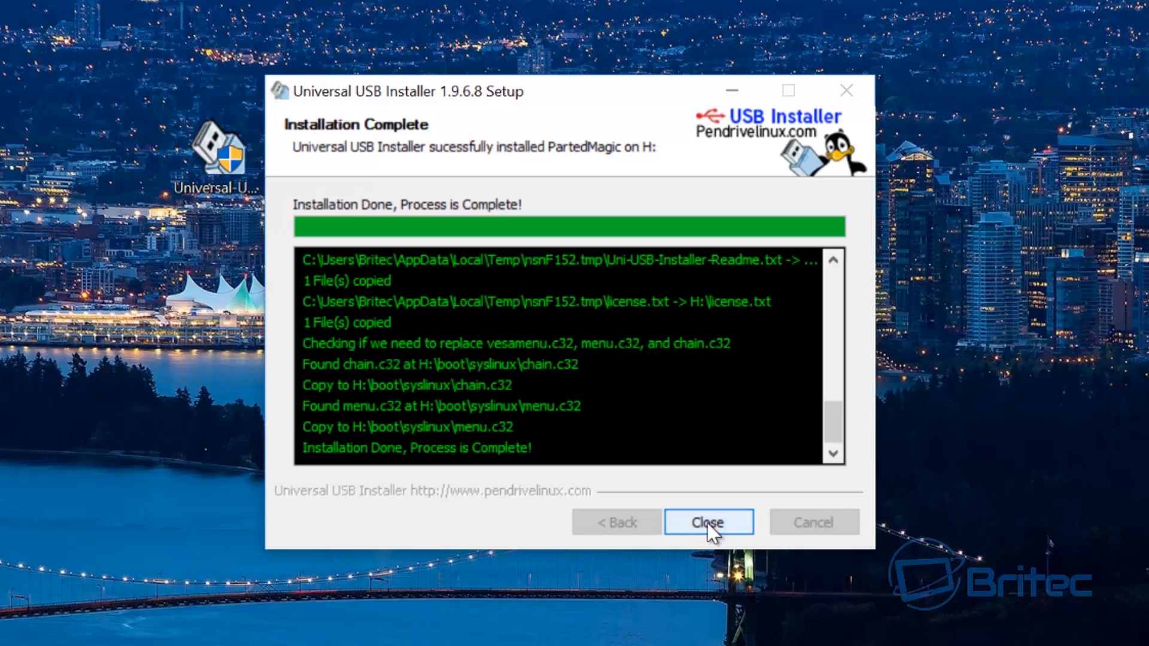
pyautogui.click(706, 522)
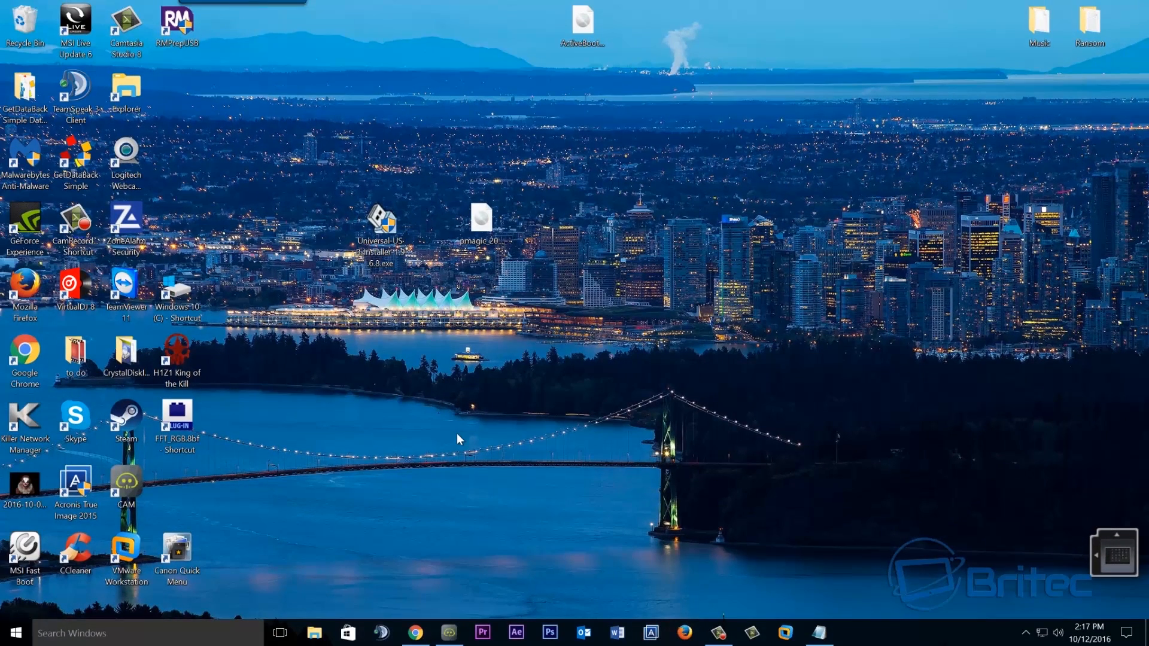
pyautogui.click(315, 632)
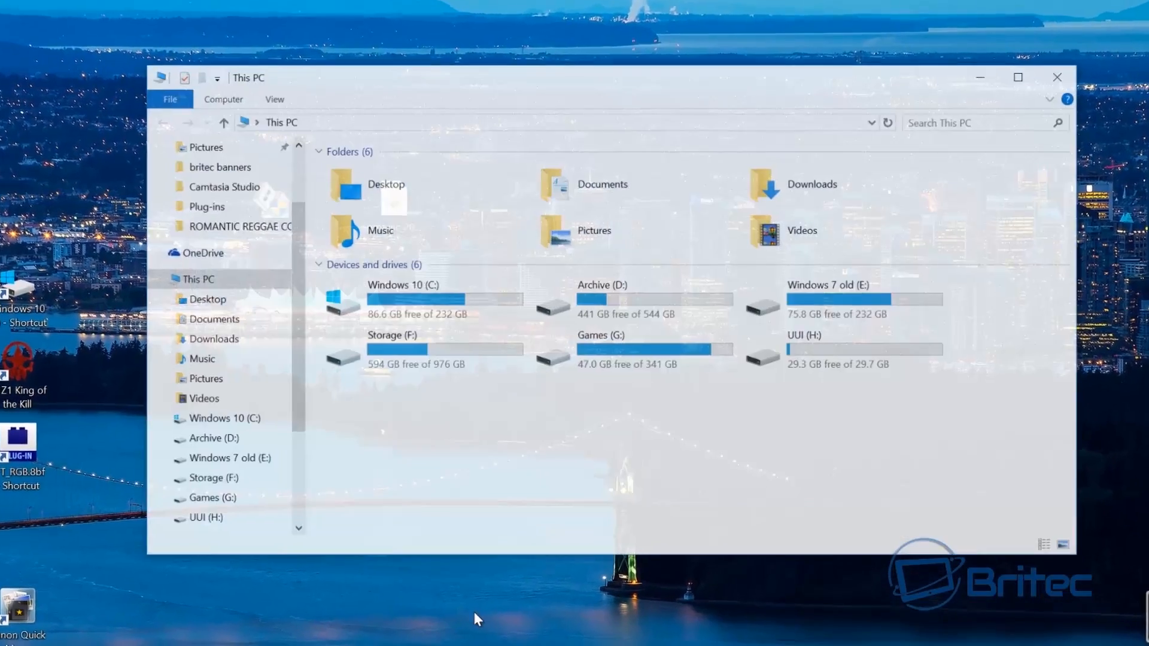
pyautogui.click(843, 299)
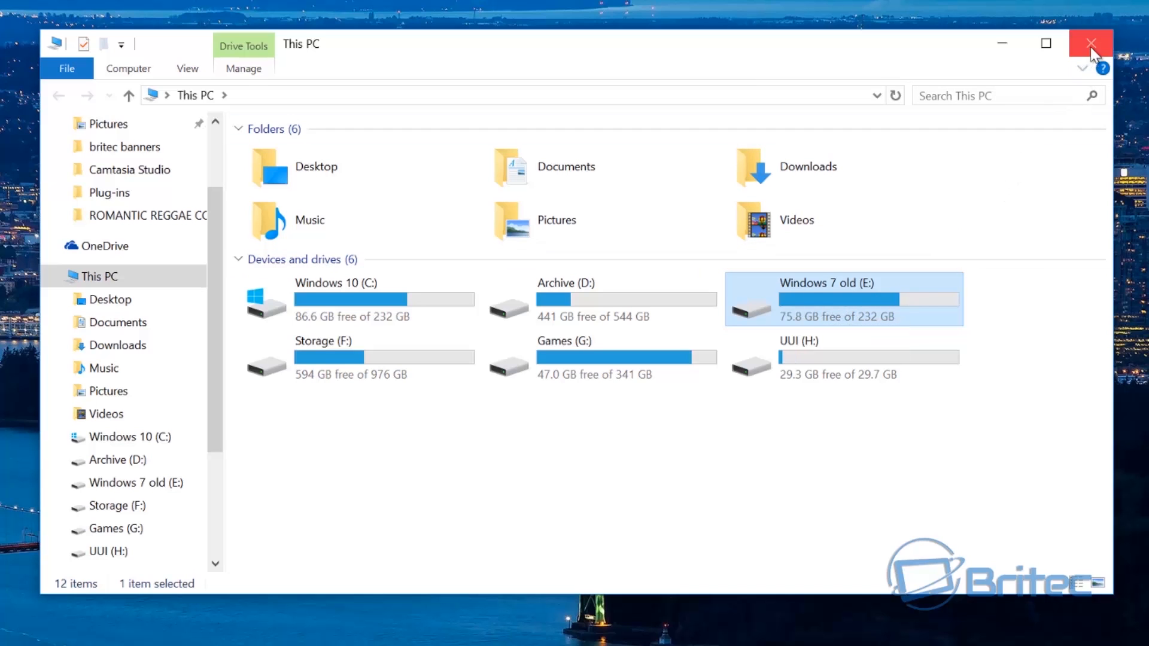
pyautogui.click(1091, 43)
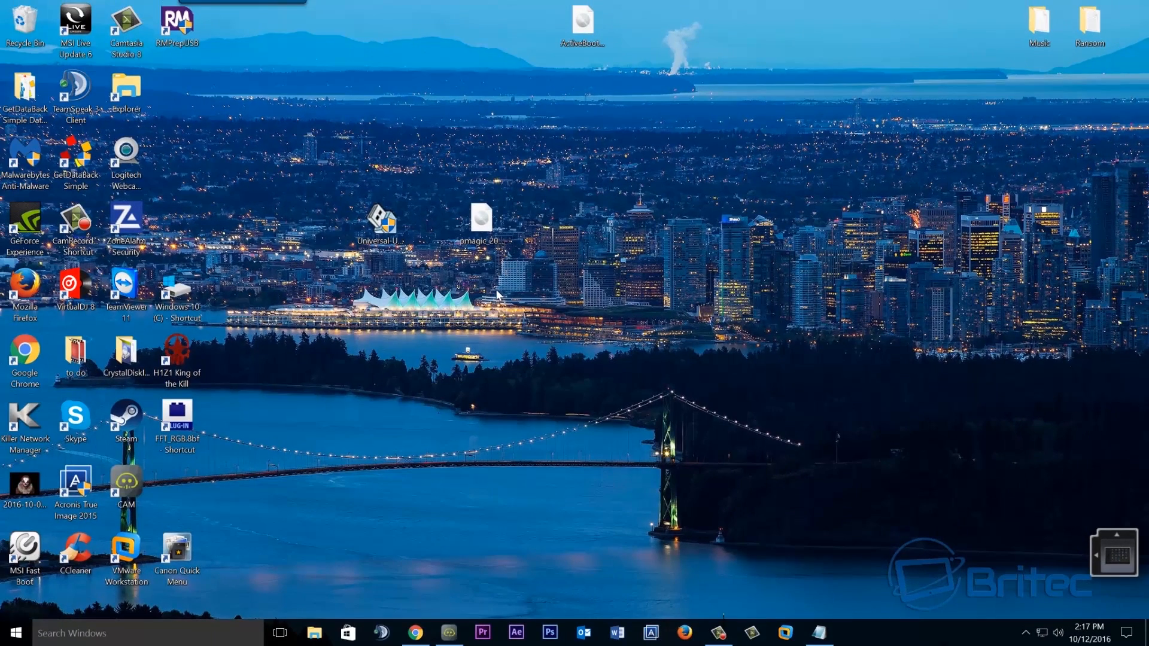
pyautogui.moveTo(439, 308)
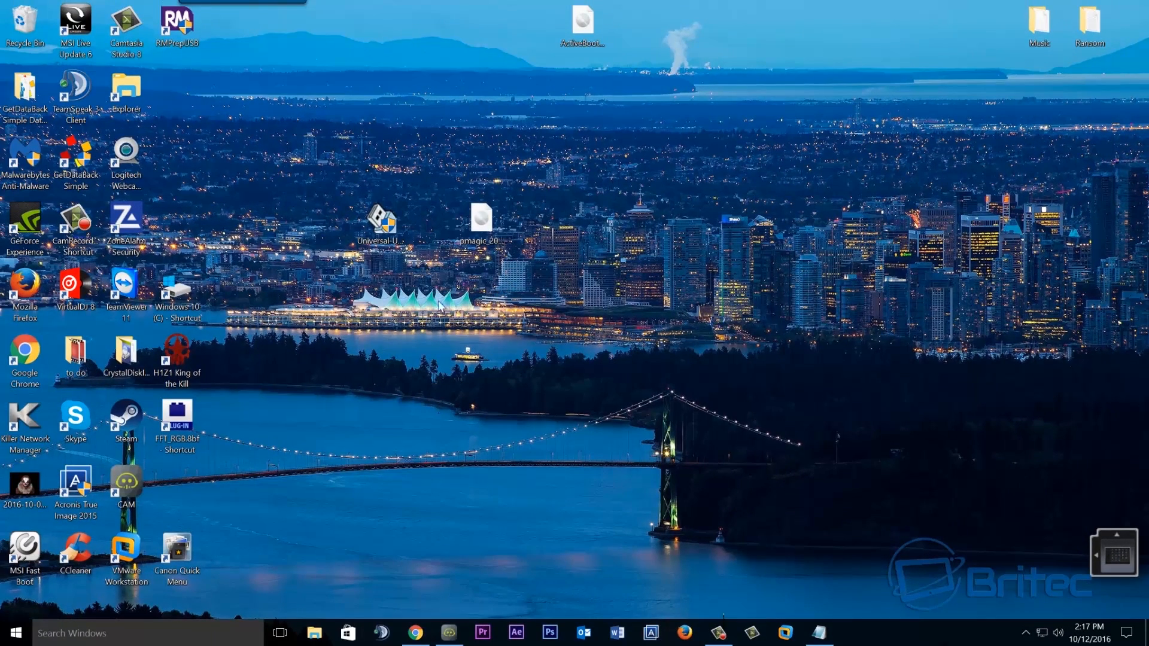
pyautogui.moveTo(469, 328)
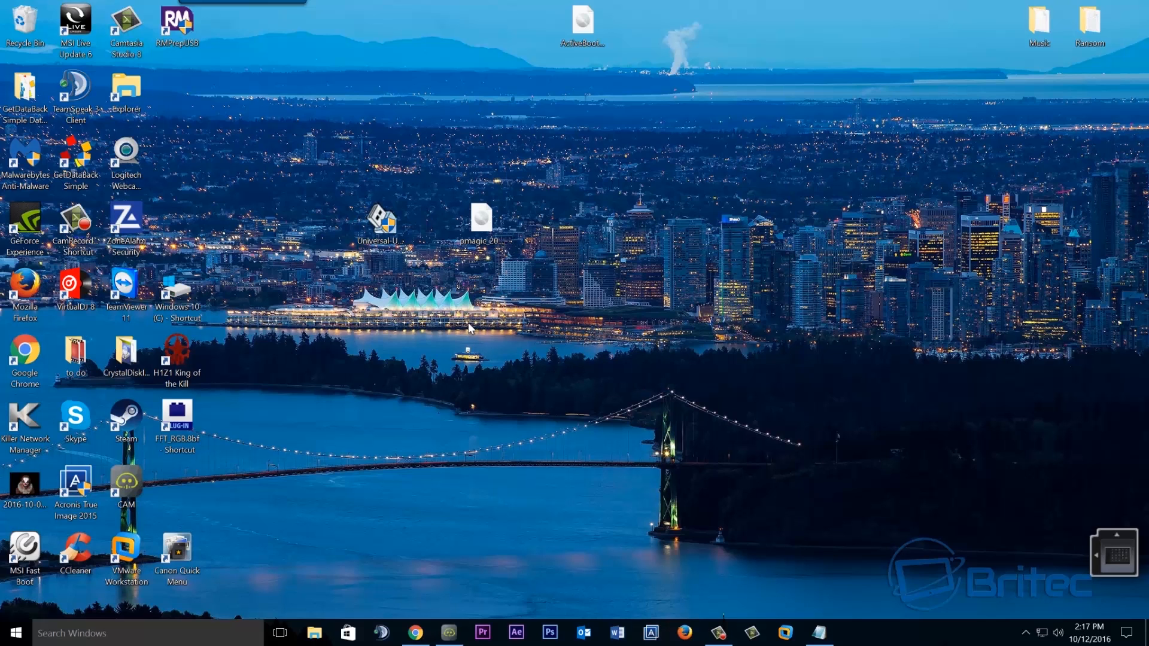
pyautogui.moveTo(473, 332)
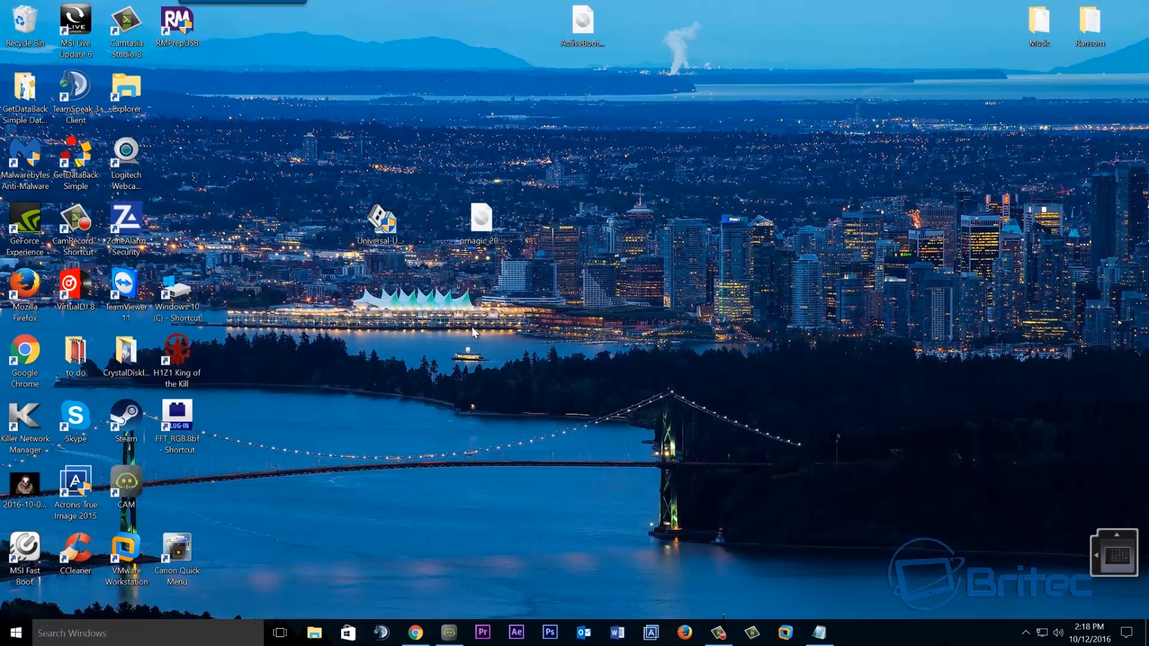
pyautogui.moveTo(474, 334)
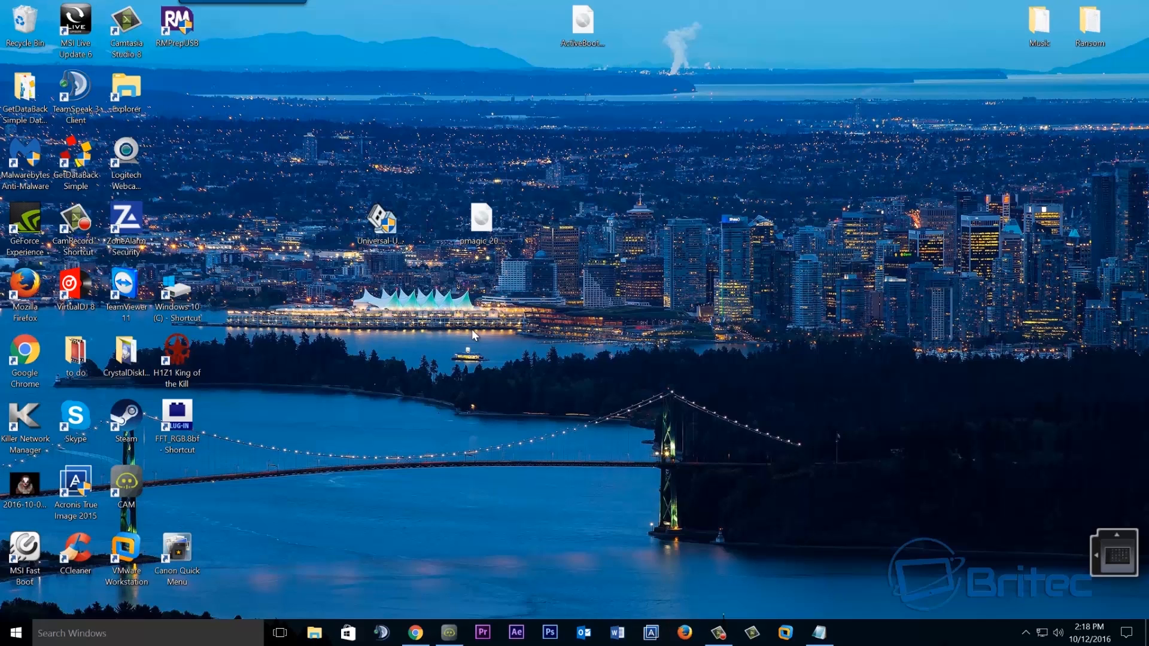
pyautogui.moveTo(482, 334)
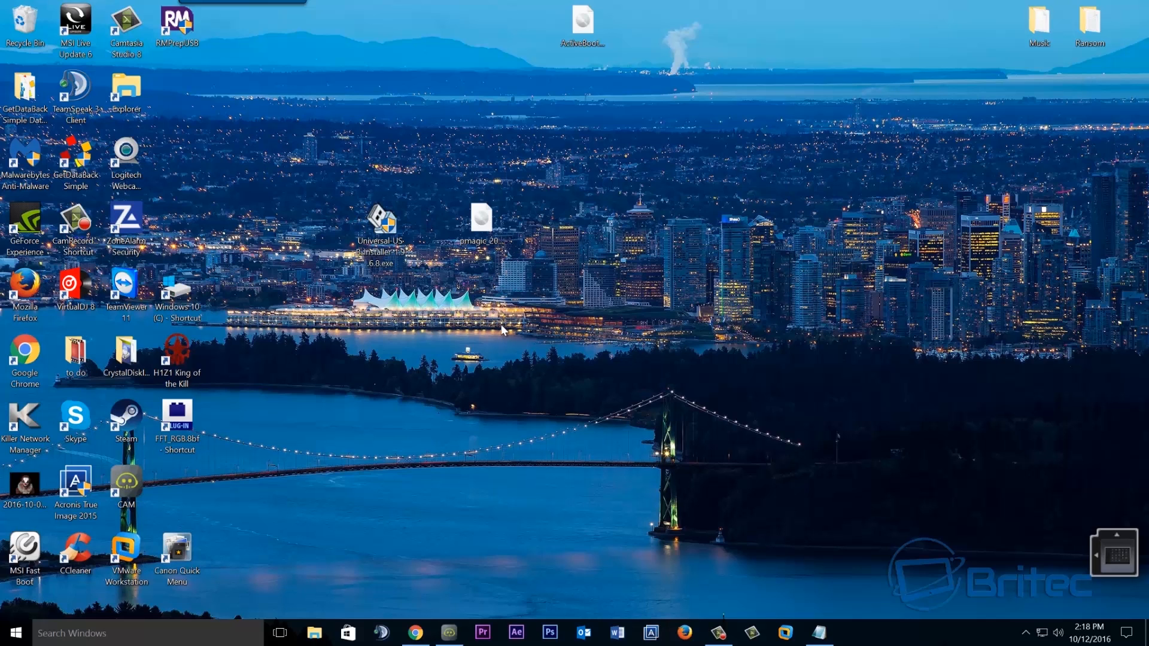
pyautogui.moveTo(622, 453)
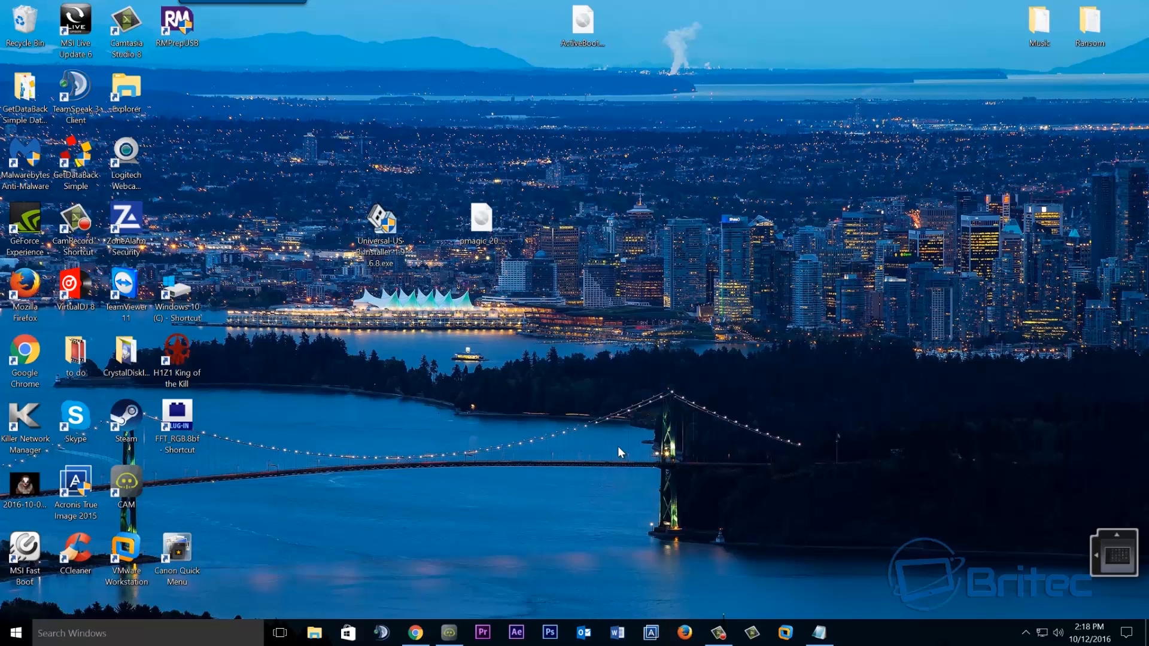
pyautogui.moveTo(441, 469)
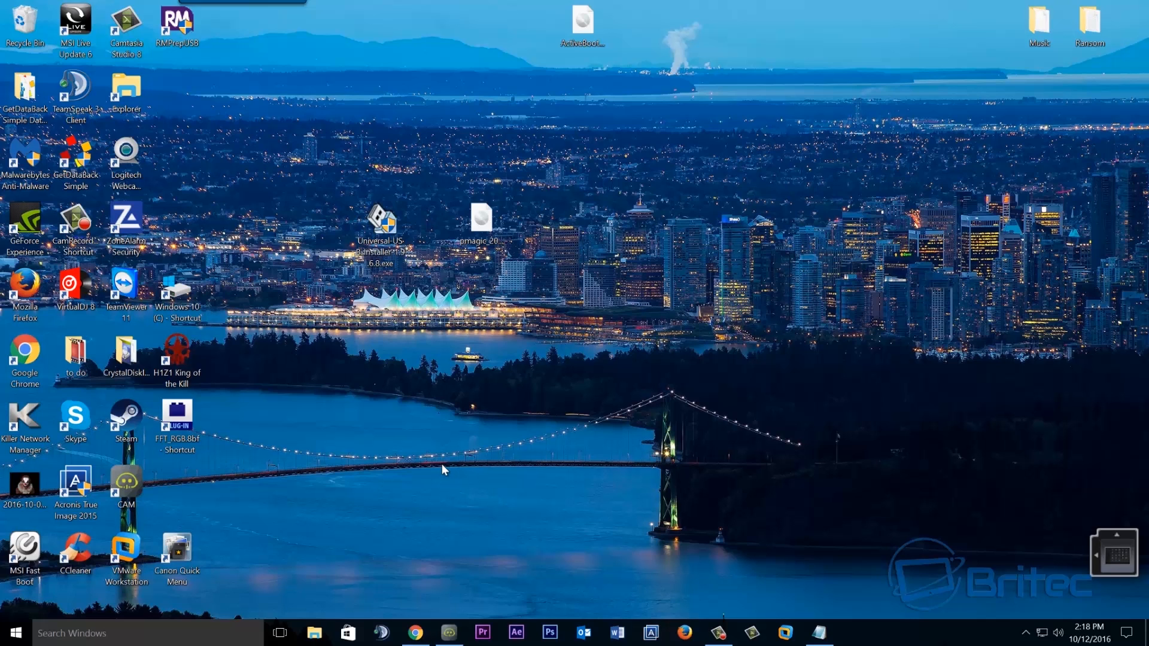
pyautogui.moveTo(573, 511)
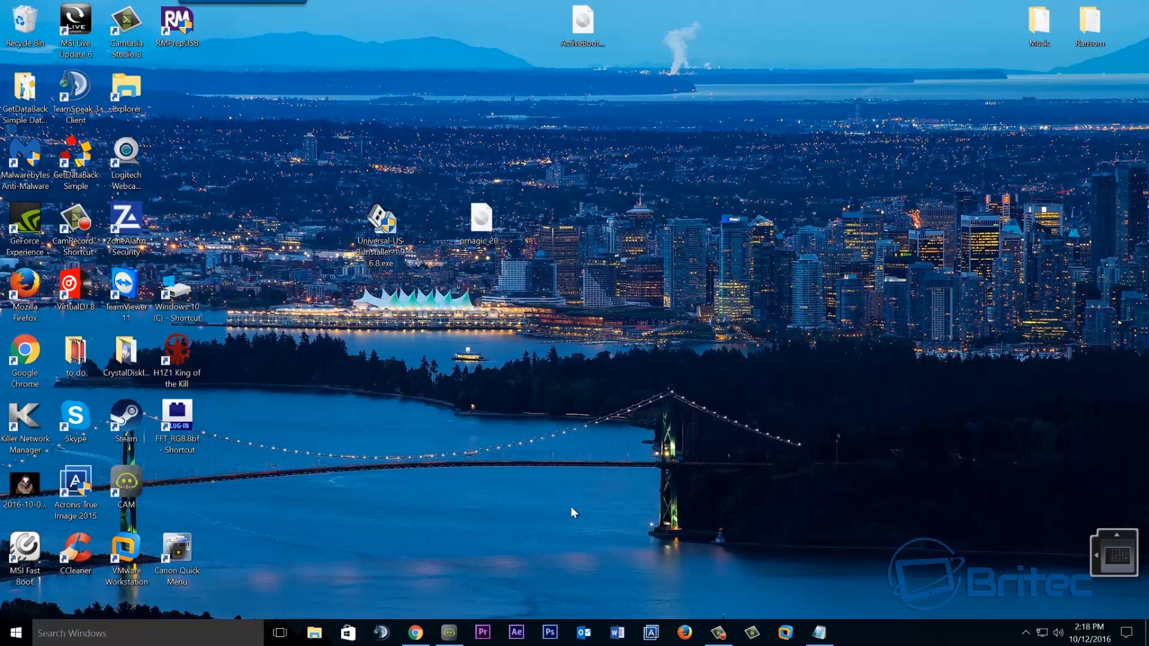
pyautogui.moveTo(700, 522)
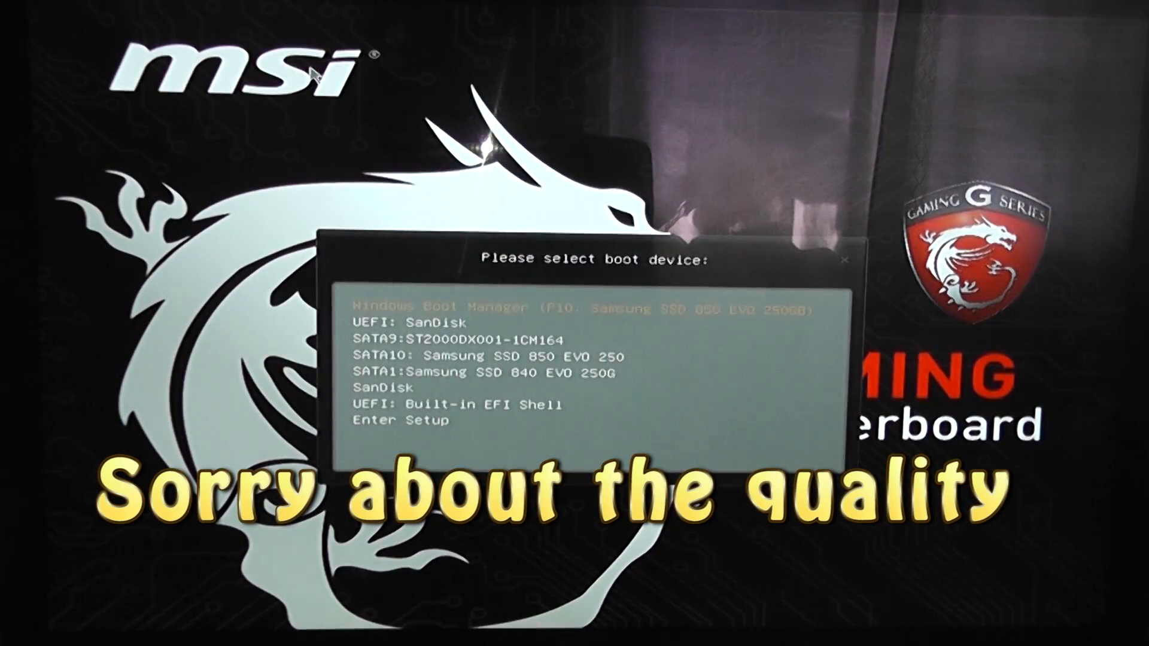
# Boot from the SanDisk USB entry into Parted Magic and accept the time zone prompt
pyautogui.press('Down')
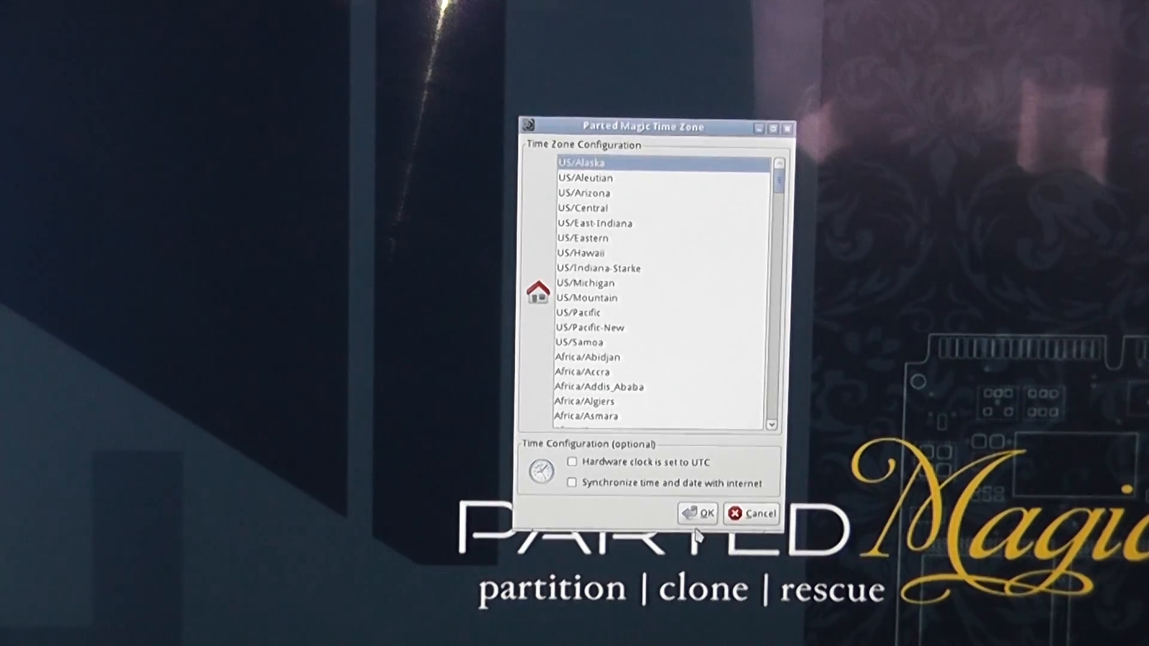
pyautogui.click(698, 513)
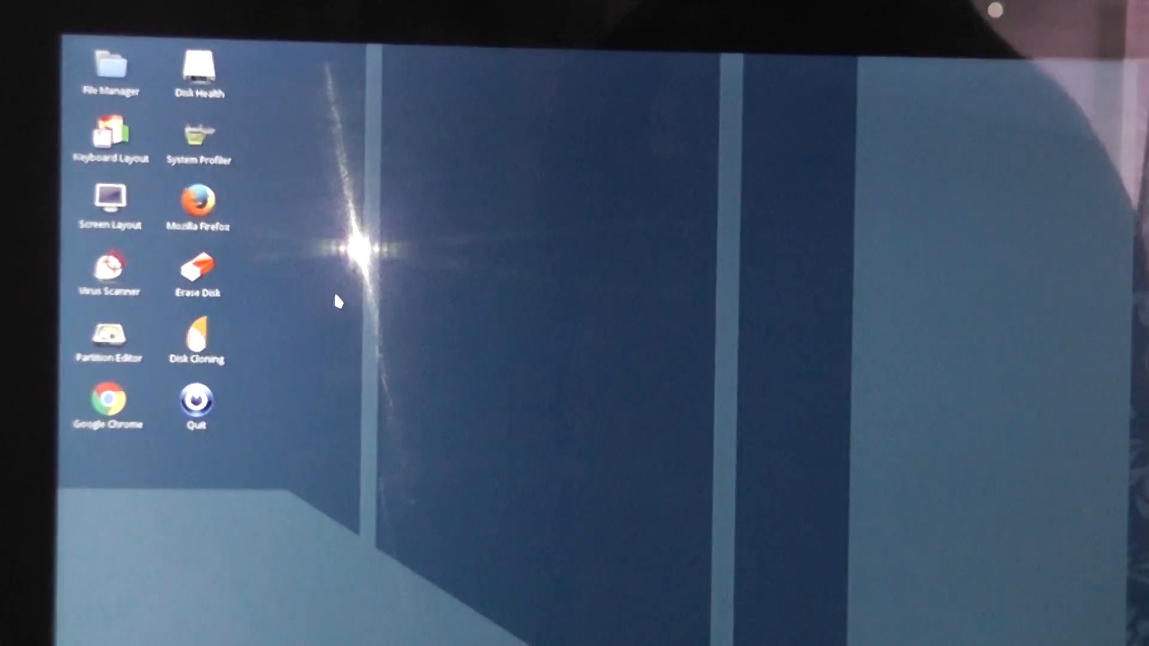
# Launch the Erase Disk utility and choose the hardware-level secure erase method
pyautogui.doubleClick(195, 264)
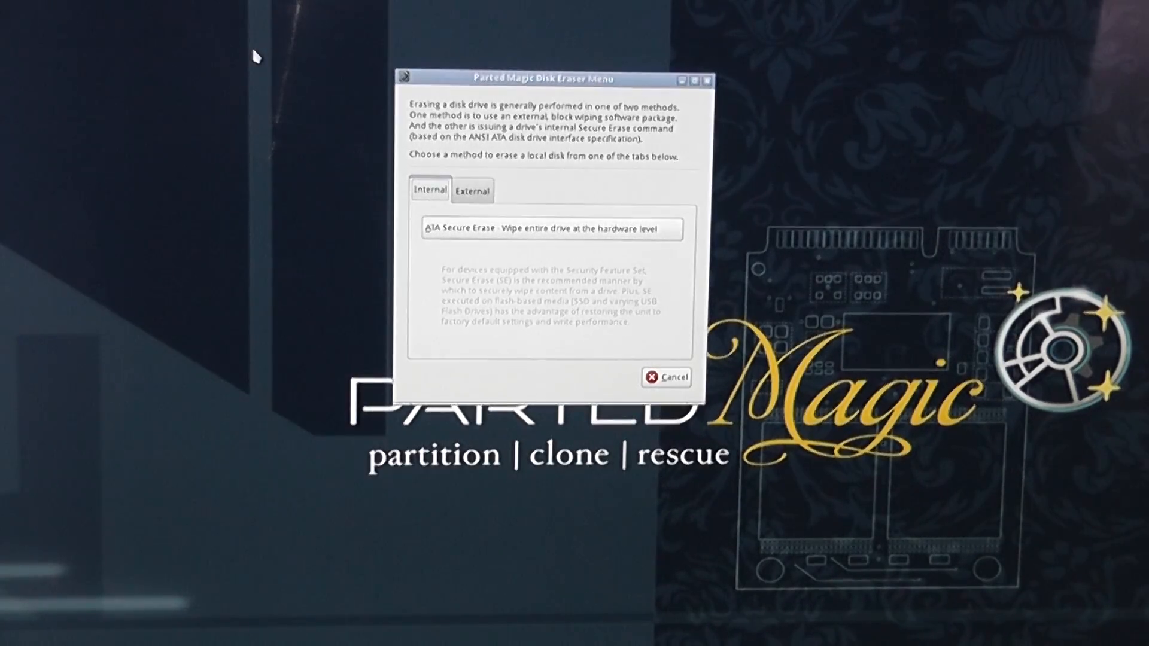
pyautogui.moveTo(601, 214)
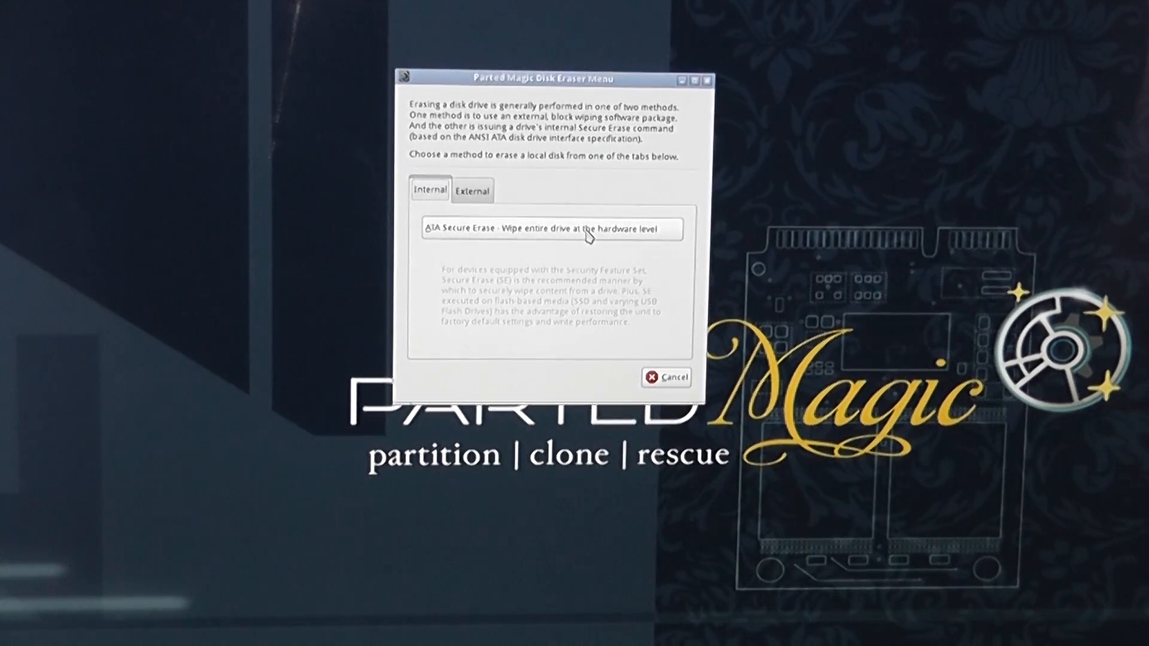
pyautogui.click(665, 377)
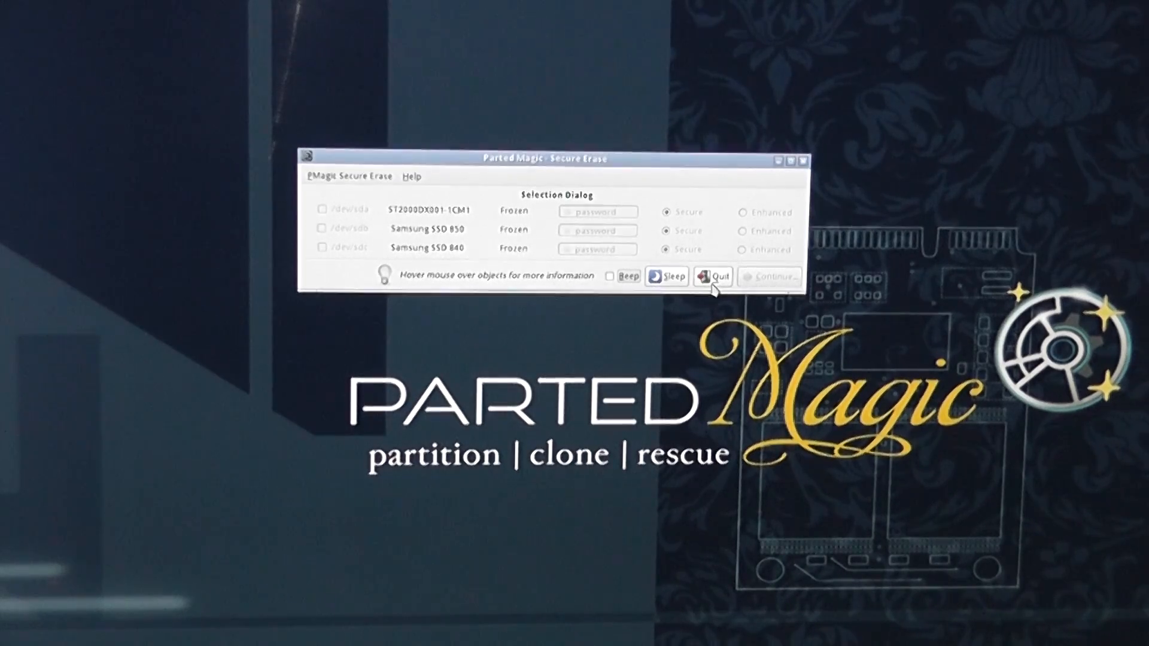
pyautogui.moveTo(665, 277)
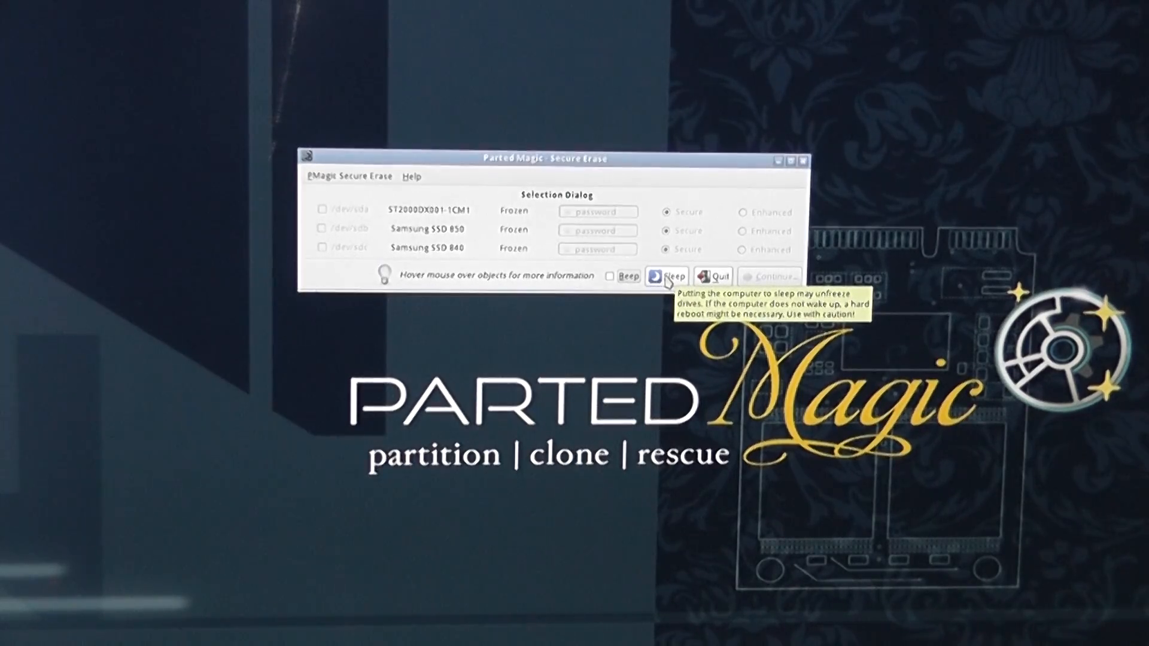
# Sleep the computer so the three frozen drives become selectable for erasing
pyautogui.click(666, 276)
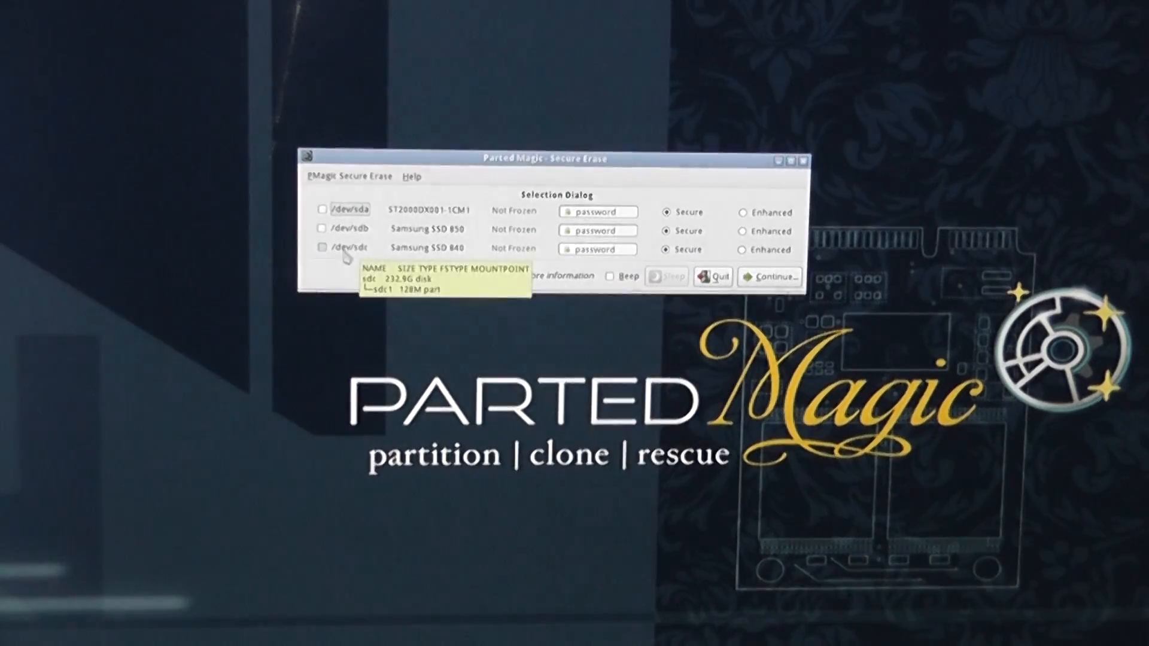
# Tick /dev/sdc (Samsung SSD 840) for erasing, keeping Secure mode
pyautogui.click(322, 246)
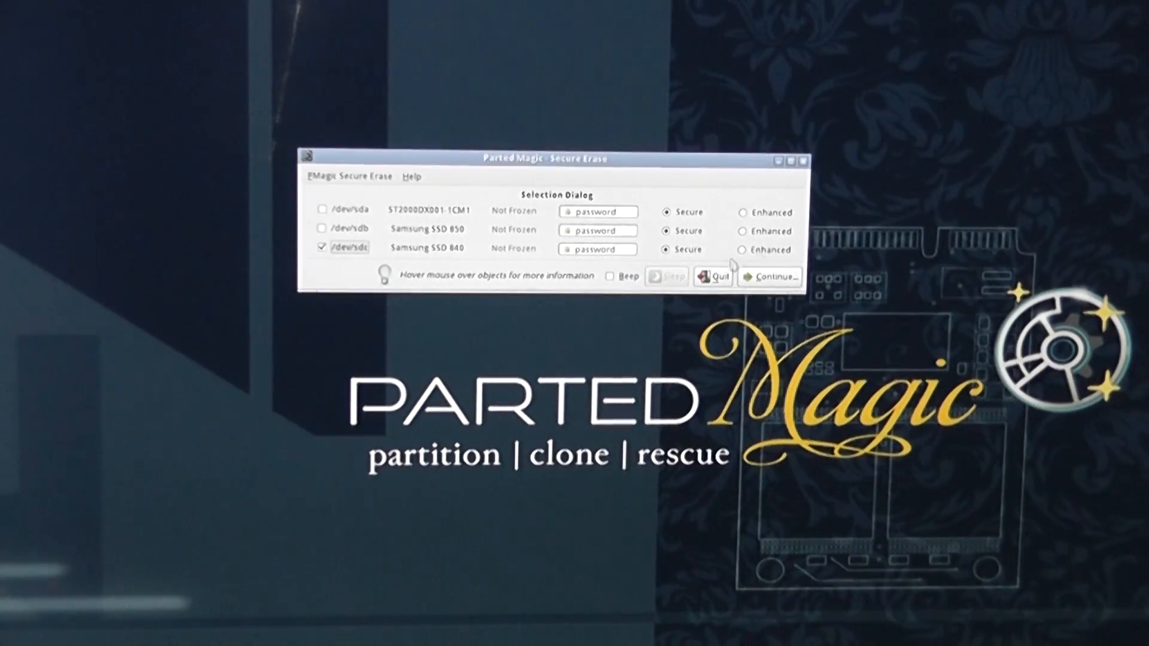
pyautogui.moveTo(687, 250)
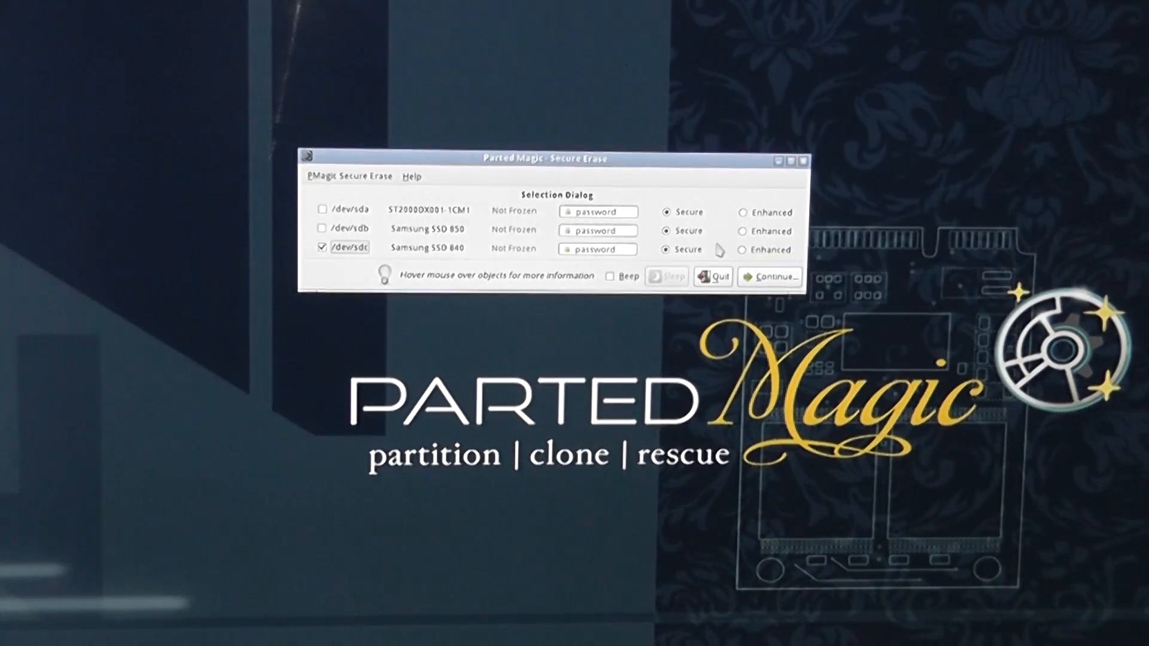
pyautogui.moveTo(675, 251)
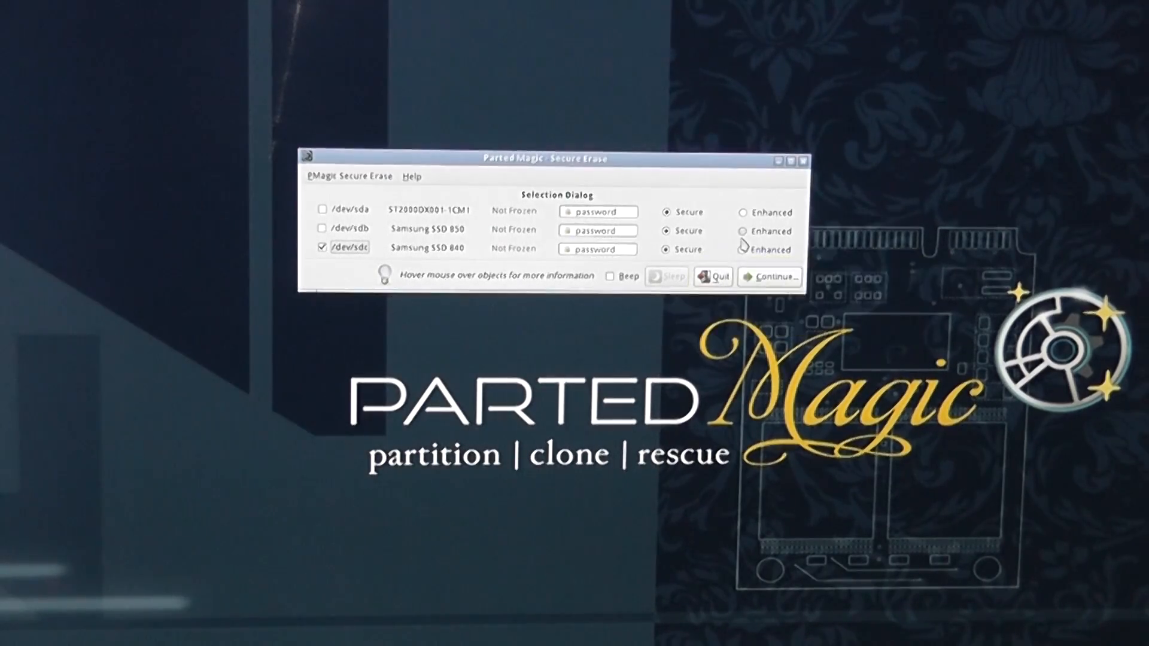
pyautogui.moveTo(667, 249)
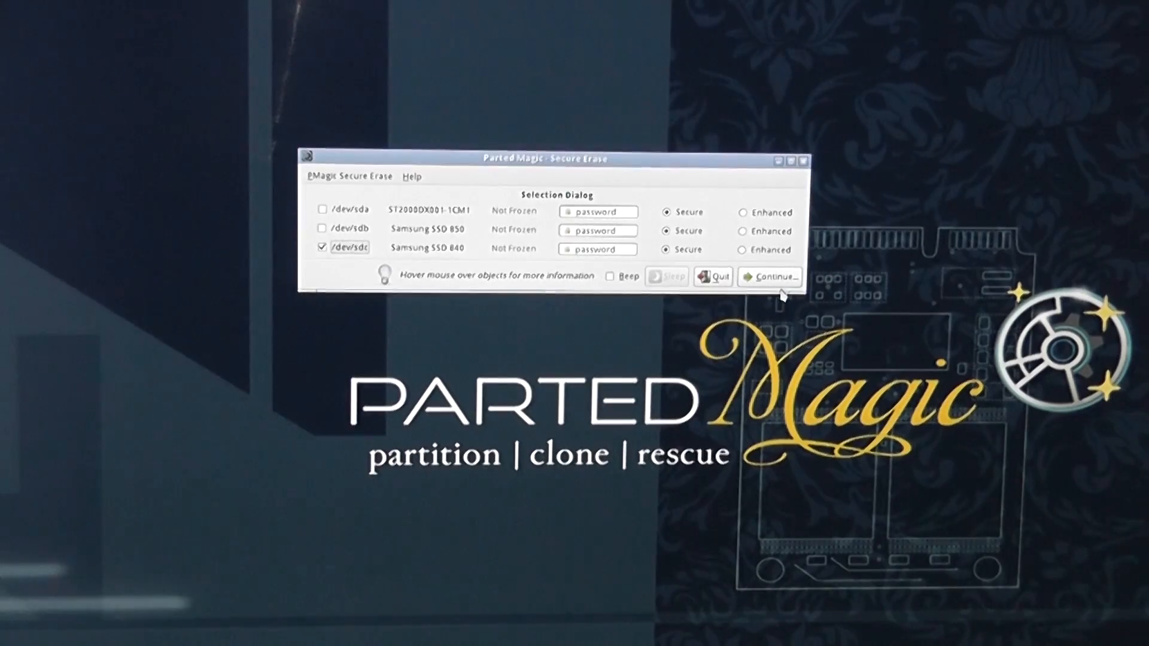
# Continue to the erase summary for the Samsung SSD 840 (/dev/sdc) and tick the erase permission
pyautogui.click(768, 276)
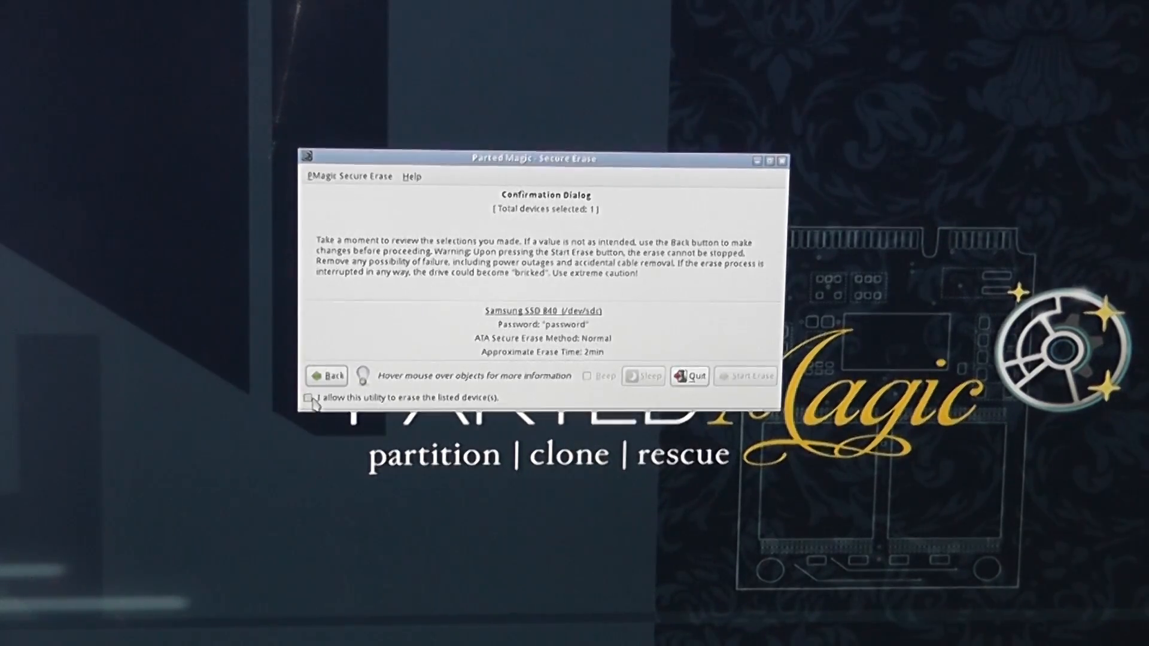
pyautogui.click(309, 397)
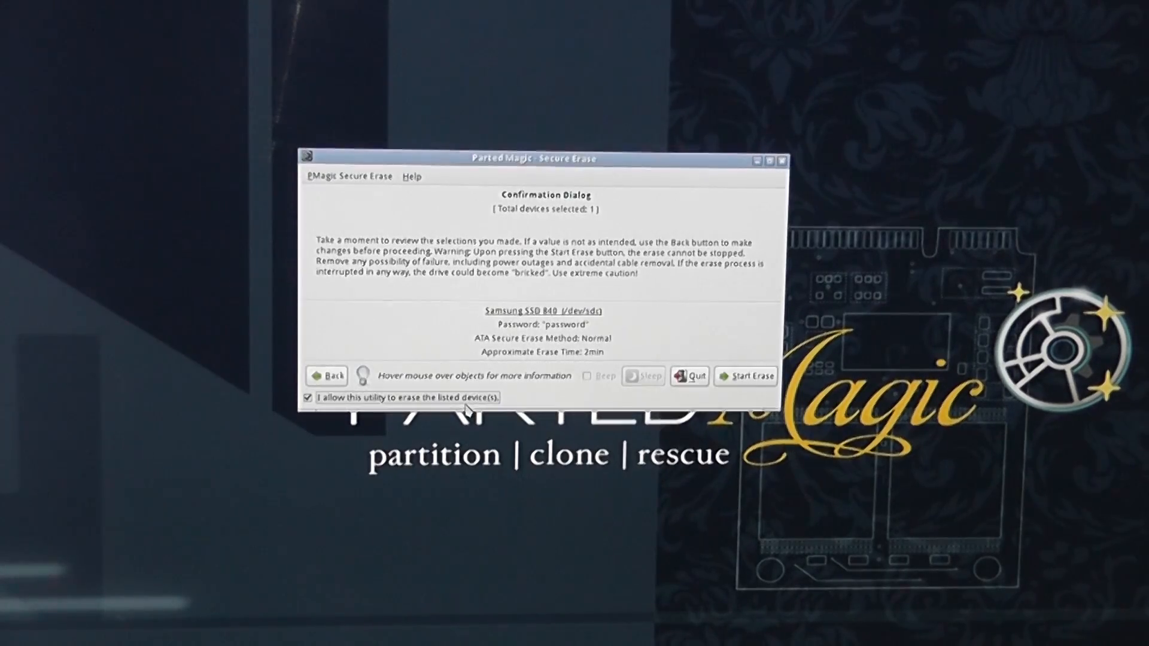
pyautogui.moveTo(642, 375)
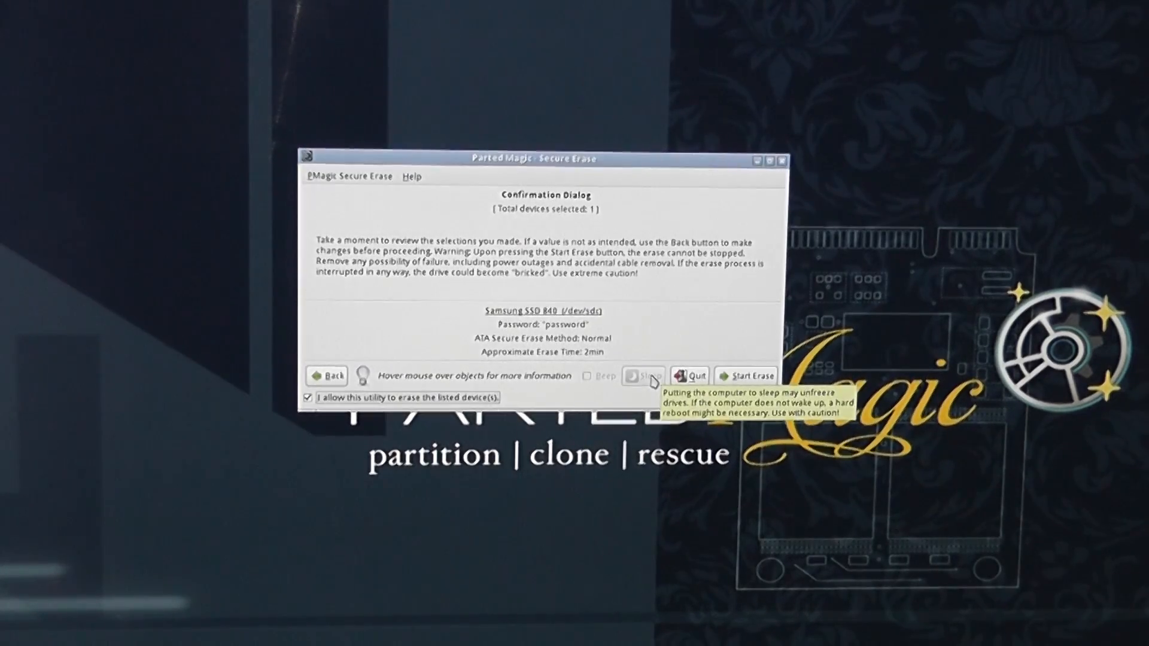
pyautogui.moveTo(717, 344)
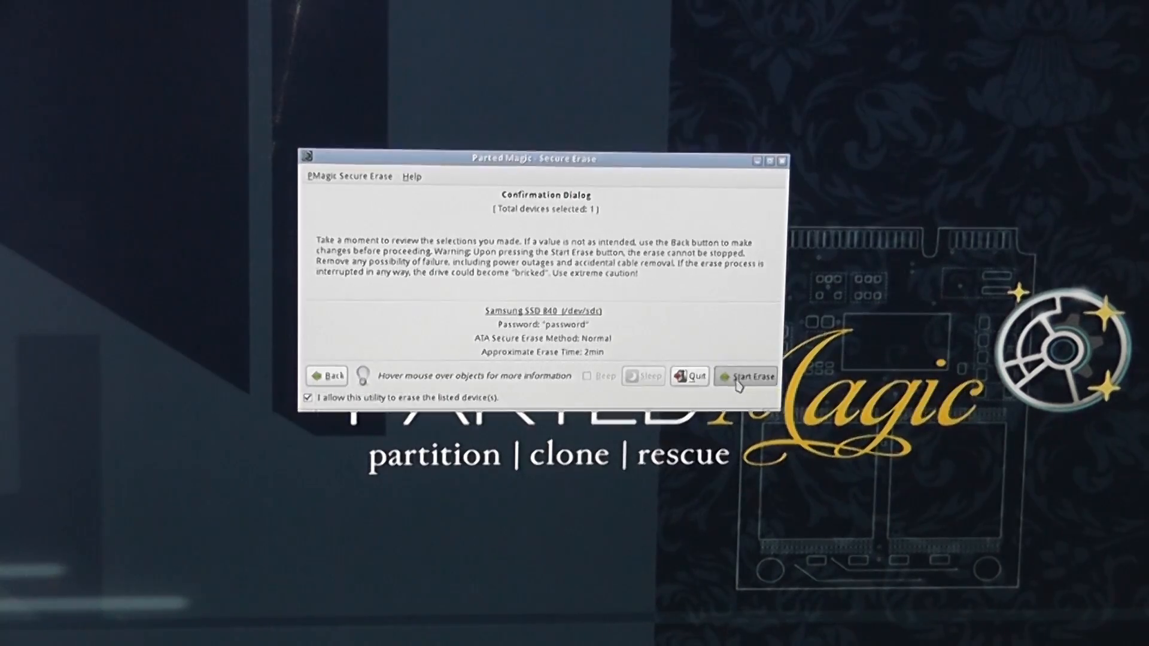
# Start the secure erase of the Samsung SSD 840, peek at Log Saving Options, and view the erase logs
pyautogui.click(746, 375)
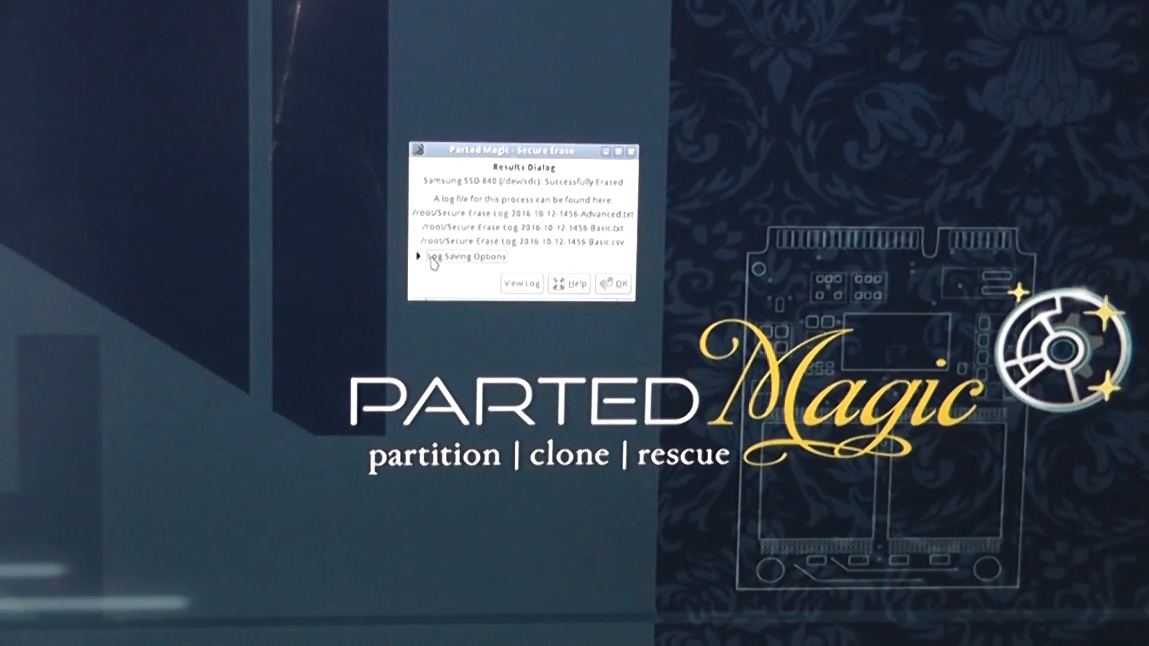
pyautogui.click(464, 257)
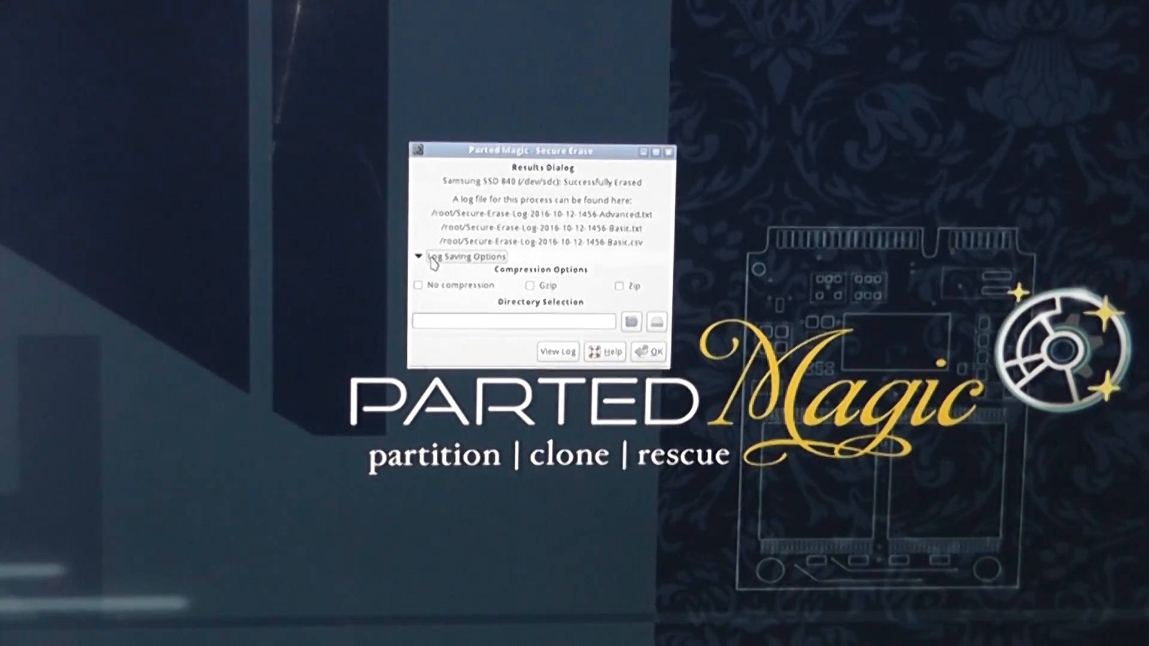
pyautogui.click(419, 258)
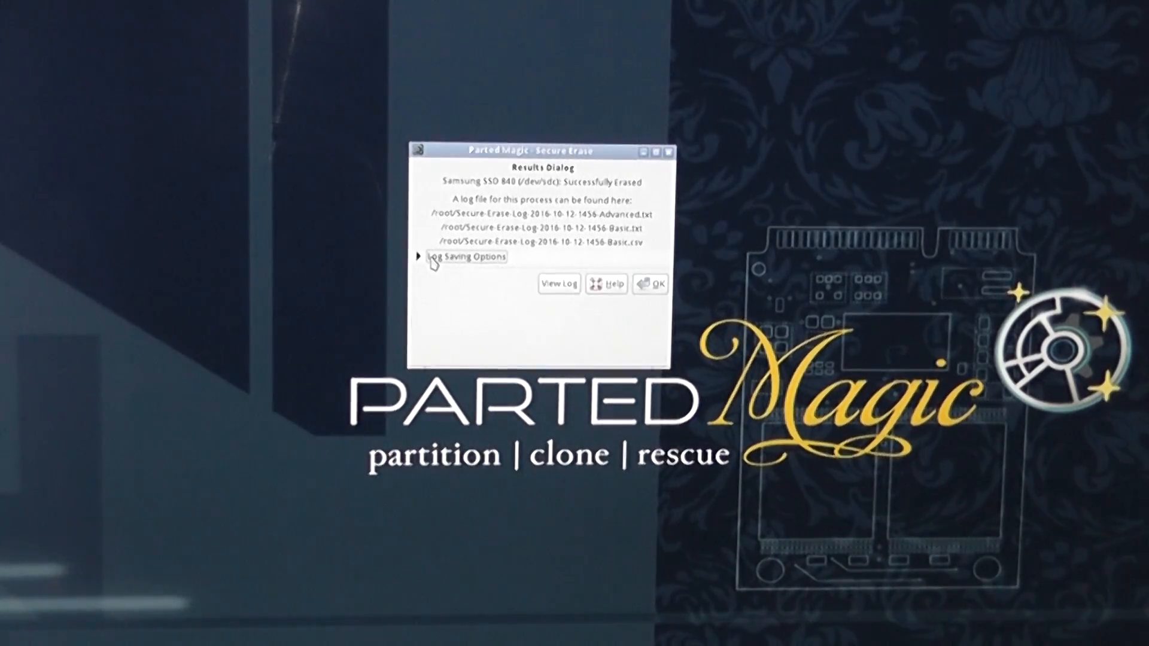
pyautogui.click(417, 258)
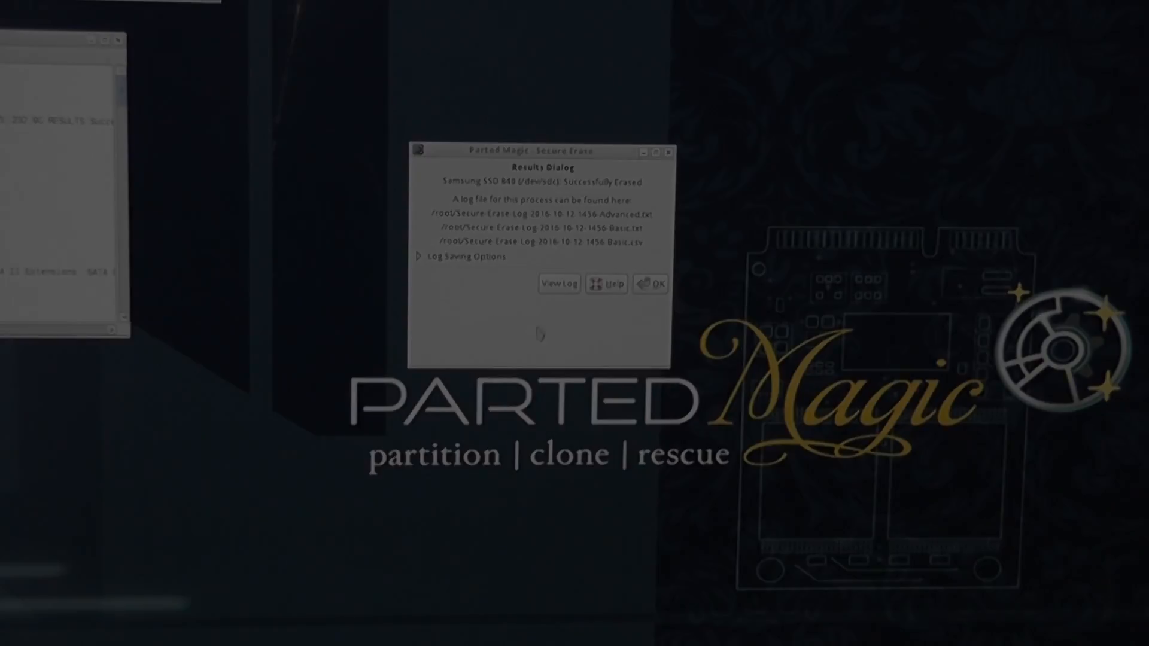
pyautogui.click(558, 283)
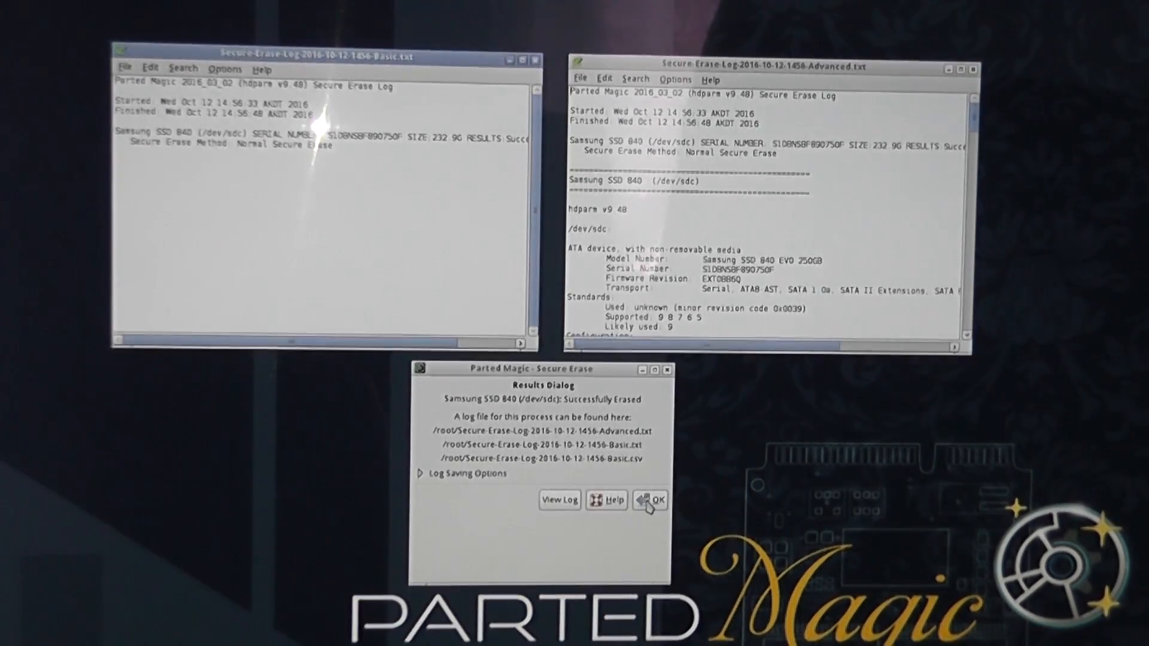
# Dismiss the Results Dialog after reading the Basic and Advanced erase logs
pyautogui.click(651, 500)
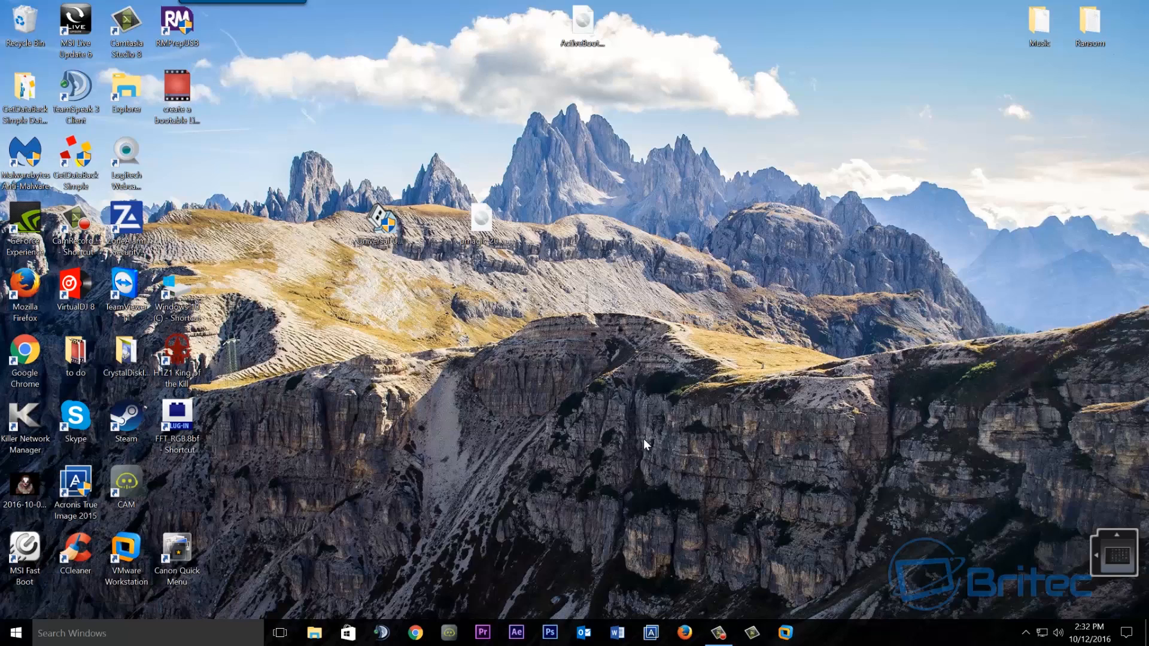
pyautogui.moveTo(283, 562)
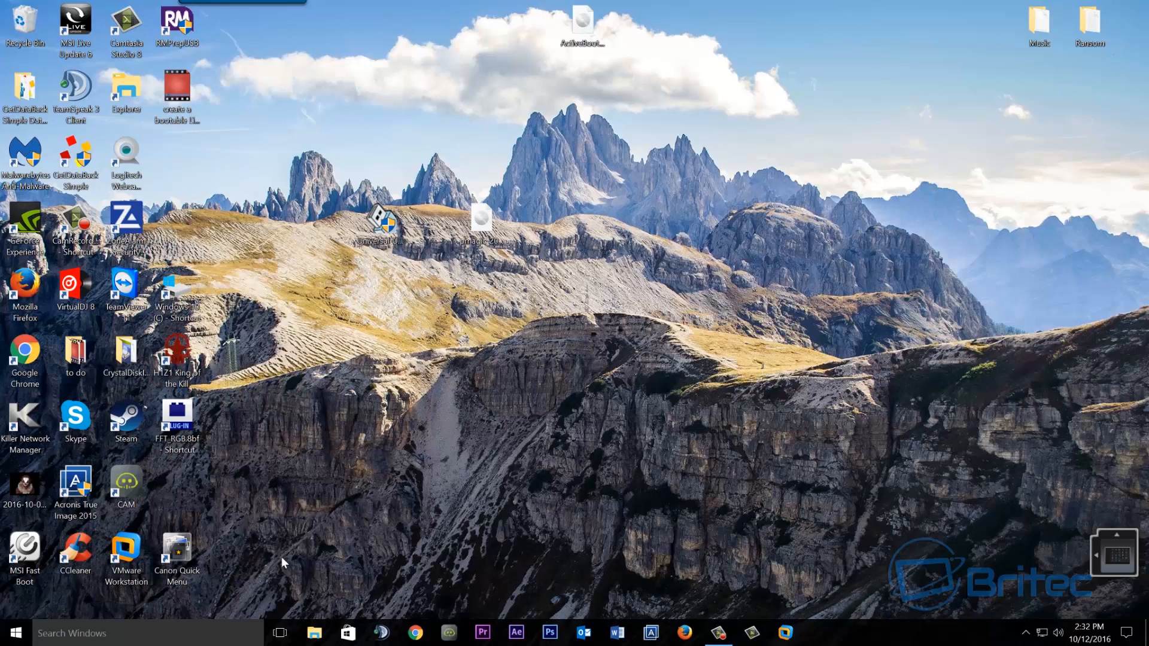
# View drives C:, D:, F: and G: in This PC, then close the window
pyautogui.click(313, 631)
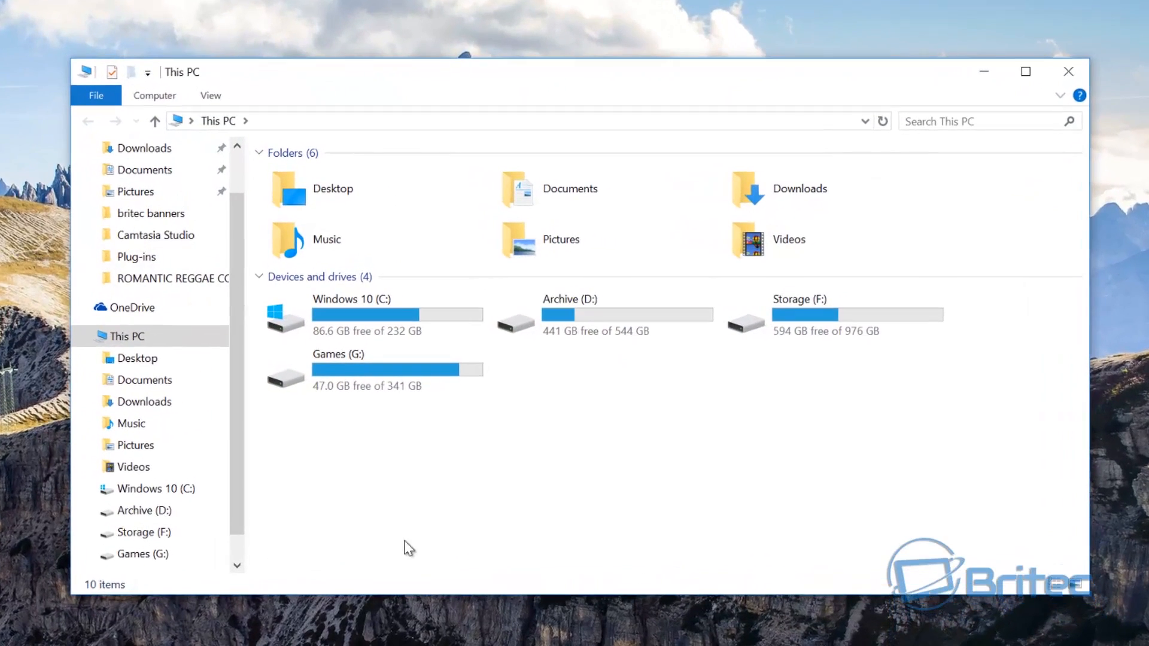
pyautogui.moveTo(779, 360)
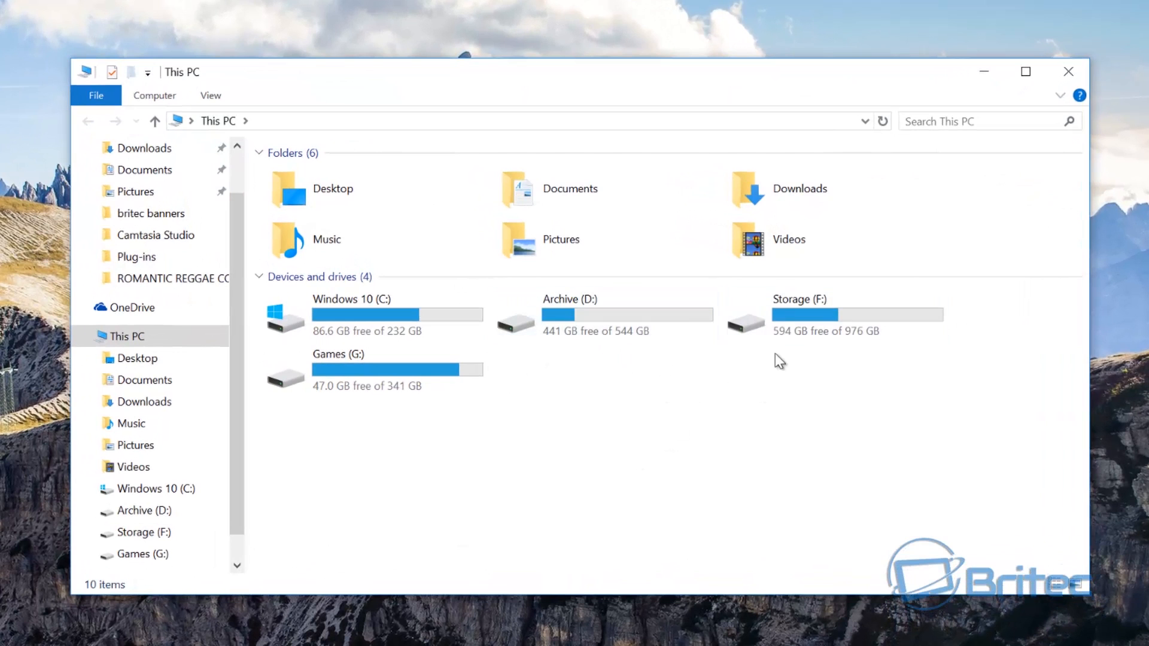
pyautogui.moveTo(942, 204)
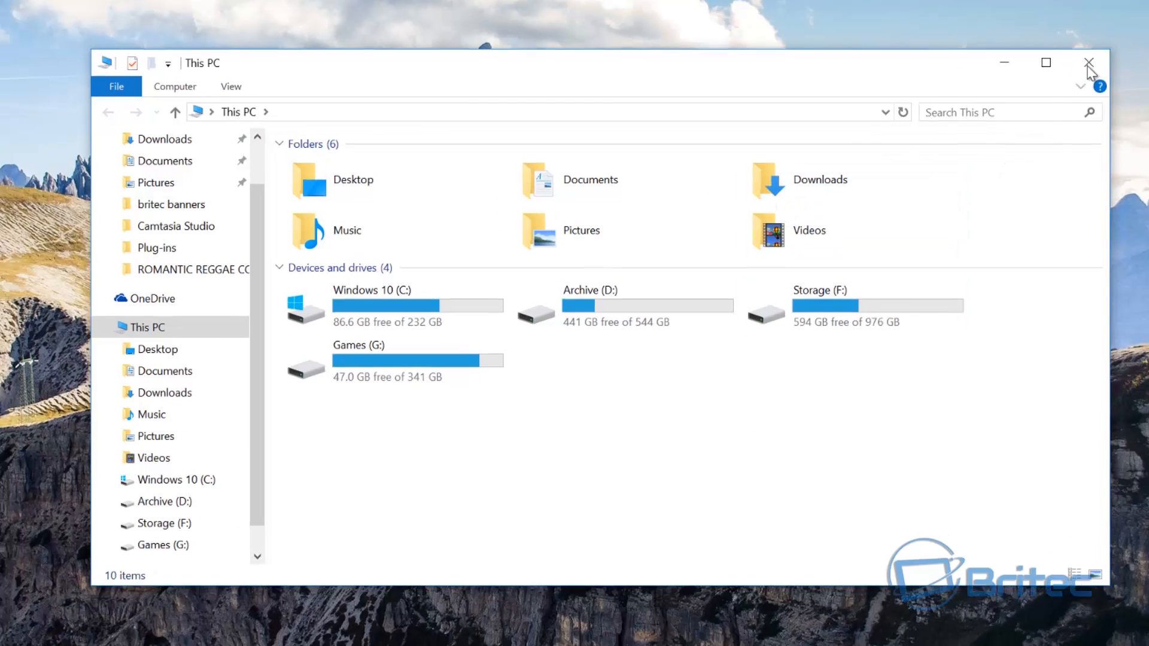
pyautogui.click(1088, 63)
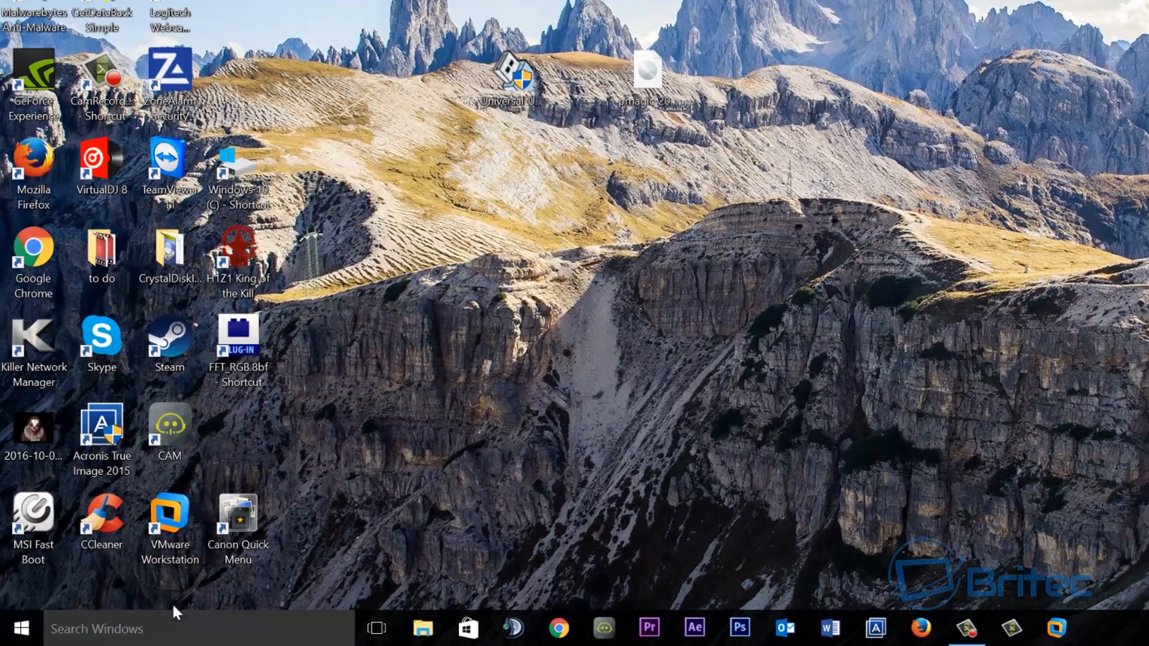
pyautogui.moveTo(18, 628)
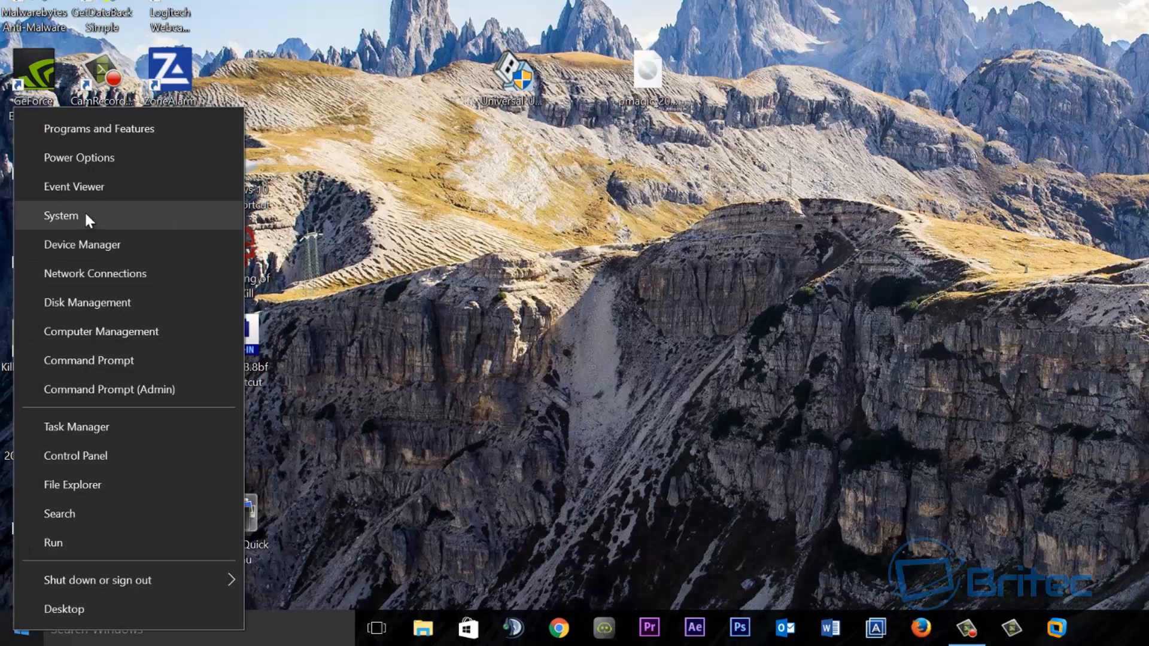
# Launch Disk Management and initialize Disk 2 as GPT, leaving 232.76 GB unallocated
pyautogui.click(359, 402)
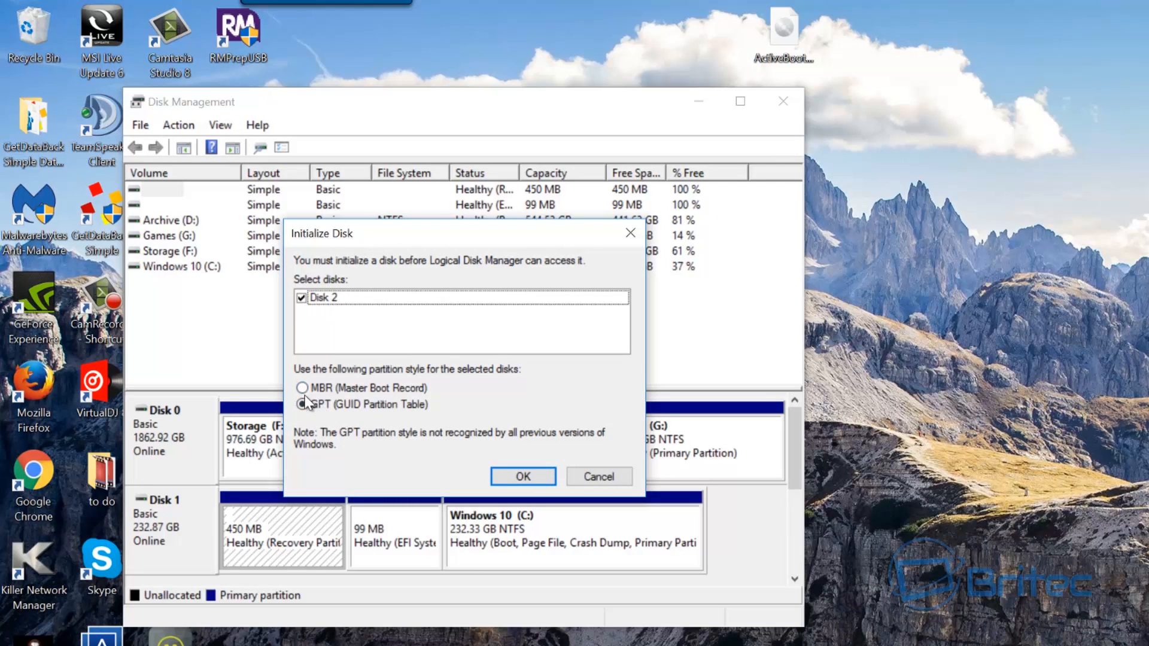
pyautogui.click(301, 404)
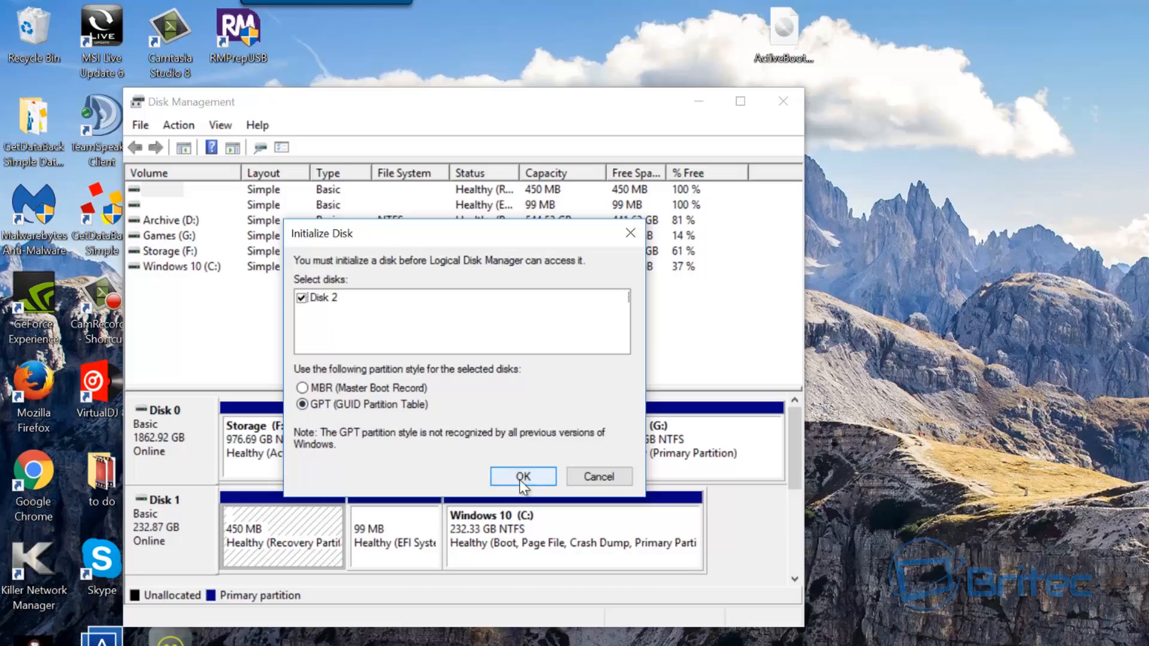
pyautogui.click(522, 476)
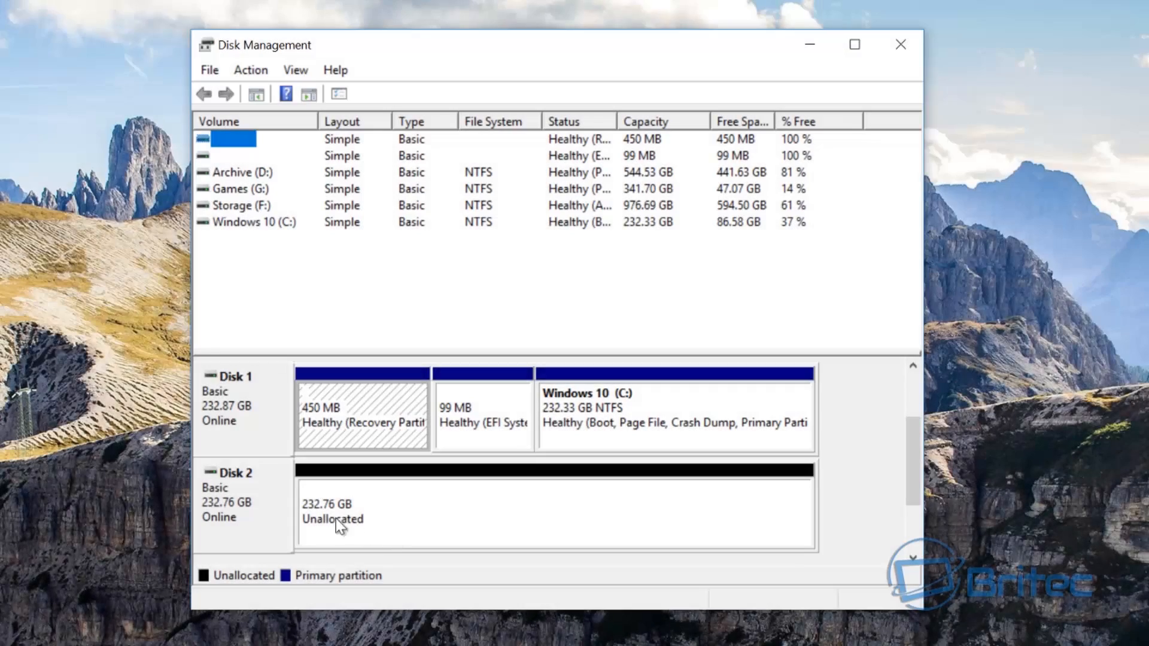
pyautogui.moveTo(414, 524)
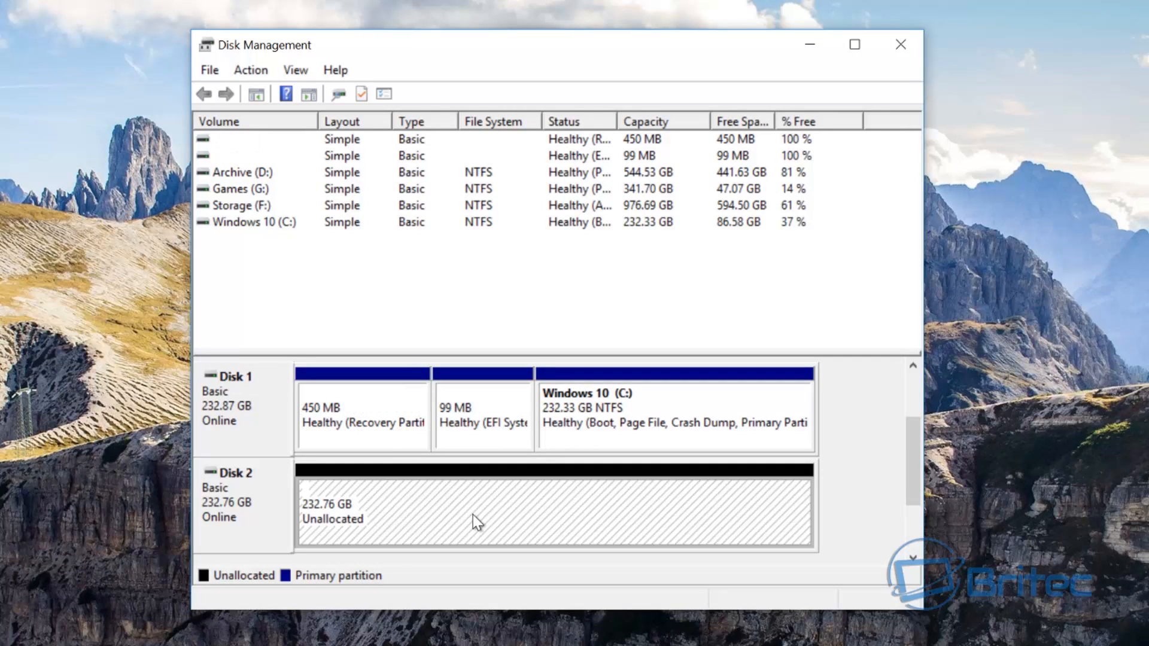
pyautogui.moveTo(480, 513)
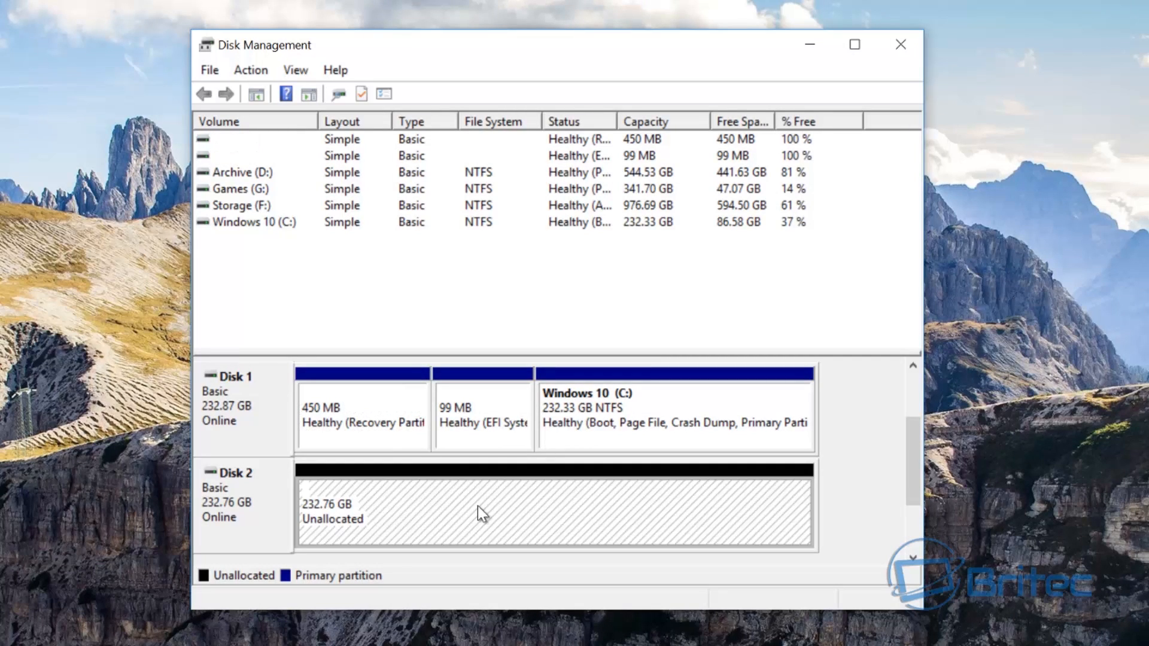
pyautogui.moveTo(388, 523)
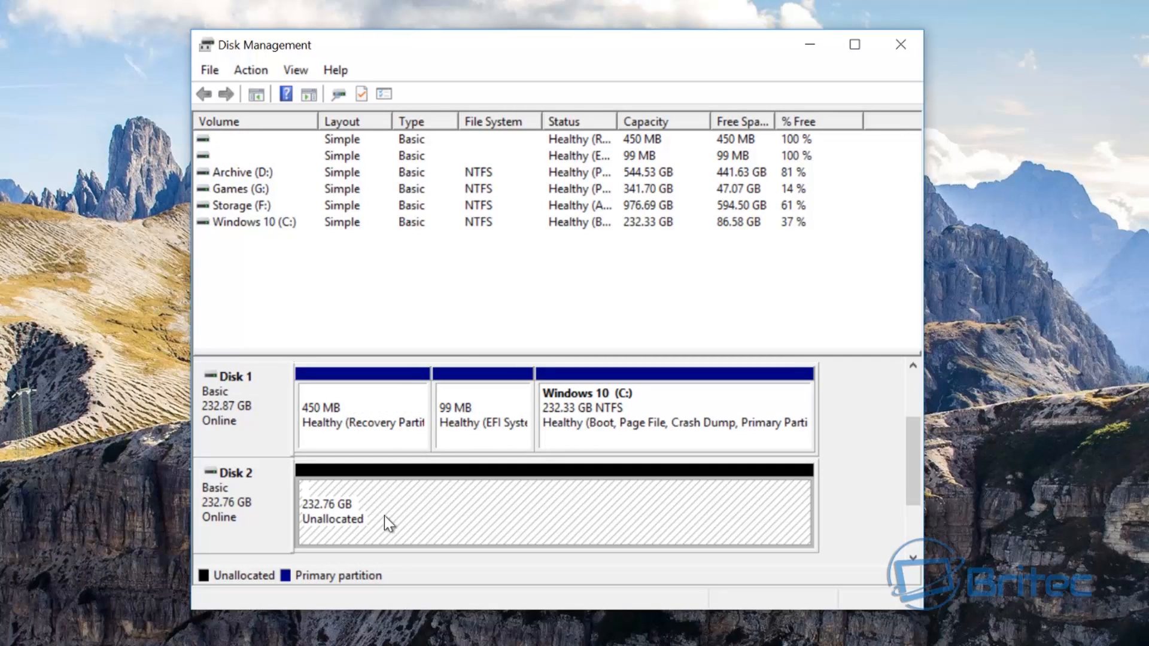
pyautogui.moveTo(562, 525)
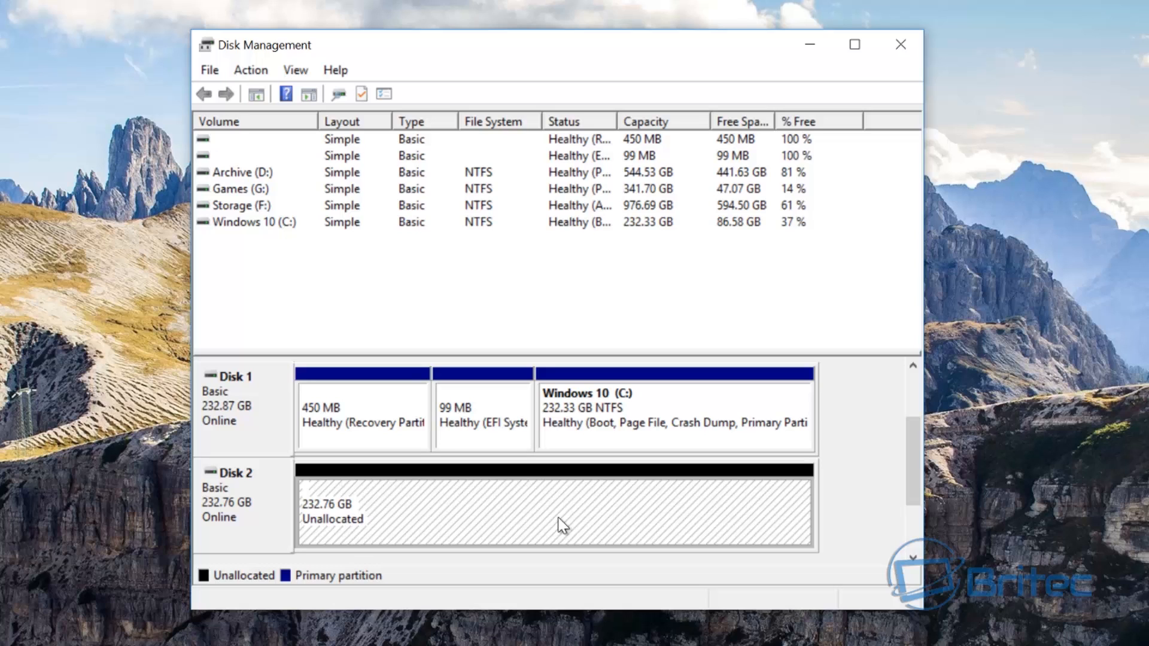
pyautogui.moveTo(492, 510)
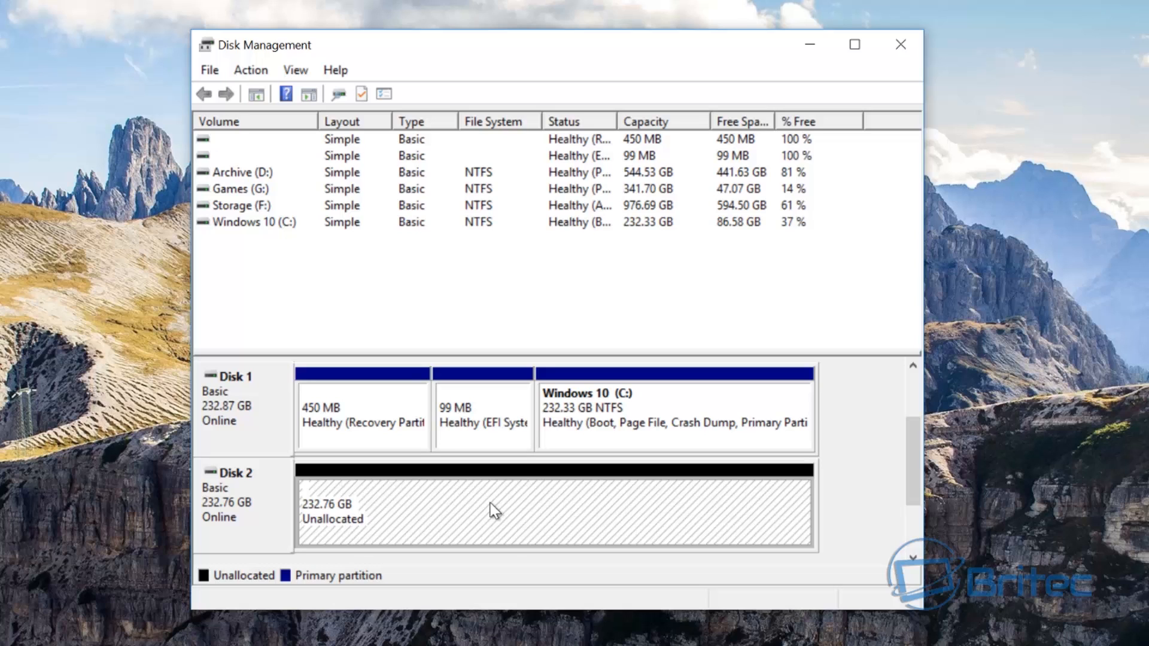
pyautogui.moveTo(456, 490)
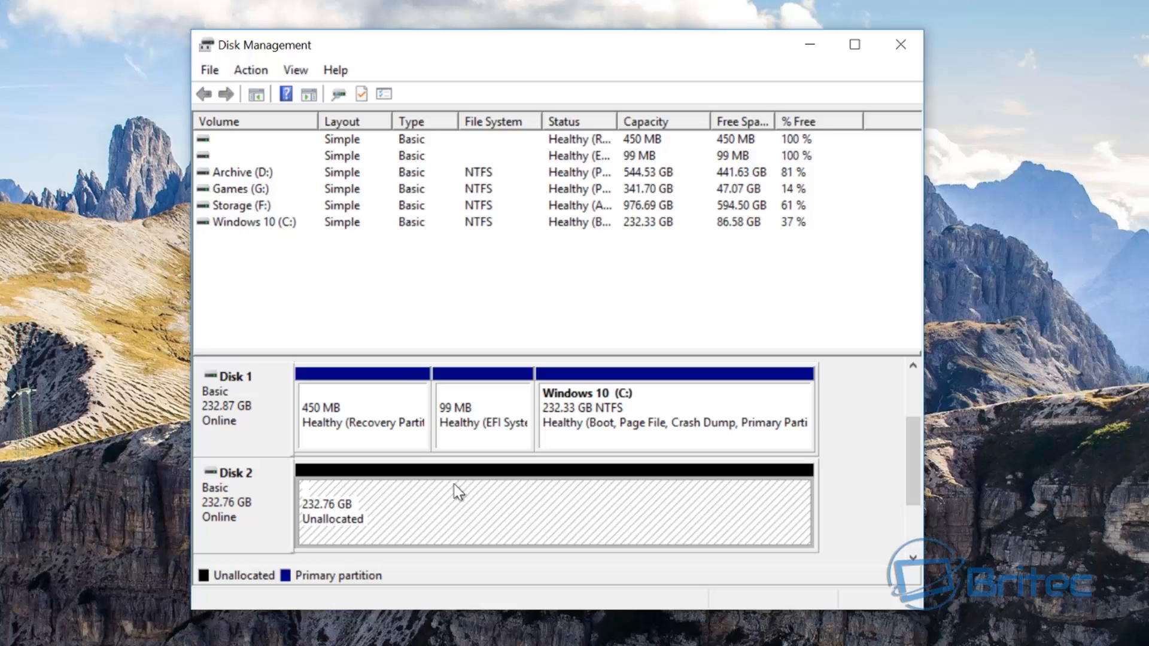
pyautogui.moveTo(642, 510)
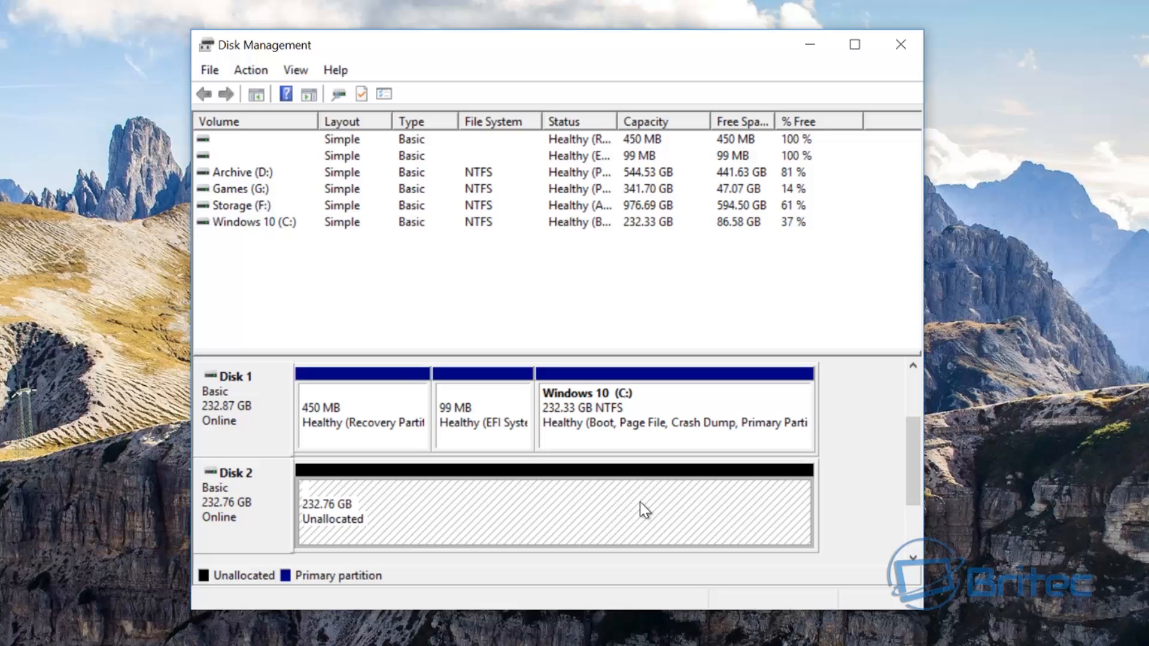
pyautogui.moveTo(524, 546)
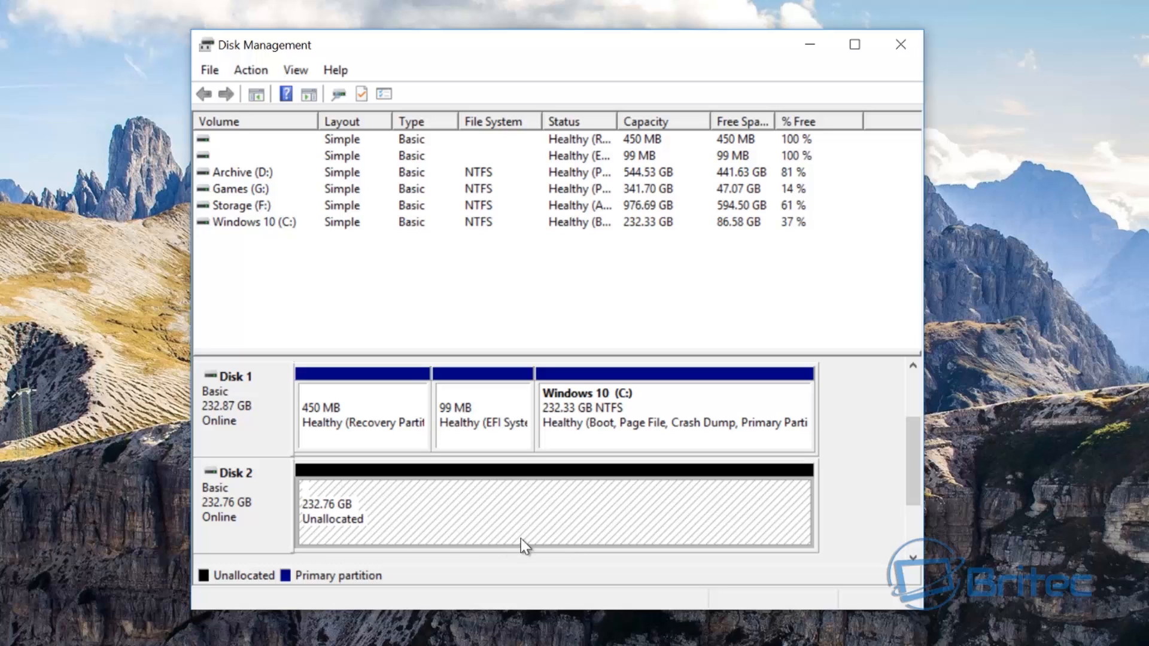
pyautogui.moveTo(507, 528)
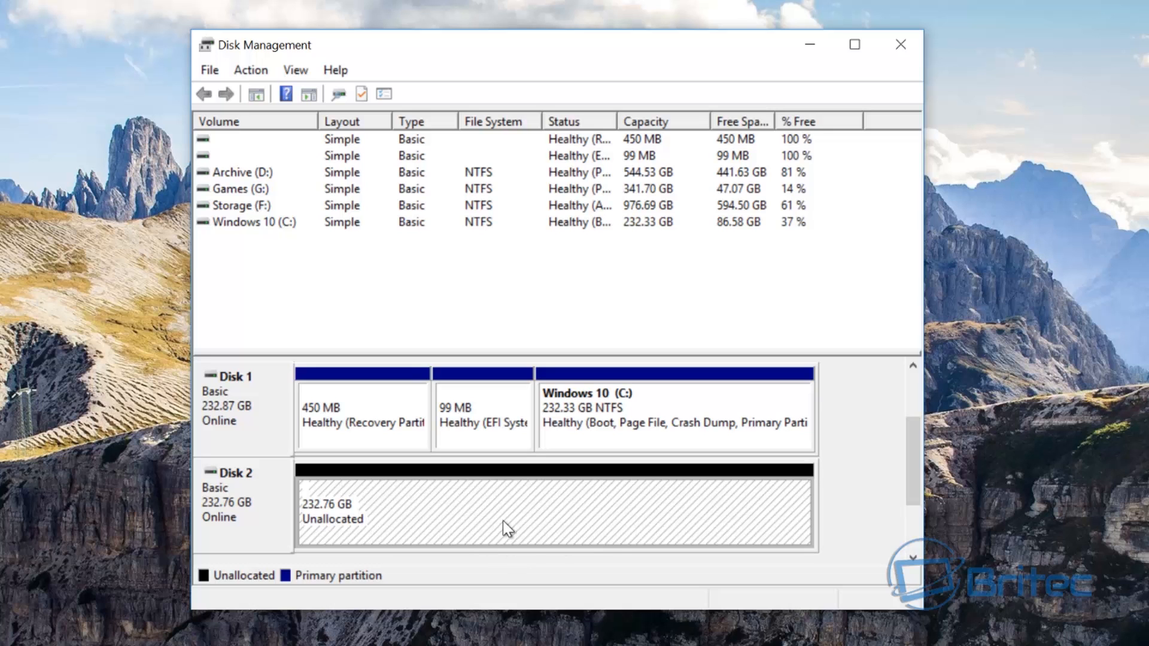
pyautogui.moveTo(899, 44)
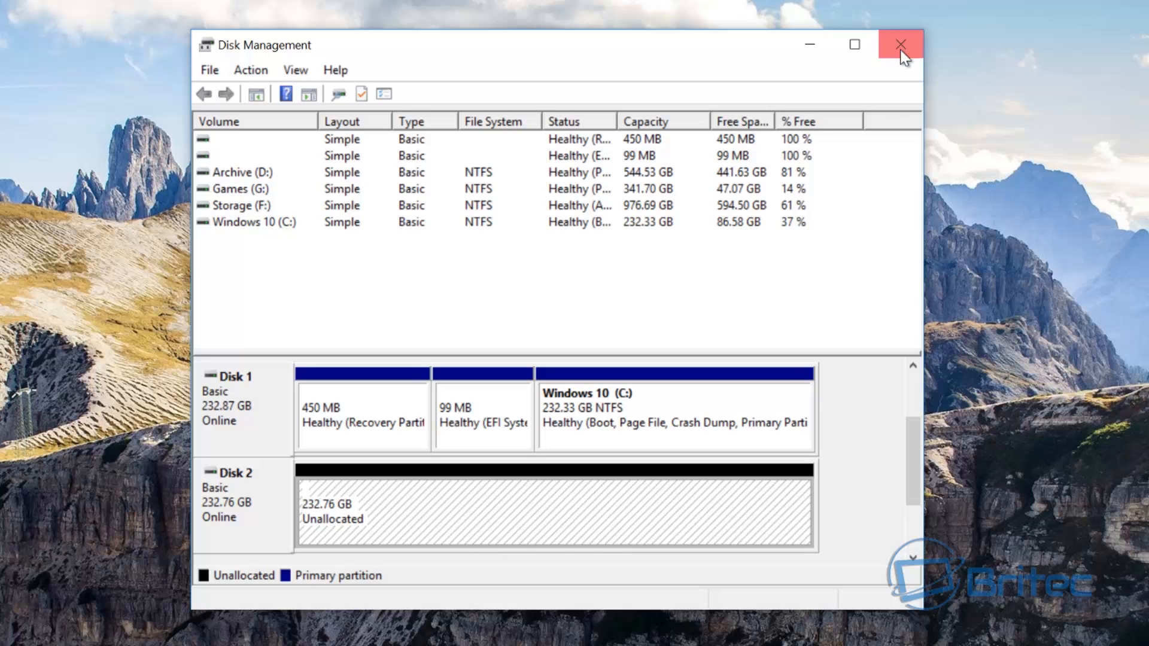
# Close Disk Management with Disk 2 showing 232.76 GB unallocated
pyautogui.click(900, 45)
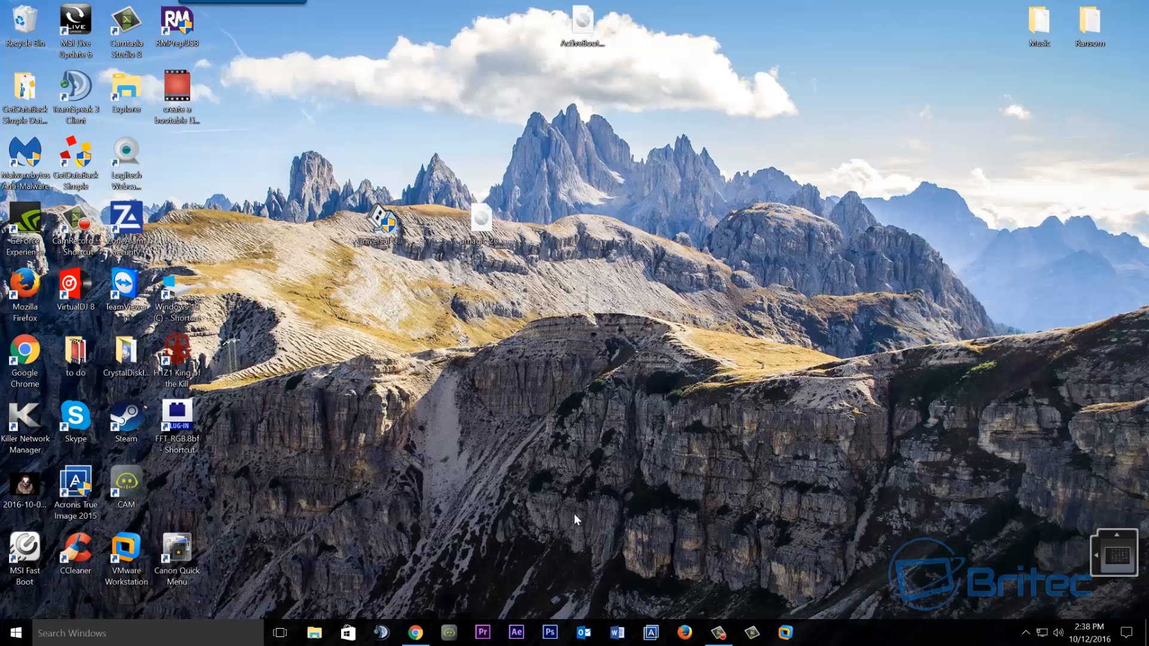
pyautogui.moveTo(430, 634)
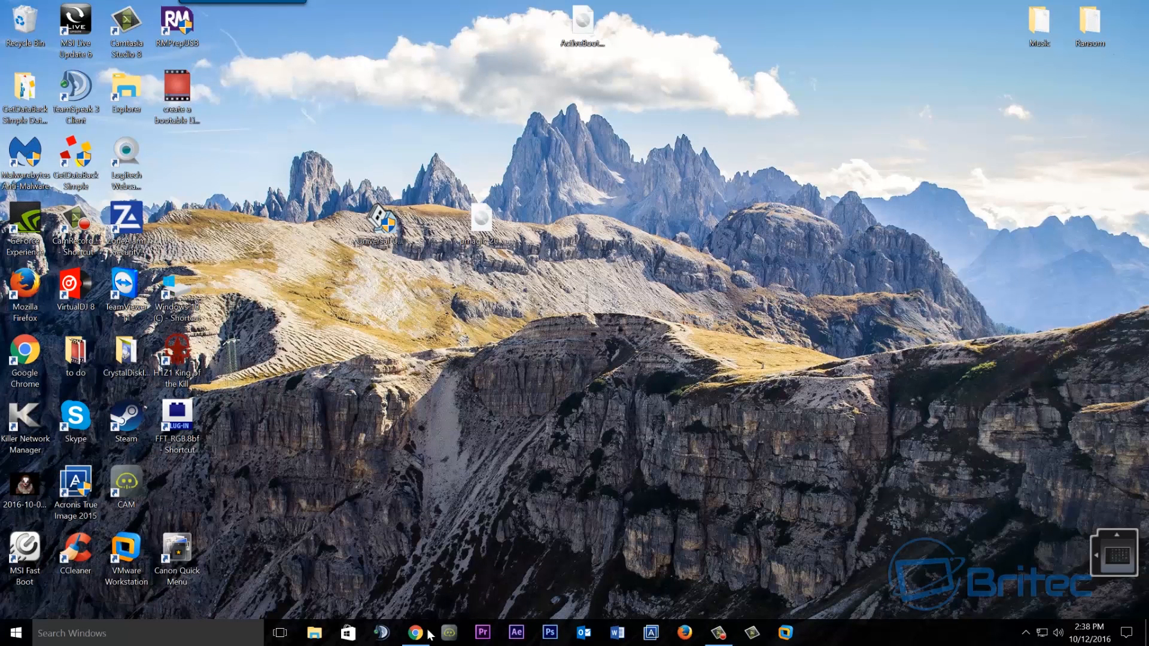
# Bring up Chrome, glance at the Facebook tab, then follow the designer's Twitter profile
pyautogui.click(414, 633)
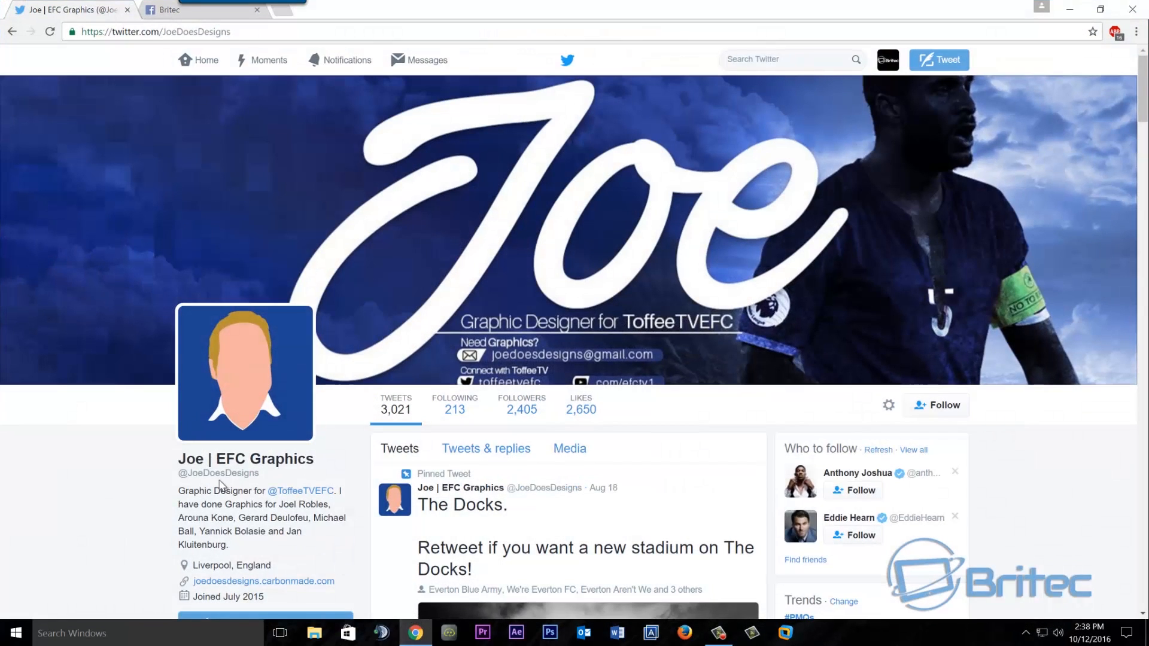
pyautogui.moveTo(245, 460)
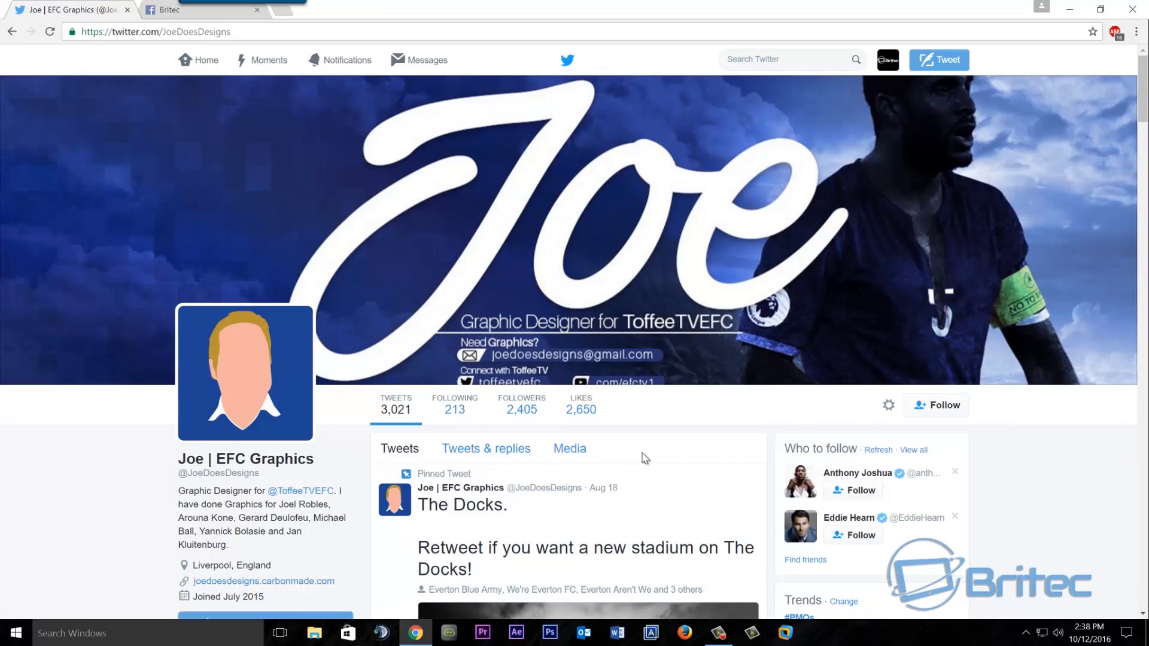
pyautogui.moveTo(586, 439)
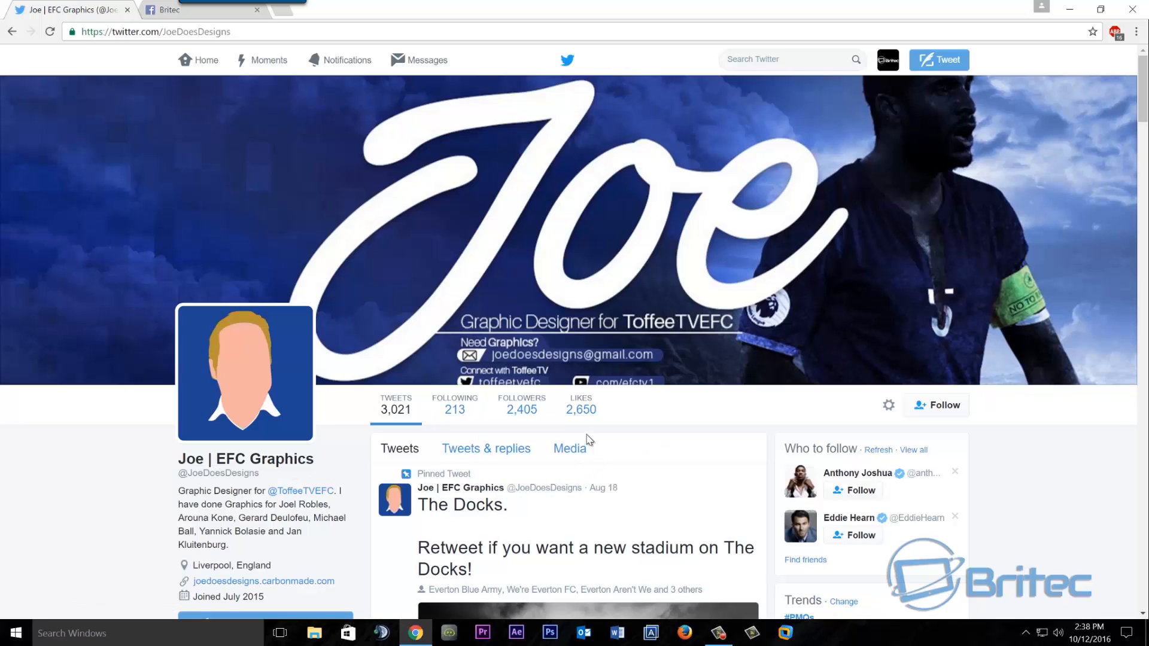
pyautogui.click(169, 9)
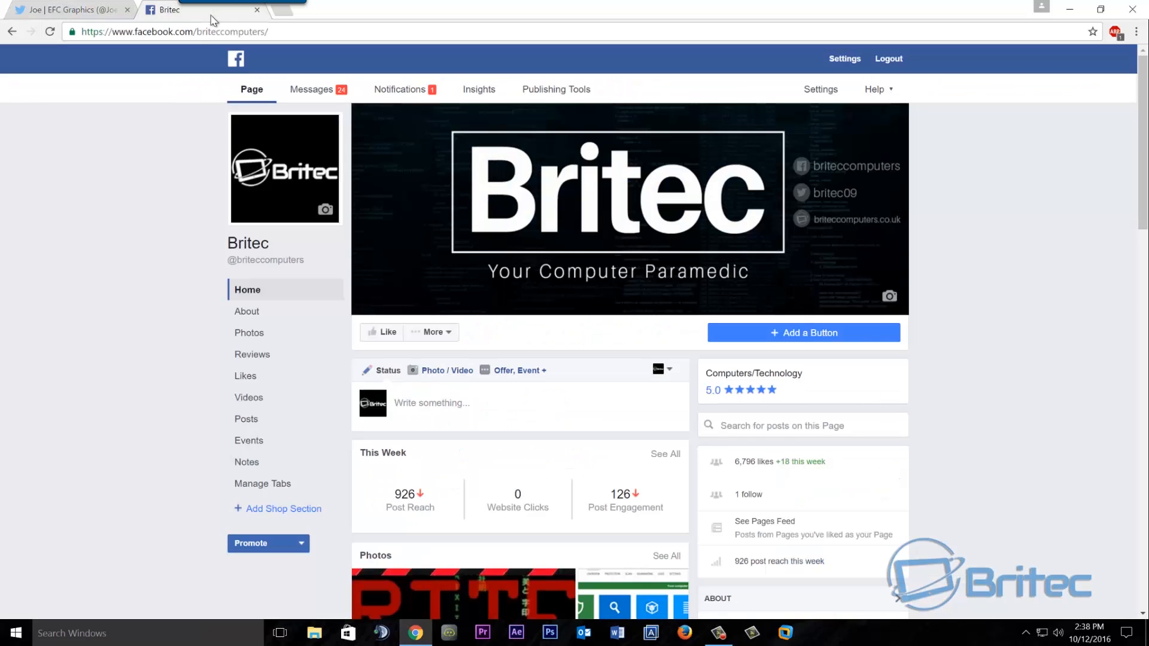
pyautogui.moveTo(534, 218)
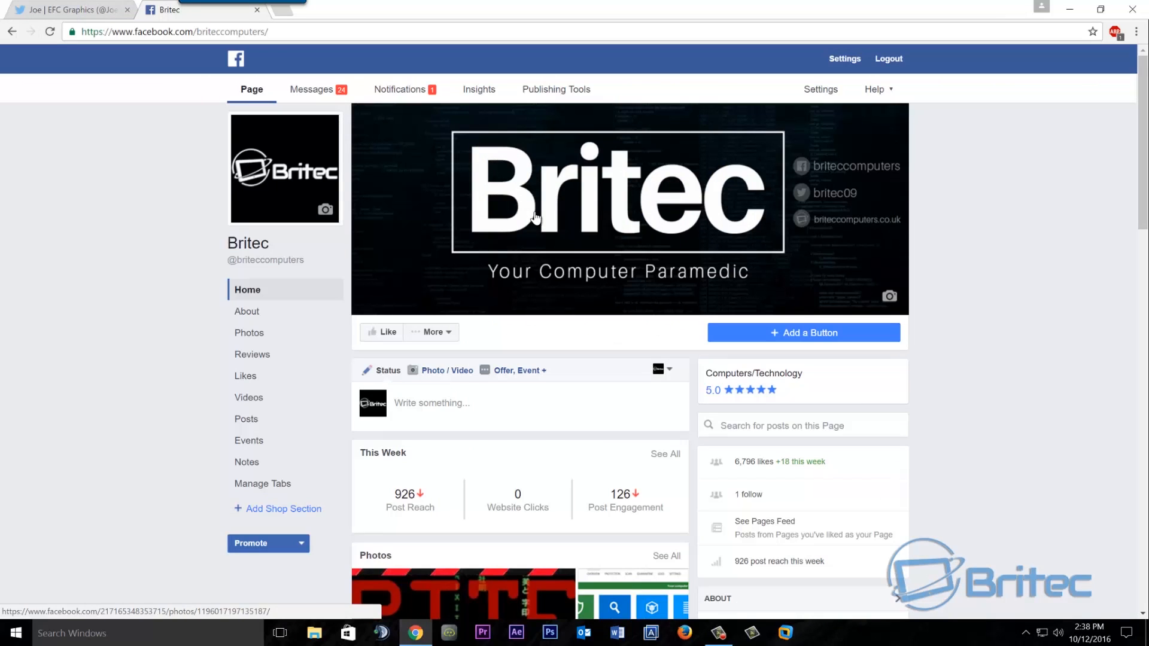
pyautogui.moveTo(265, 168)
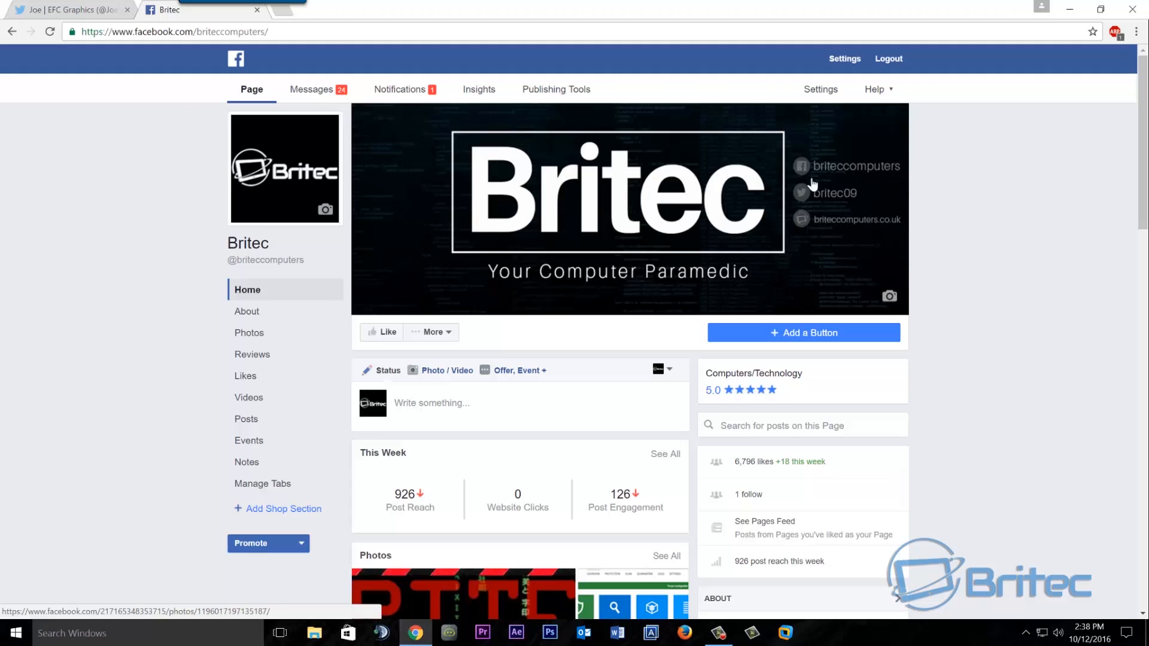
pyautogui.moveTo(489, 230)
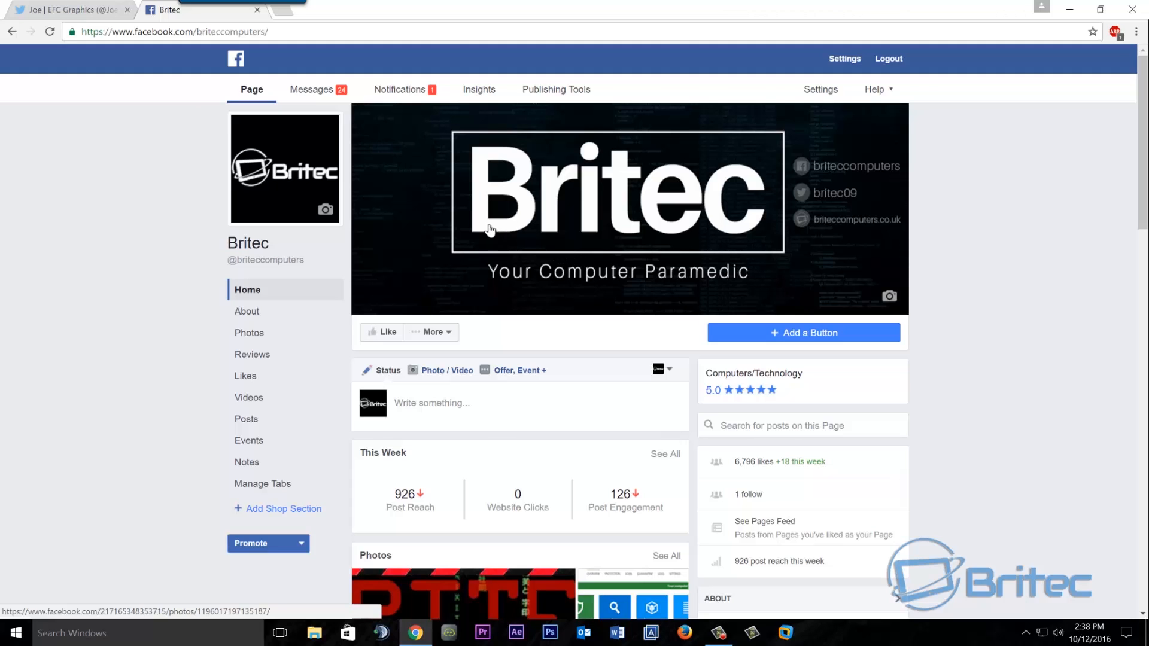
pyautogui.click(69, 10)
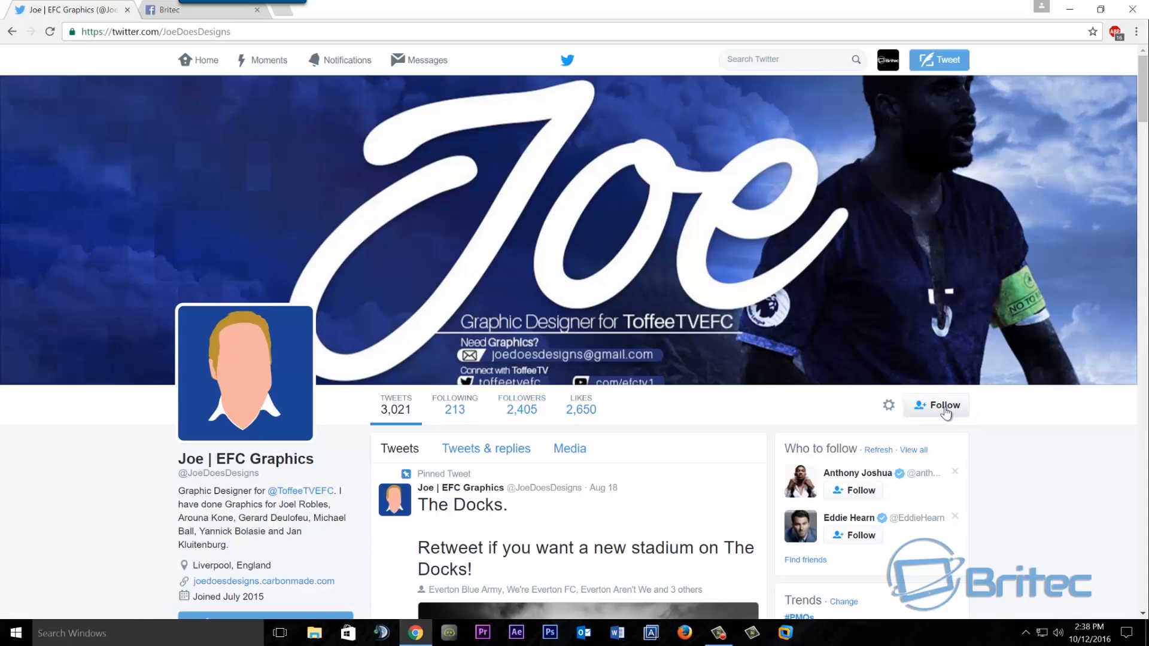
pyautogui.click(944, 406)
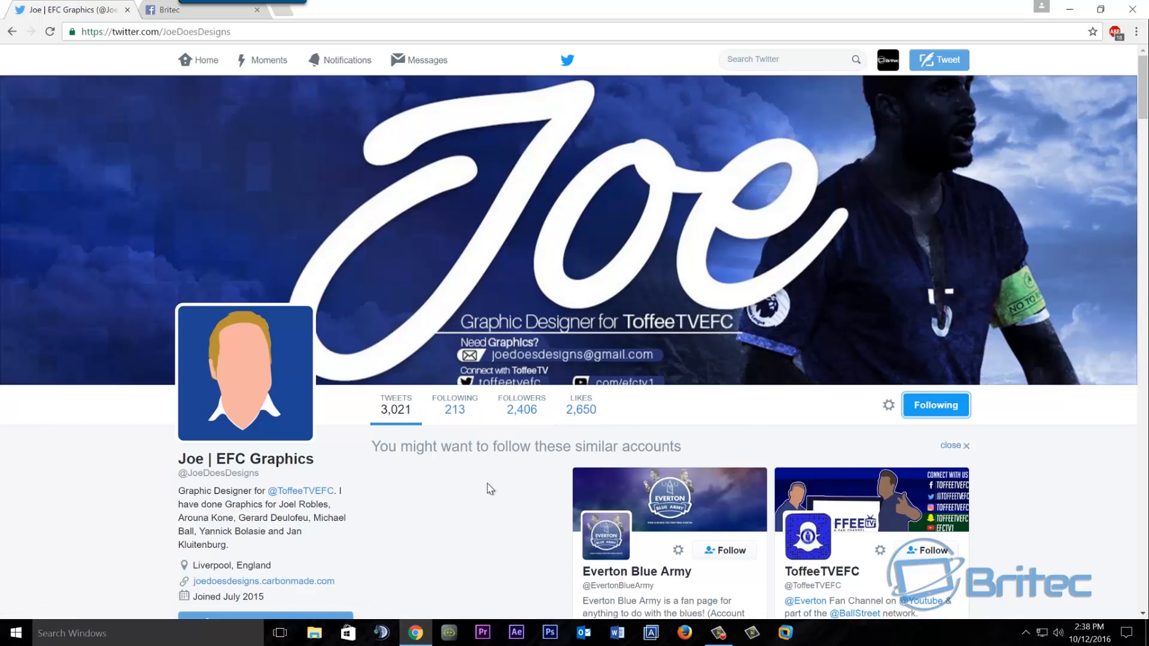
pyautogui.moveTo(482, 509)
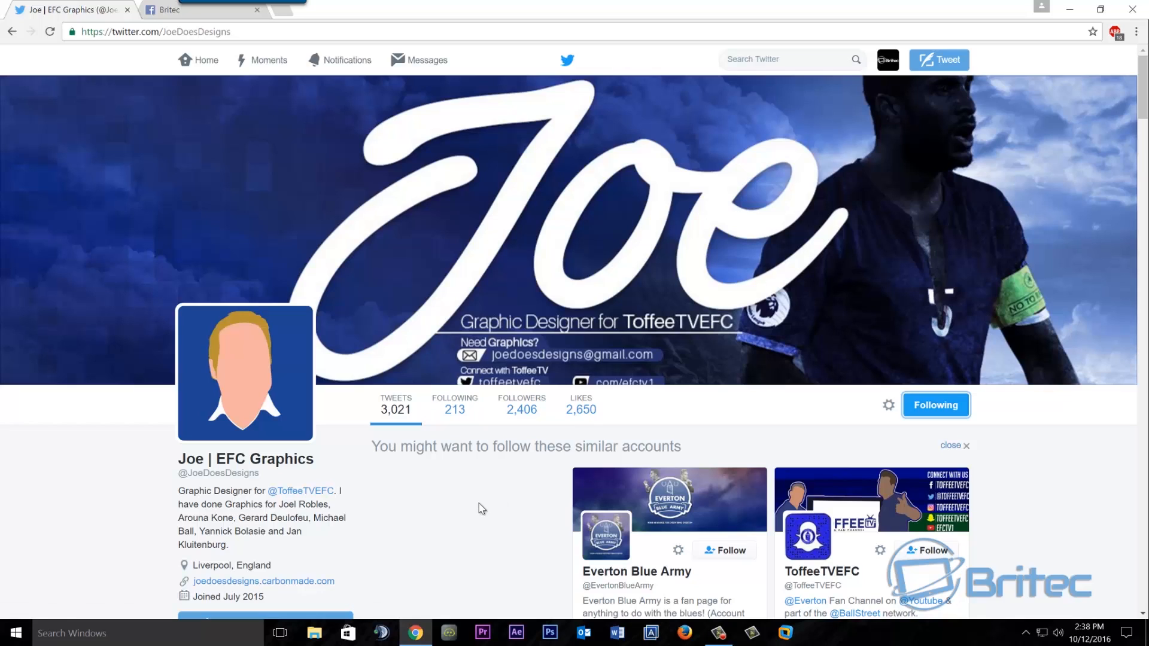
pyautogui.moveTo(480, 504)
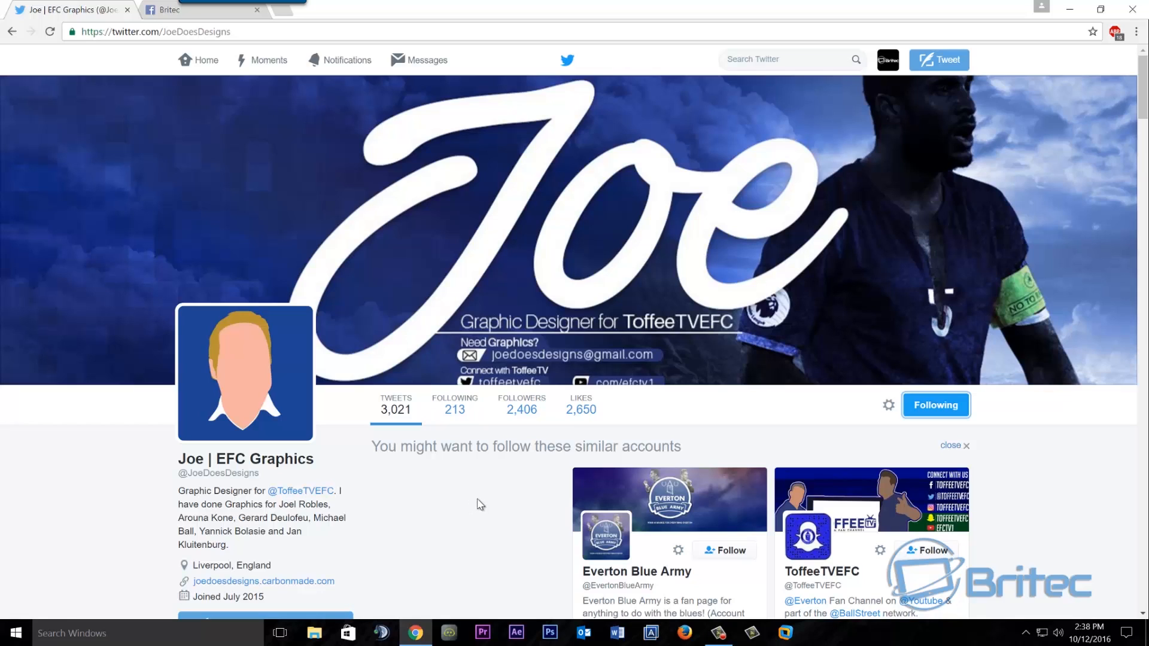
pyautogui.moveTo(400, 469)
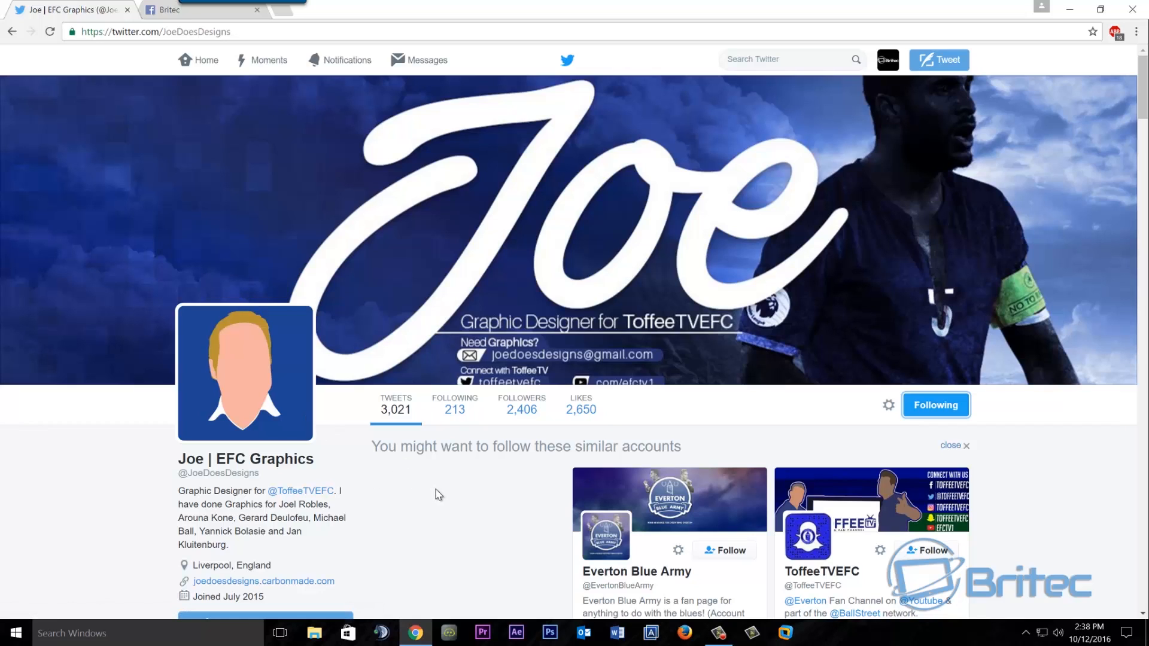
pyautogui.moveTo(425, 471)
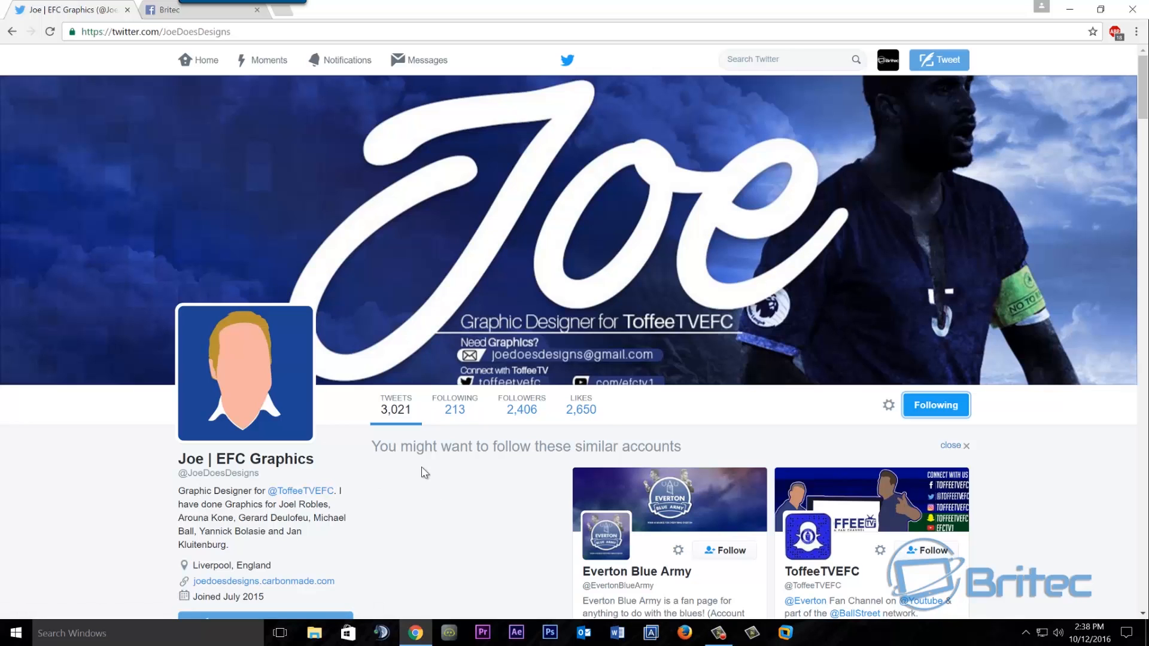
pyautogui.click(169, 9)
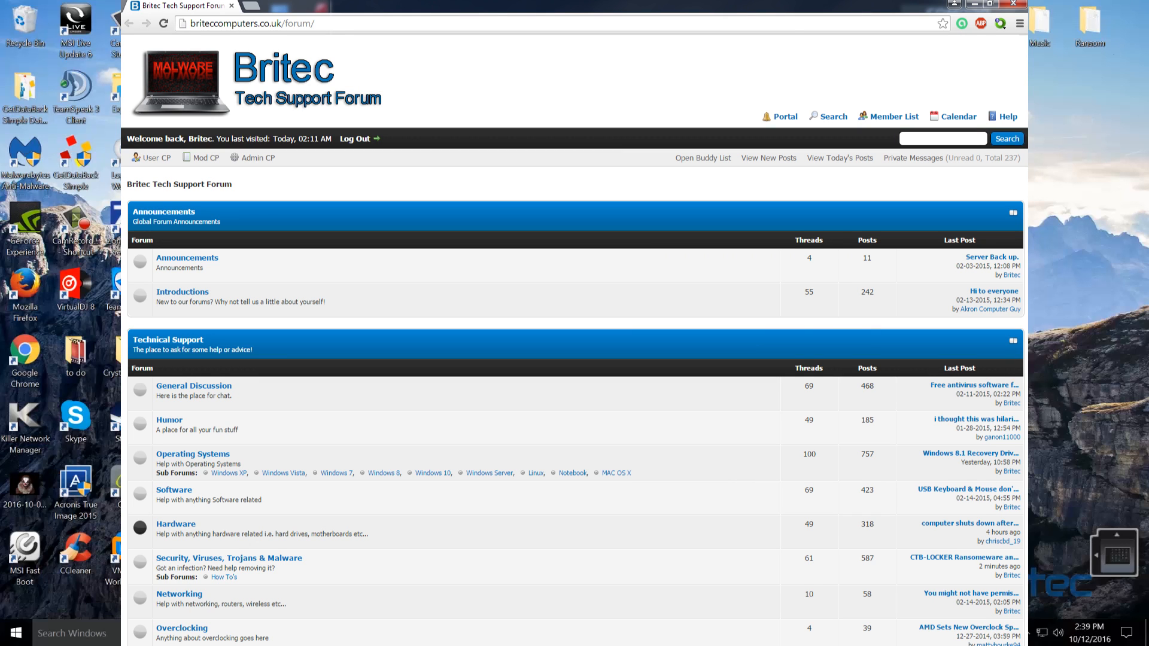
# Put away the Britec forum Chrome window, leaving the desktop showing
pyautogui.click(987, 5)
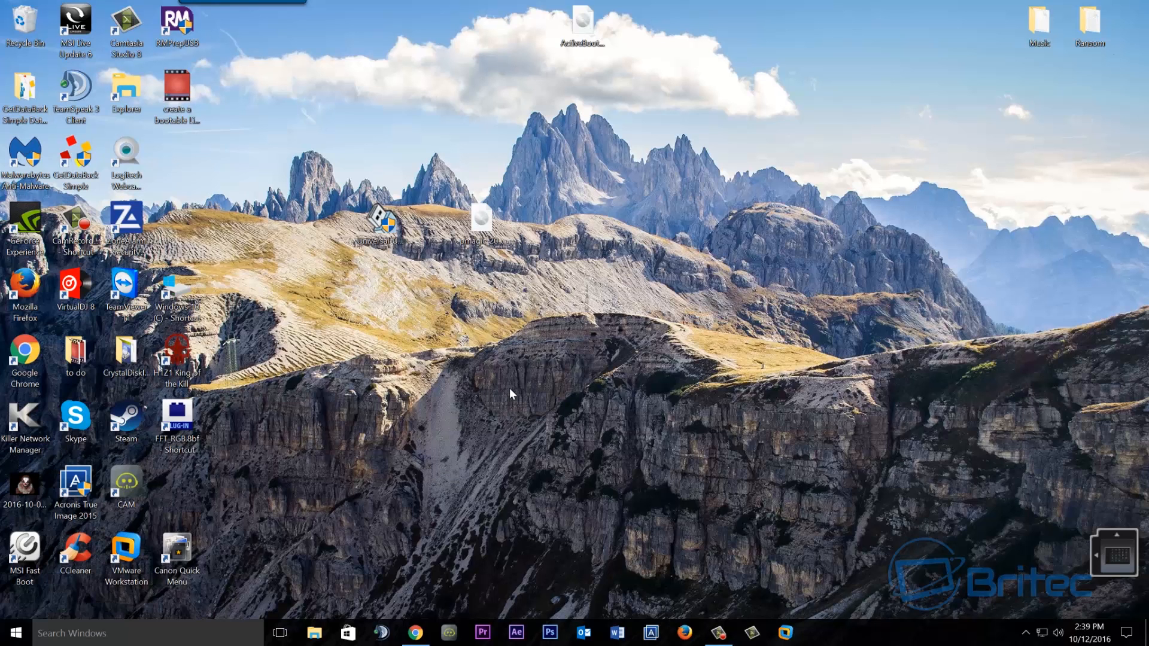